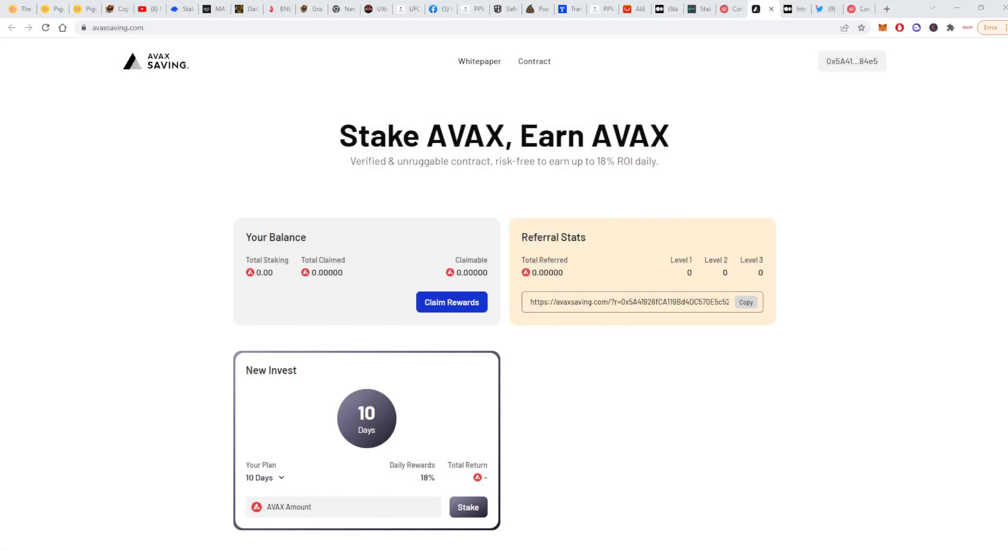
{"action": "mouse_move", "coordinate": [543, 162]}
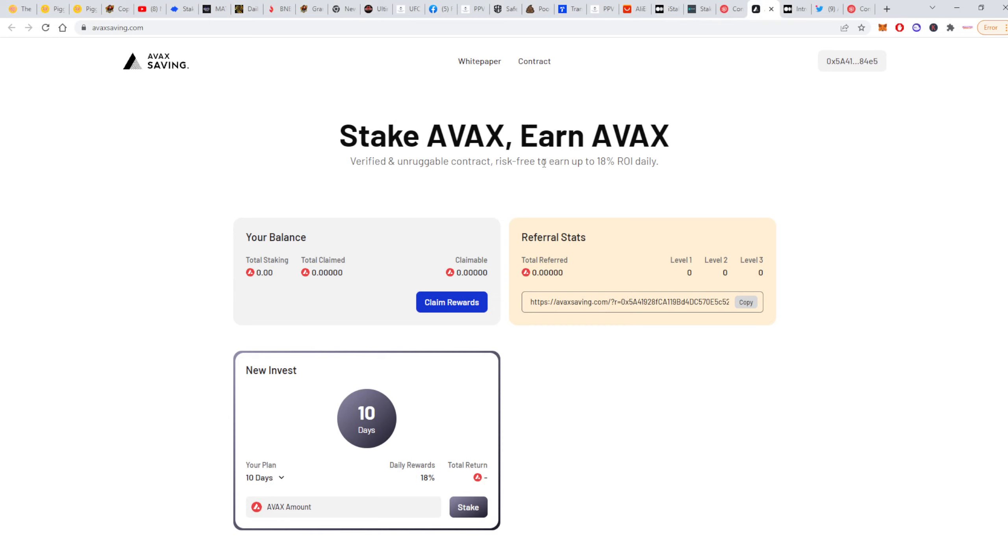
{"action": "mouse_move", "coordinate": [483, 113]}
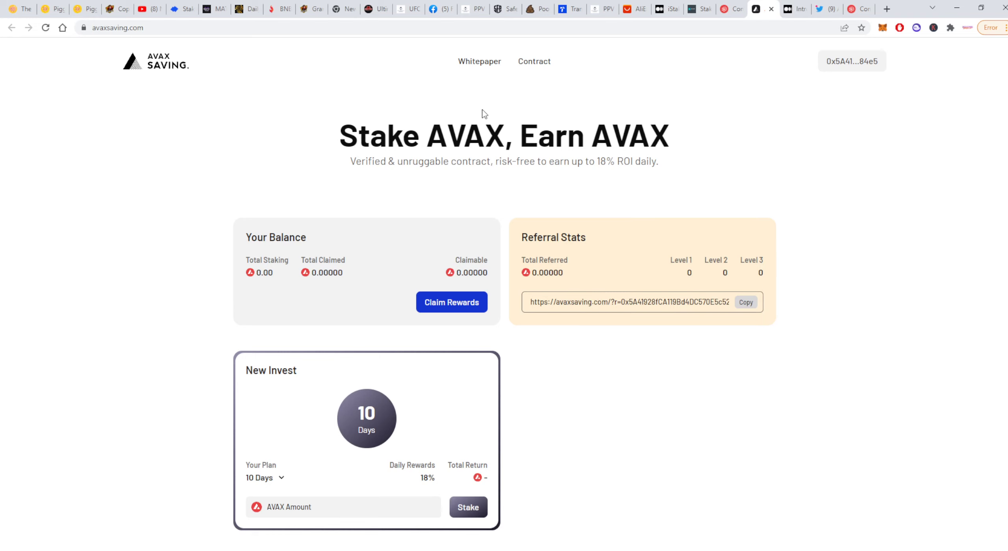
{"action": "mouse_move", "coordinate": [534, 126]}
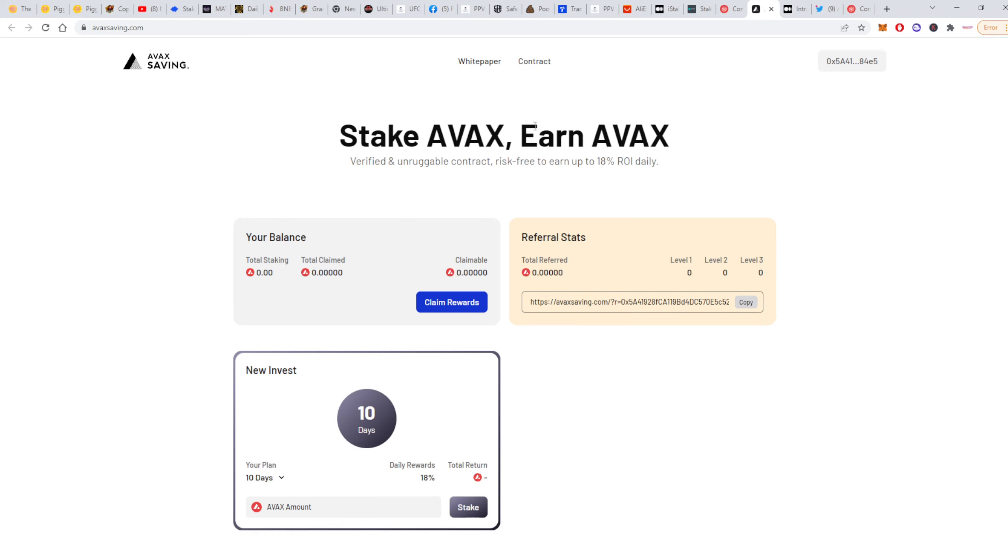
{"action": "mouse_move", "coordinate": [767, 182]}
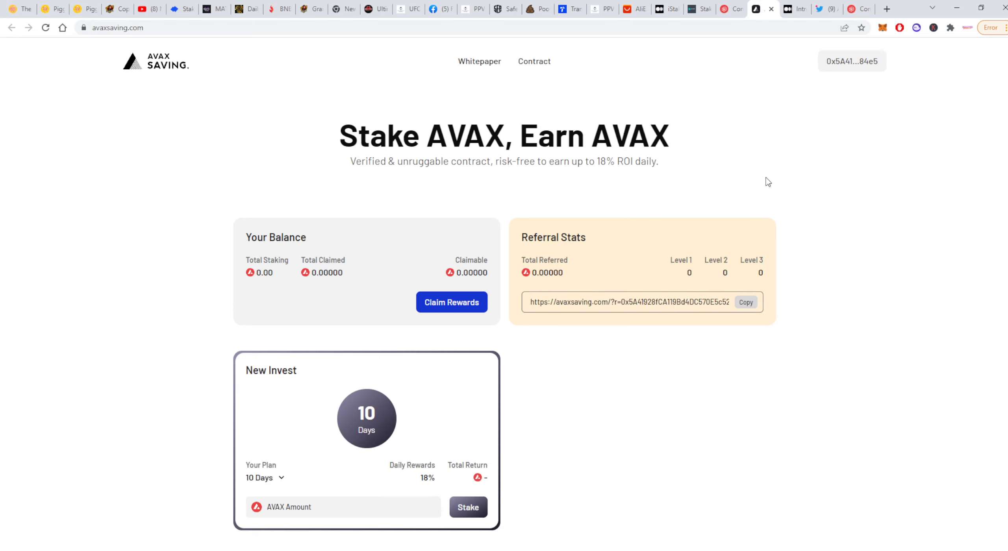
{"action": "mouse_move", "coordinate": [745, 164]}
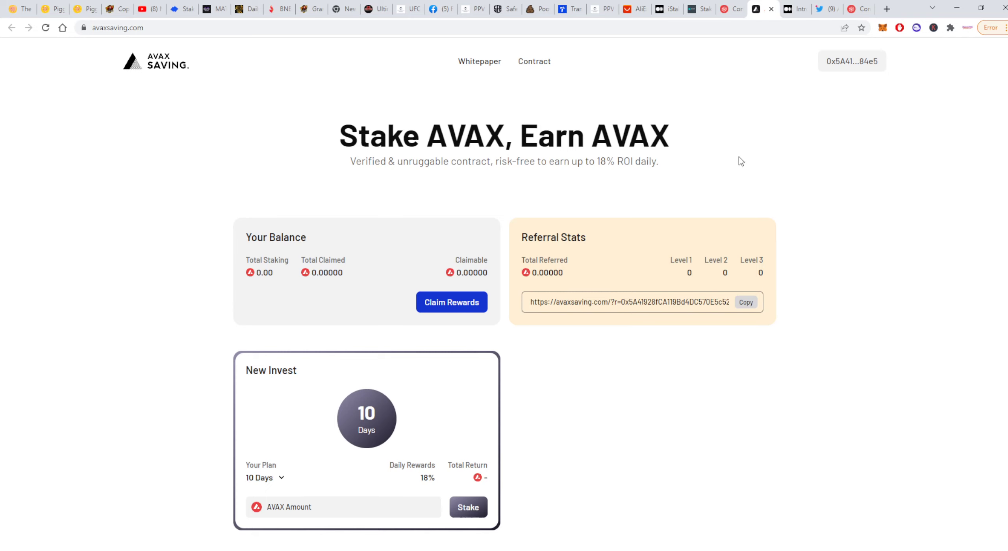
{"action": "mouse_move", "coordinate": [736, 175]}
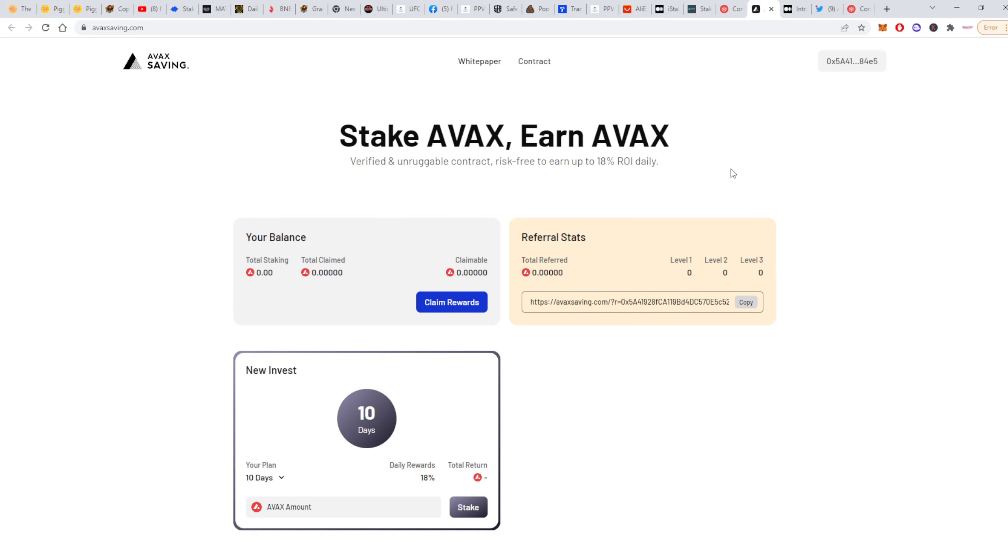
{"action": "mouse_move", "coordinate": [727, 172]}
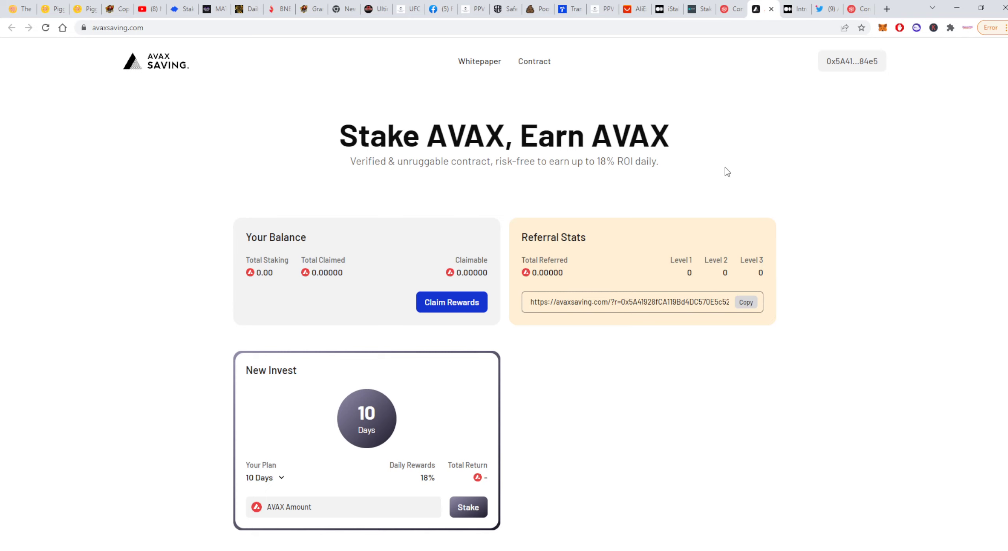
{"action": "mouse_move", "coordinate": [877, 30]}
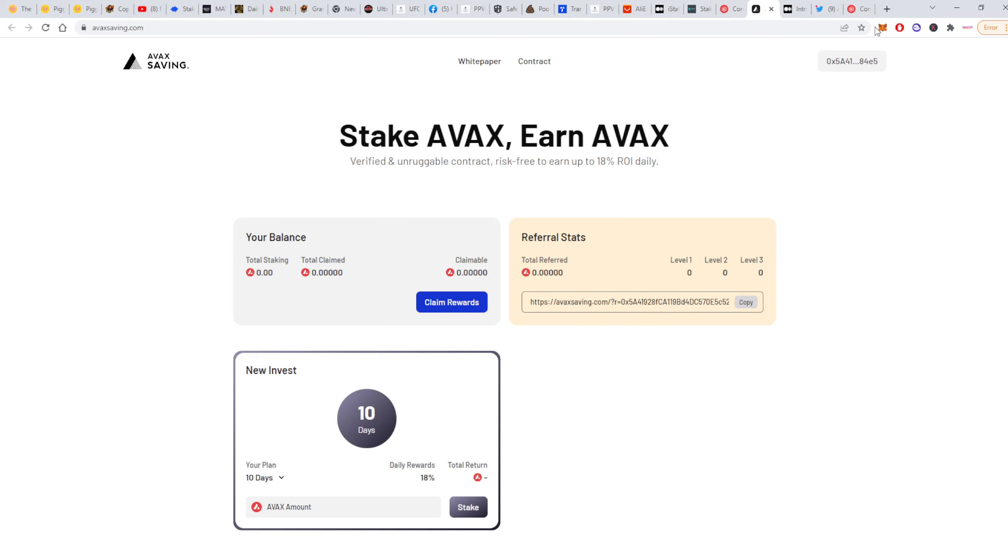
{"action": "mouse_move", "coordinate": [736, 125]}
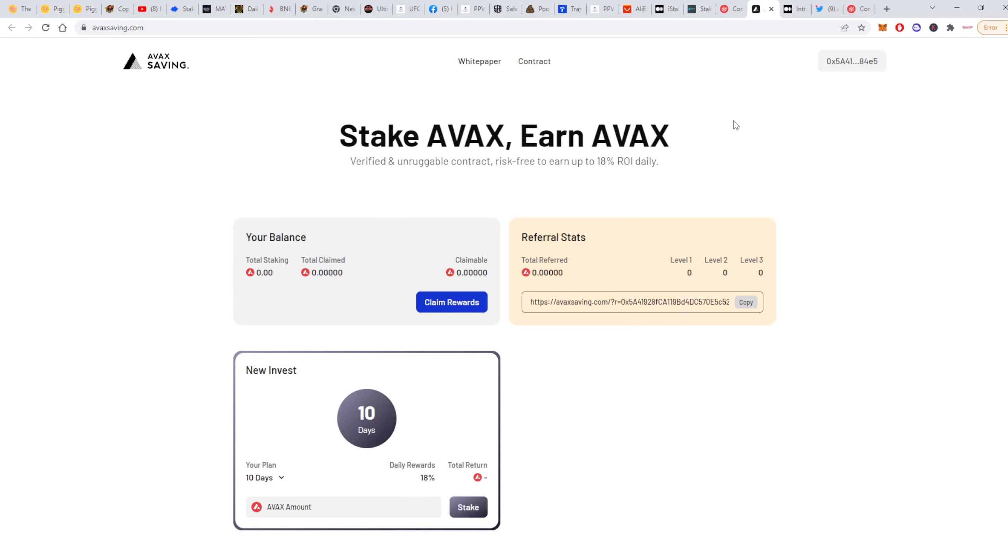
{"action": "mouse_move", "coordinate": [393, 5]}
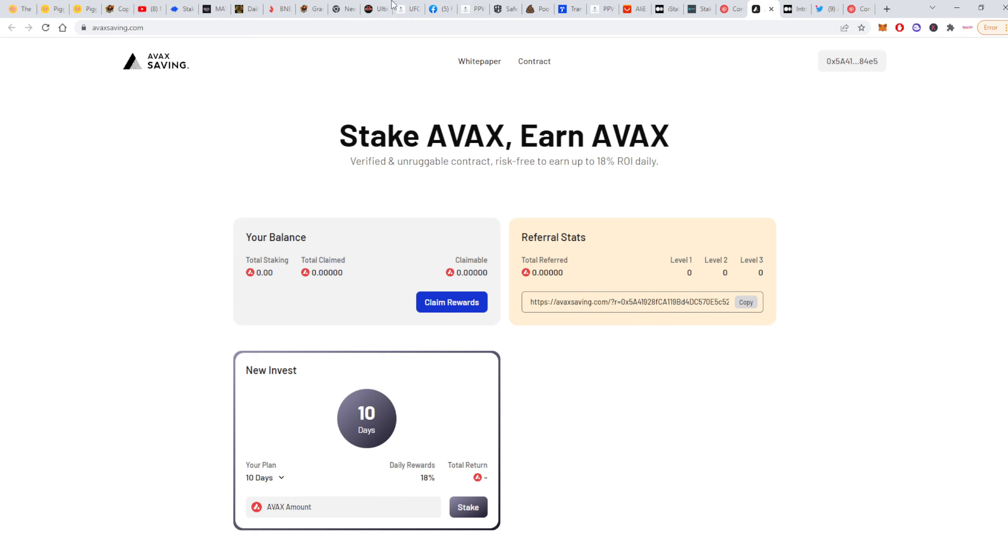
- Review the contract's transactions on Snowtrace, then show the AVAX Saving Twitter profile
{"action": "left_click", "coordinate": [534, 61]}
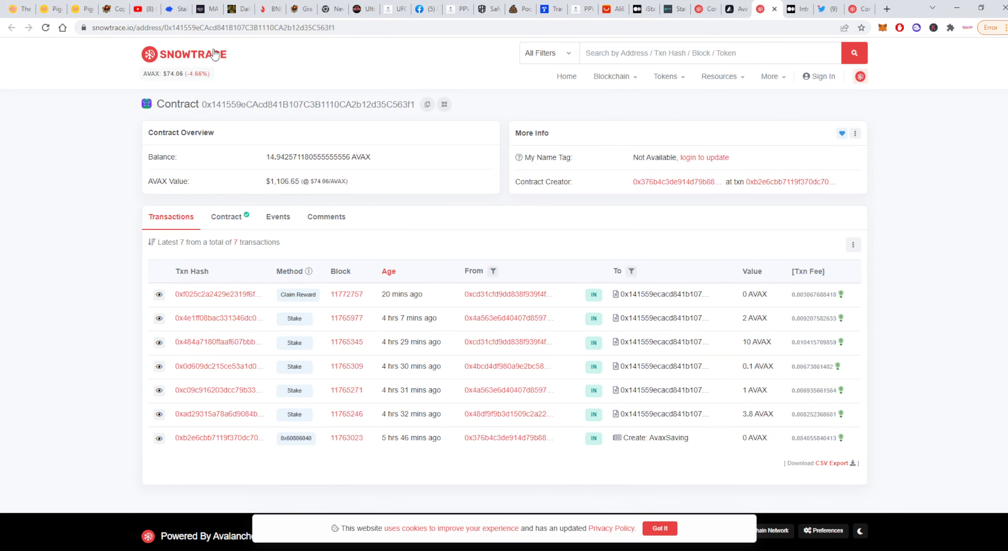
{"action": "mouse_move", "coordinate": [256, 70]}
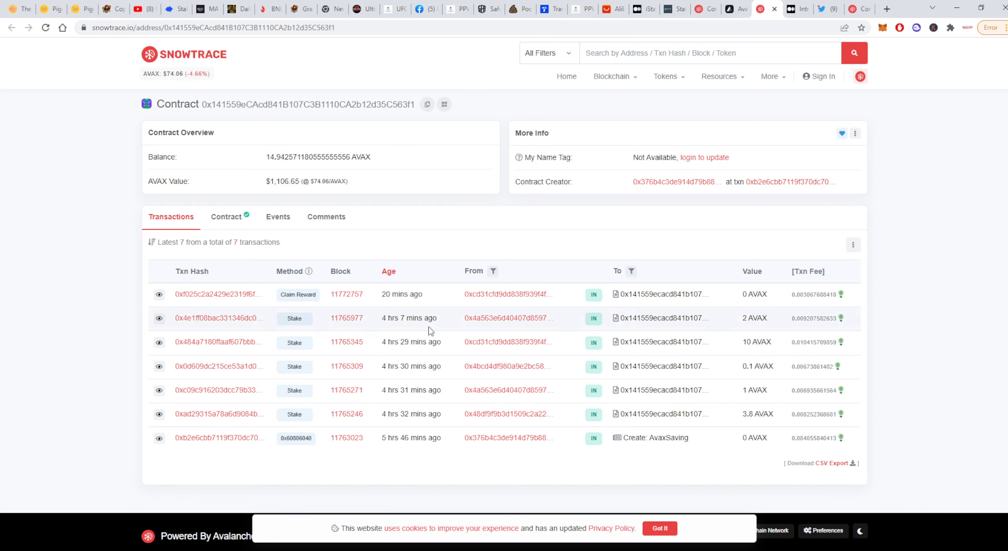
{"action": "mouse_move", "coordinate": [360, 191]}
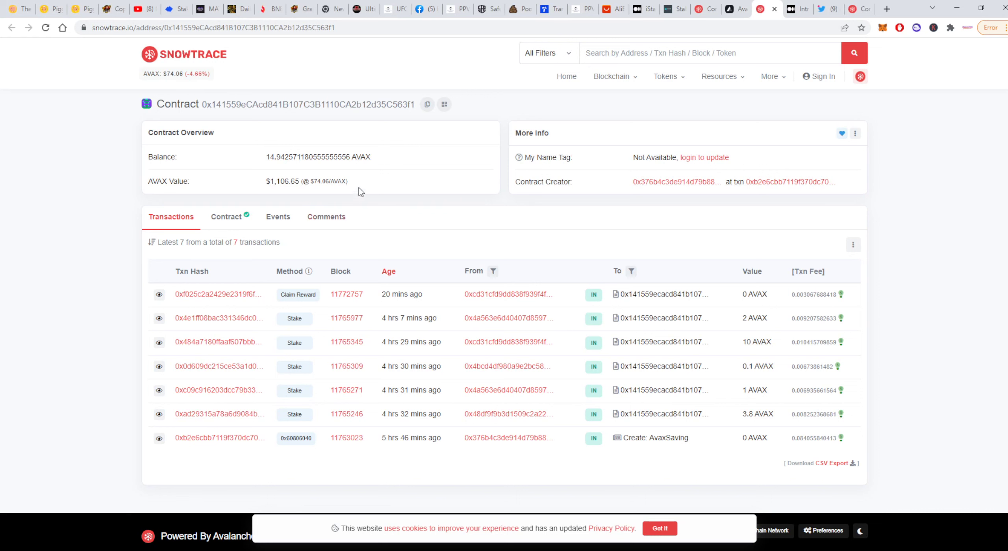
{"action": "mouse_move", "coordinate": [611, 138]}
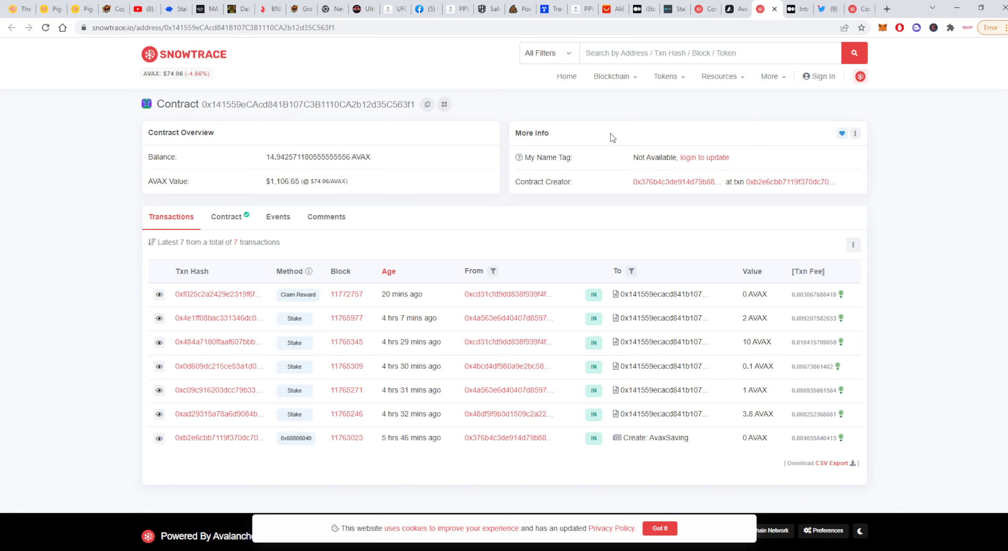
{"action": "mouse_move", "coordinate": [585, 172]}
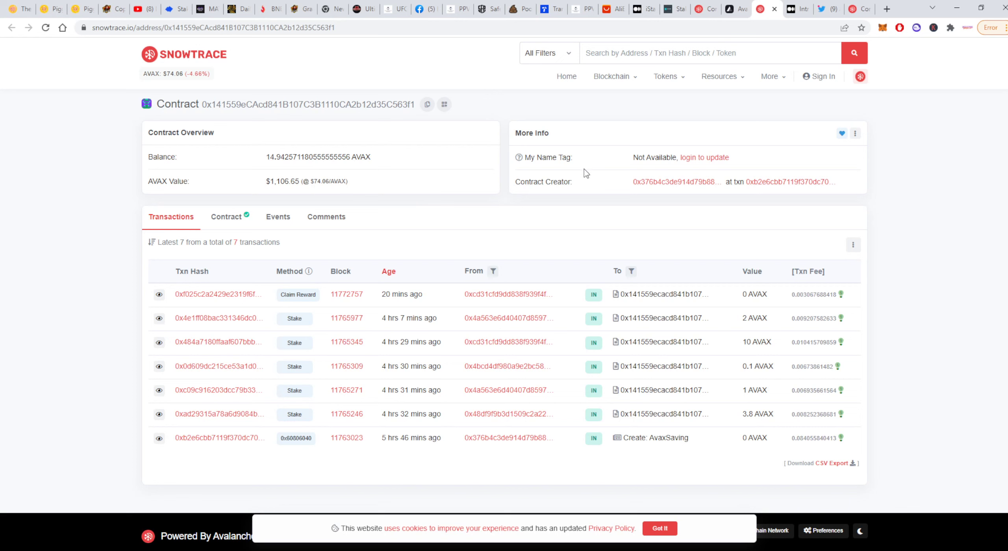
{"action": "mouse_move", "coordinate": [701, 99]}
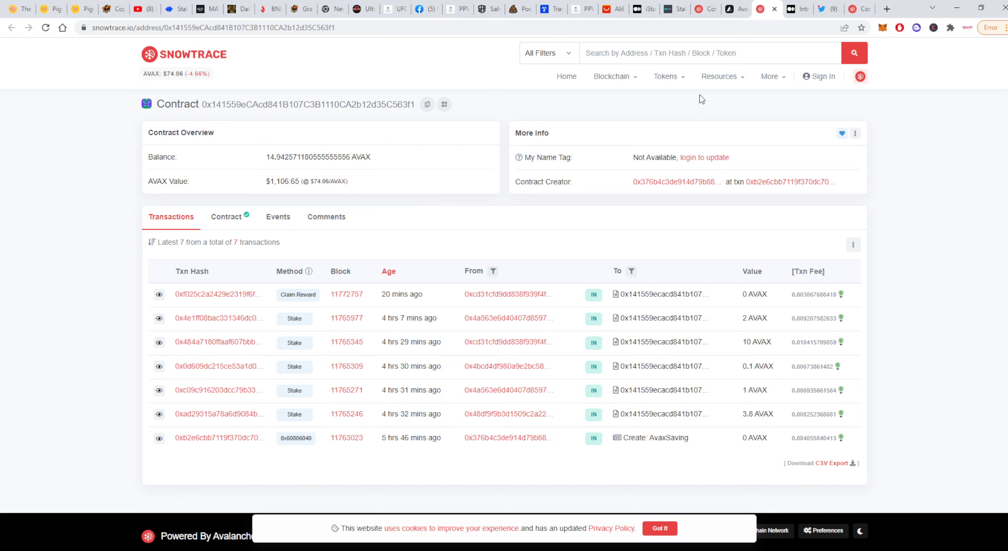
{"action": "left_click", "coordinate": [821, 9]}
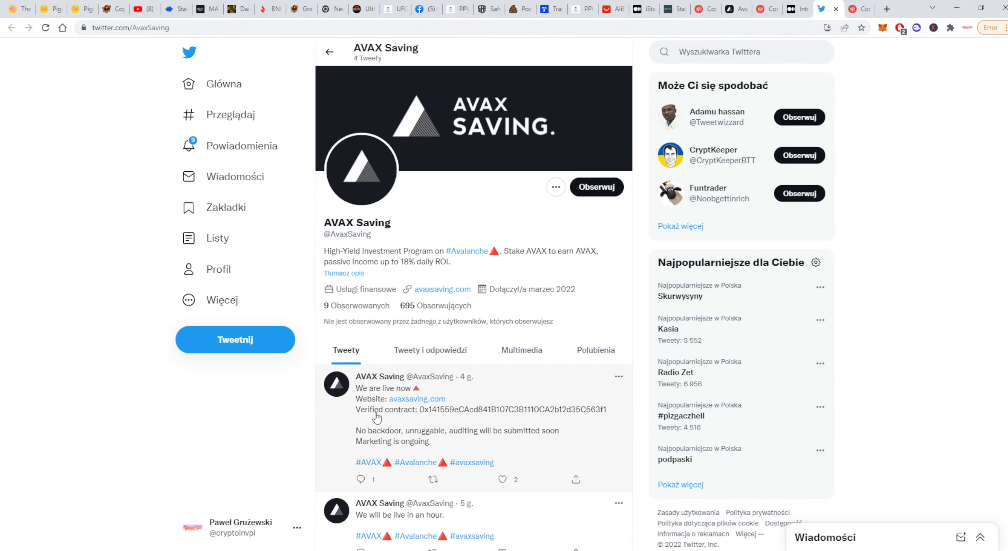
{"action": "mouse_move", "coordinate": [529, 386]}
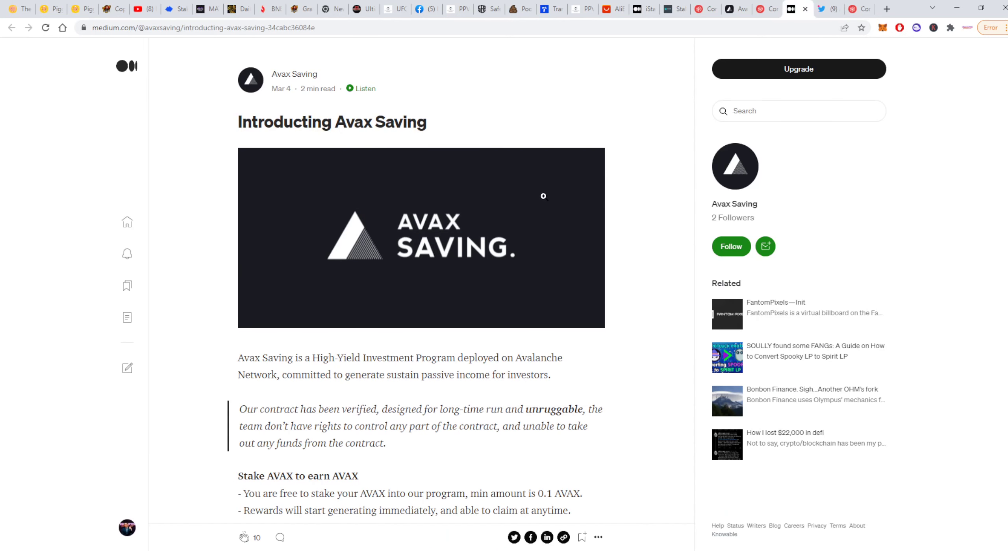
{"action": "mouse_move", "coordinate": [543, 221]}
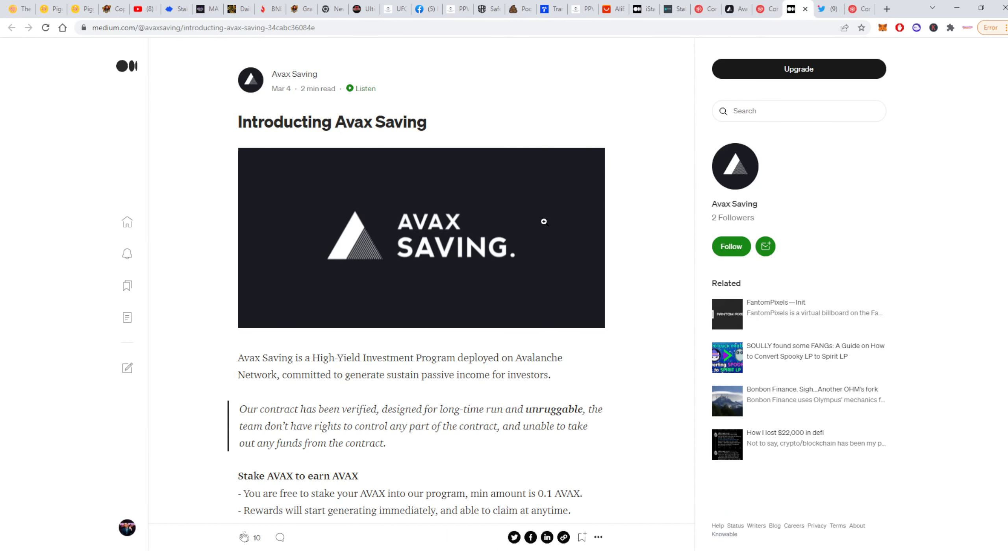
{"action": "mouse_move", "coordinate": [614, 263]}
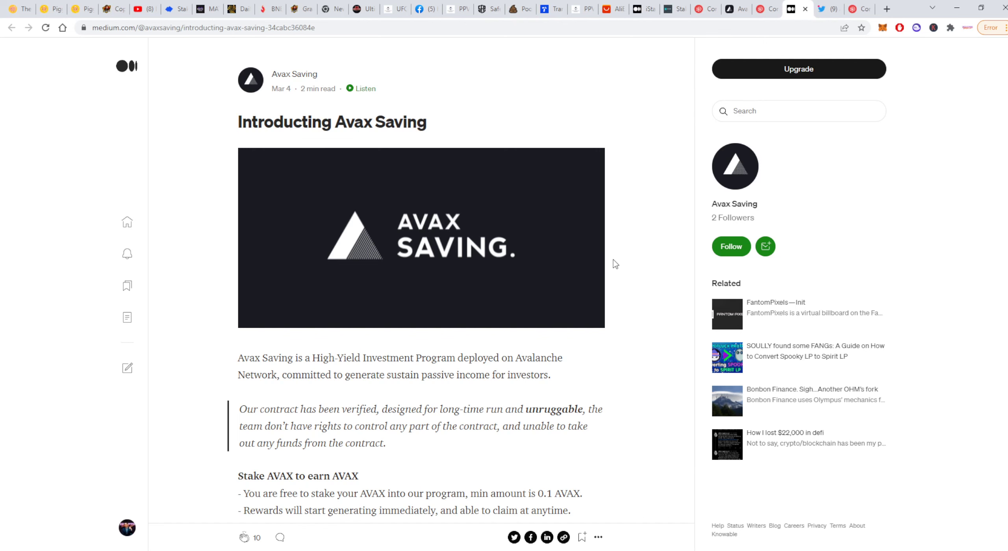
{"action": "mouse_move", "coordinate": [638, 299]}
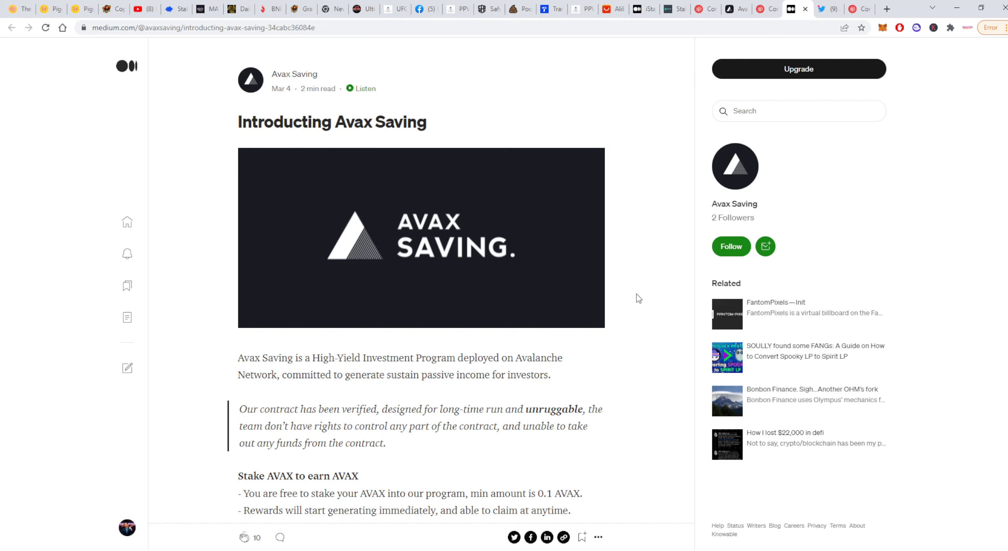
- Scroll through the Medium article's three staking plans of 10, 15 and 20 days
{"action": "scroll", "scroll_direction": "down", "scroll_amount": 3}
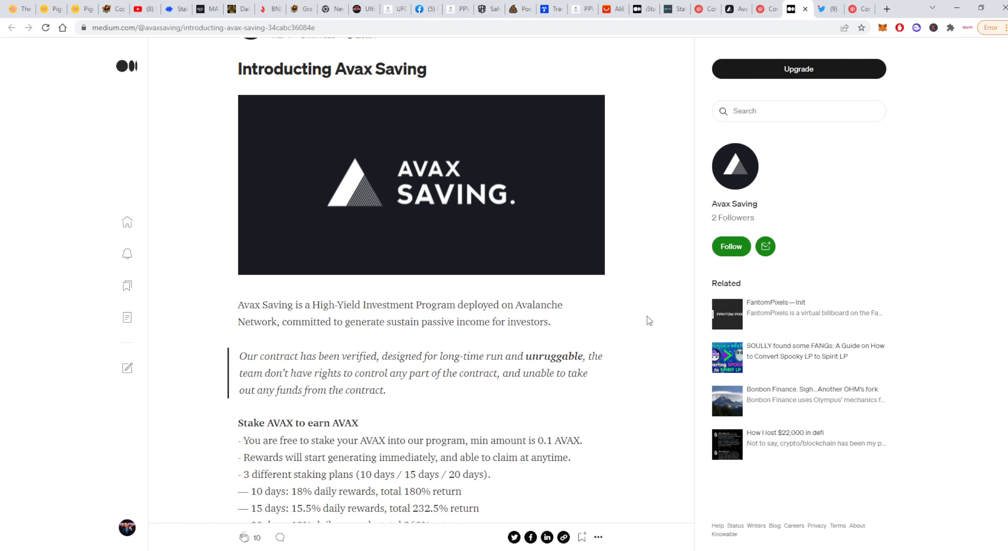
{"action": "mouse_move", "coordinate": [661, 319]}
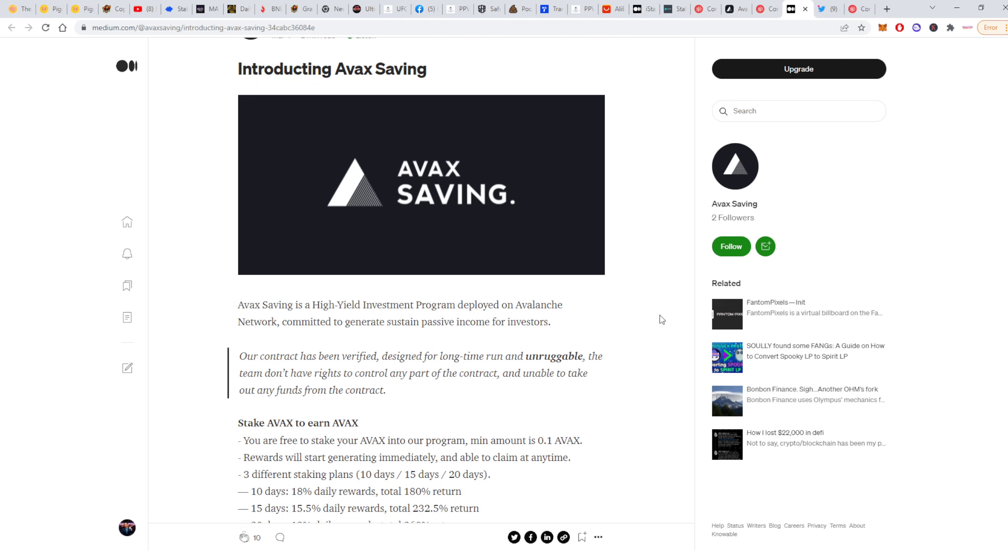
{"action": "mouse_move", "coordinate": [649, 326]}
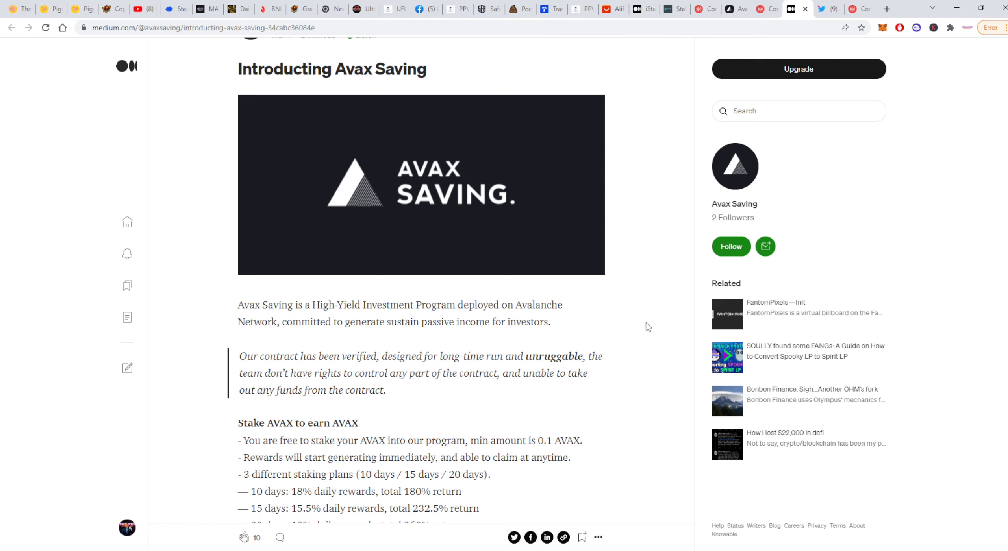
{"action": "mouse_move", "coordinate": [630, 339]}
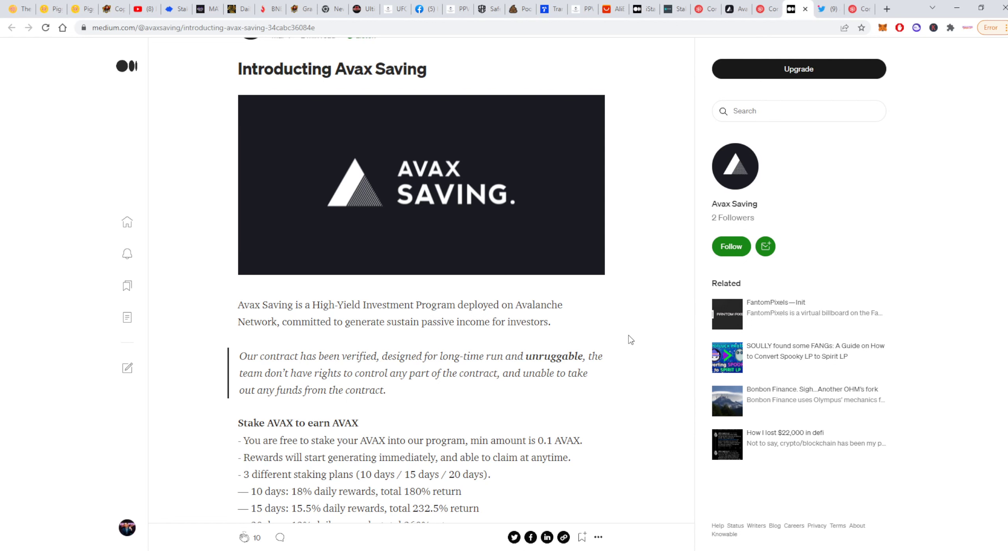
{"action": "scroll", "scroll_direction": "down", "scroll_amount": 3}
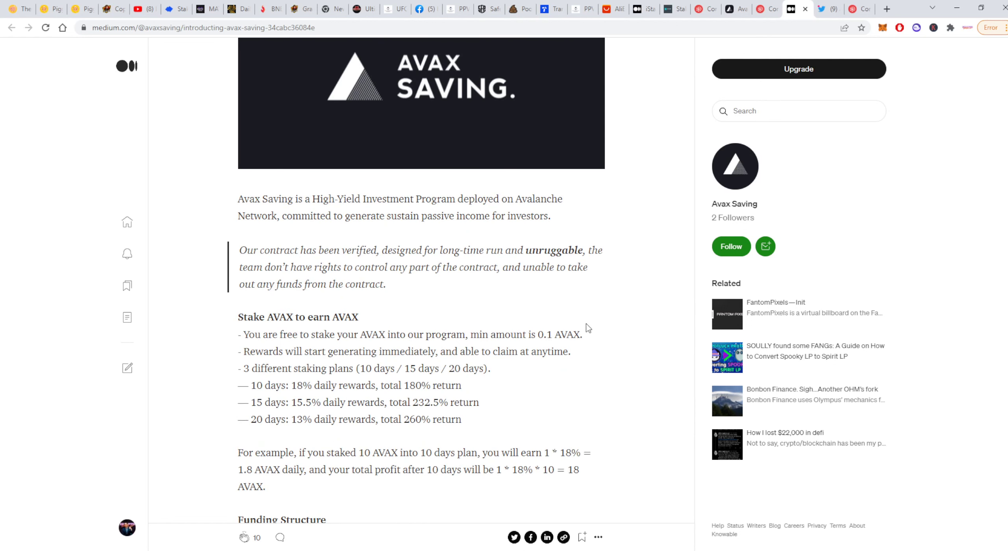
{"action": "mouse_move", "coordinate": [417, 265]}
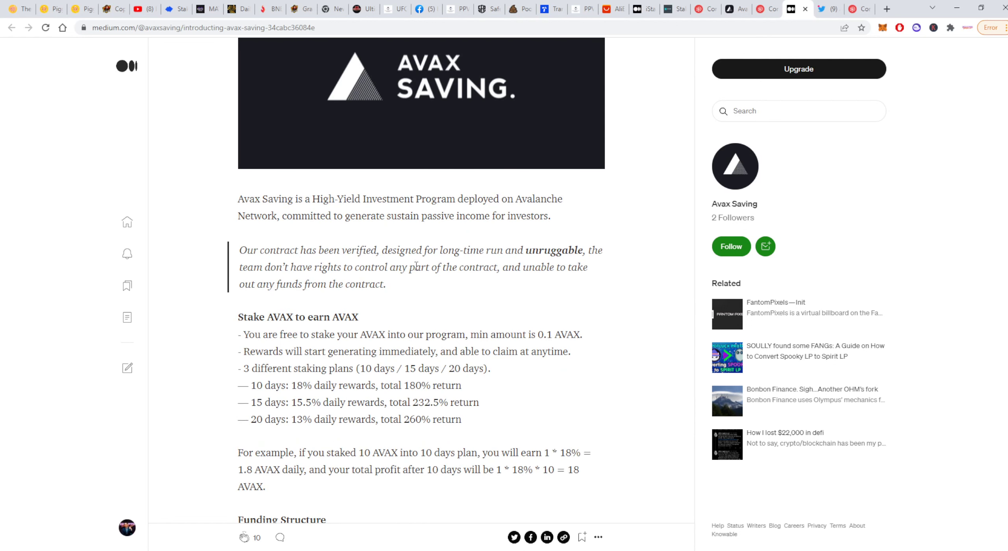
{"action": "mouse_move", "coordinate": [520, 265]}
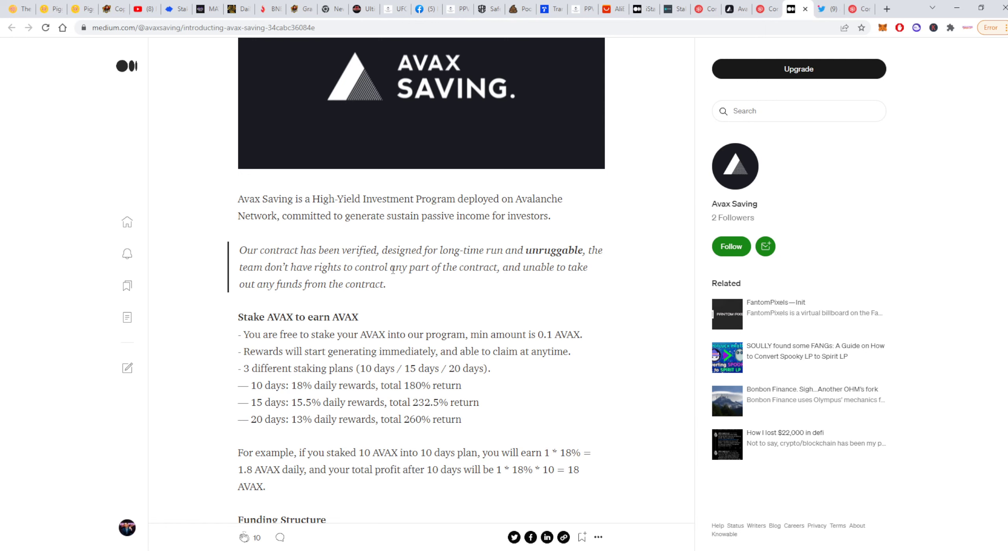
{"action": "mouse_move", "coordinate": [544, 291]}
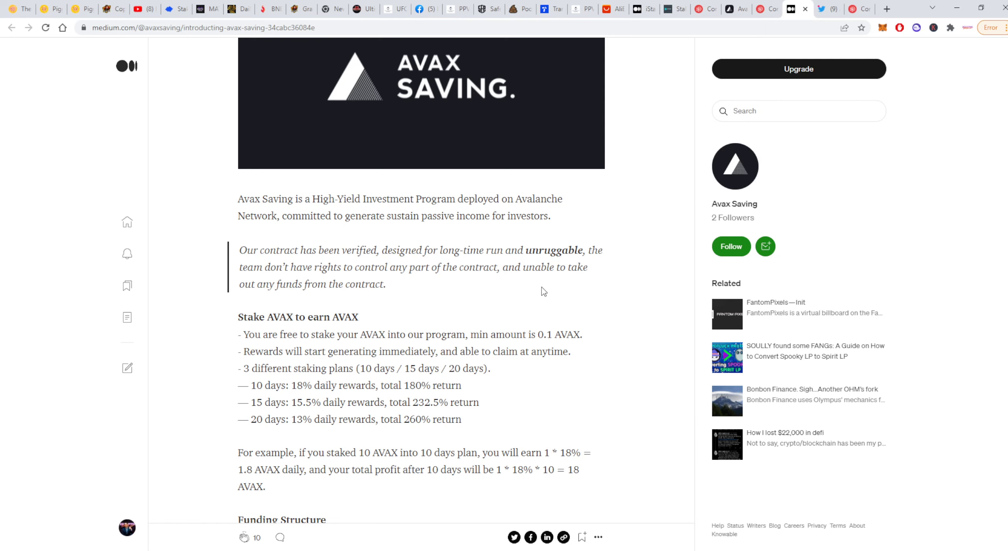
{"action": "mouse_move", "coordinate": [333, 296]}
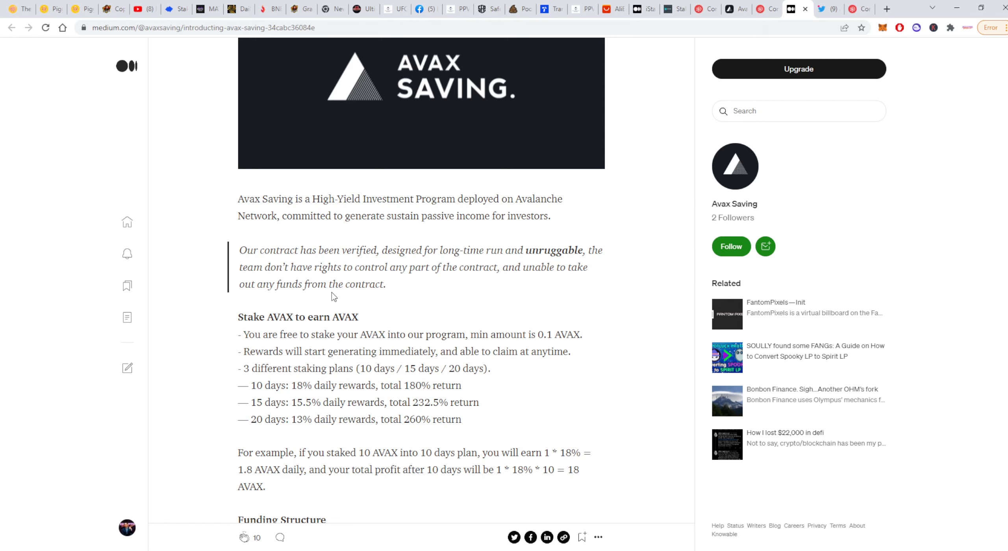
{"action": "mouse_move", "coordinate": [658, 44]}
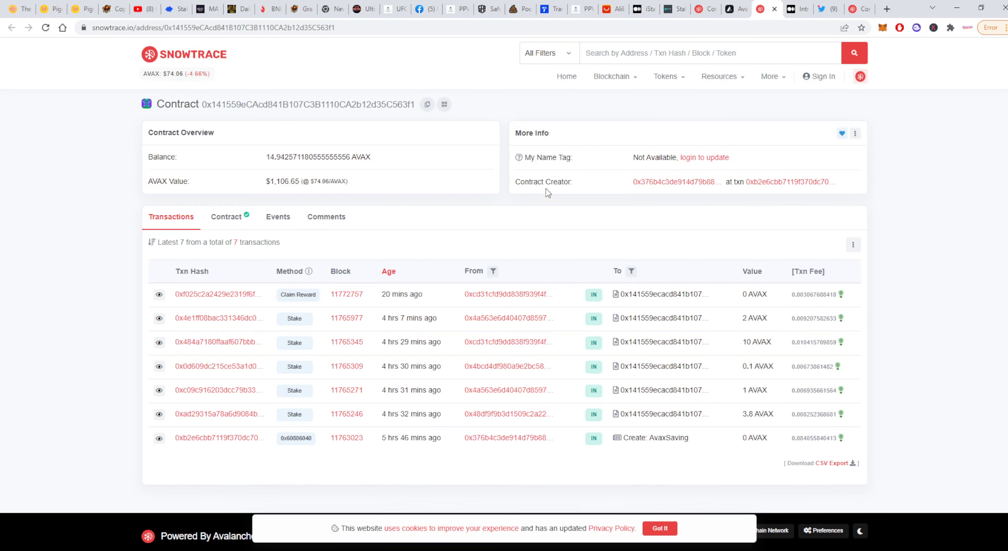
- Scroll the AvaxSaving Solidity source to the claimReward functions and dismiss the cookie notice
{"action": "left_click", "coordinate": [226, 216]}
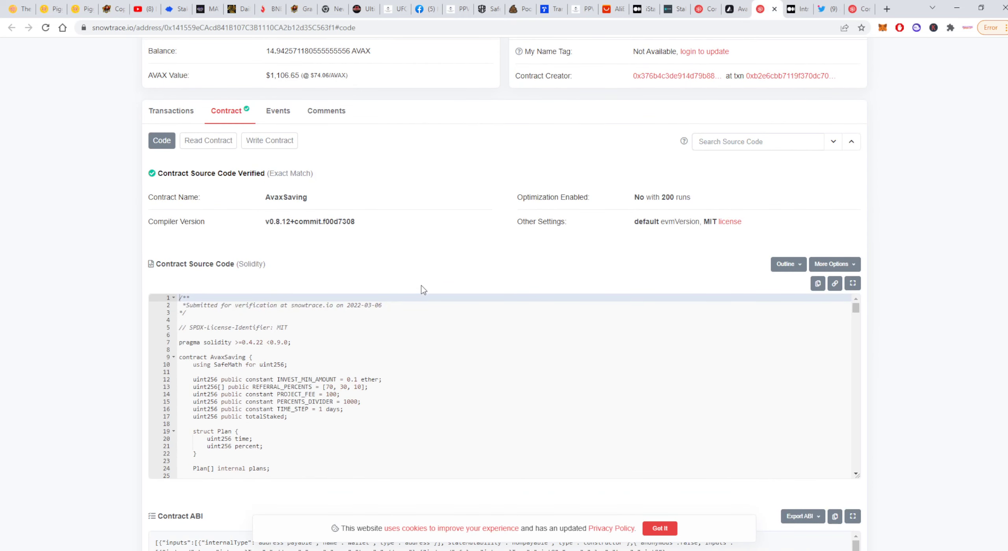
{"action": "mouse_move", "coordinate": [378, 270]}
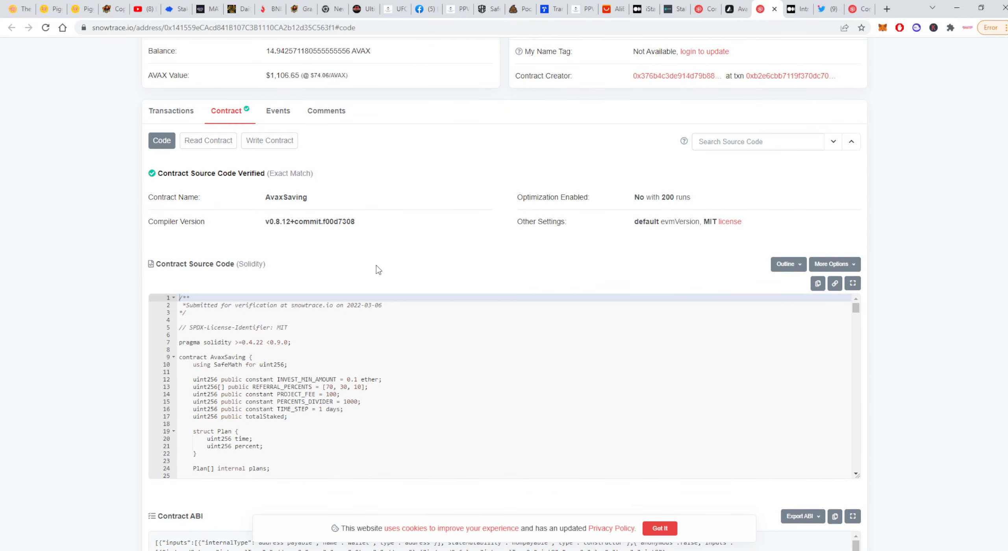
{"action": "scroll", "scroll_direction": "down", "scroll_amount": 3}
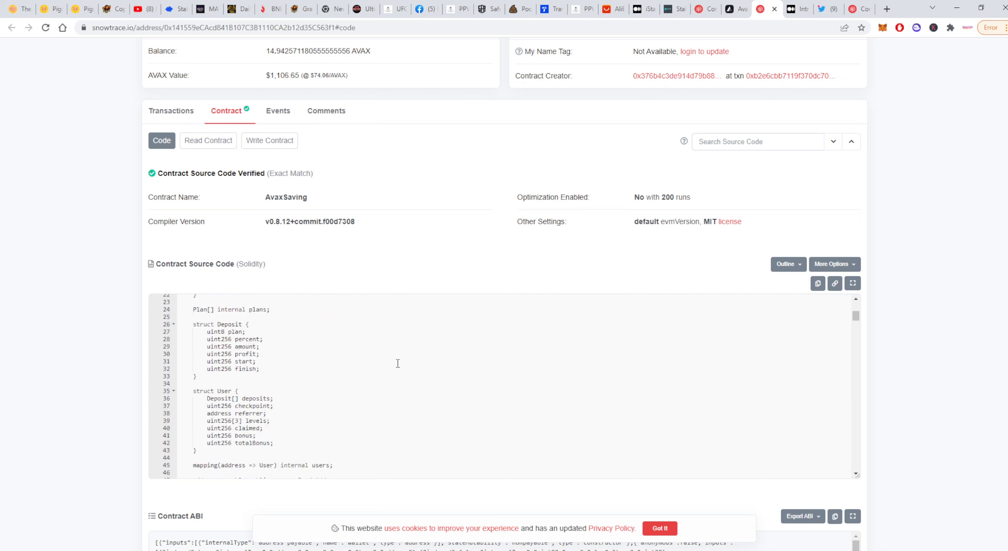
{"action": "scroll", "scroll_direction": "down", "scroll_amount": 3}
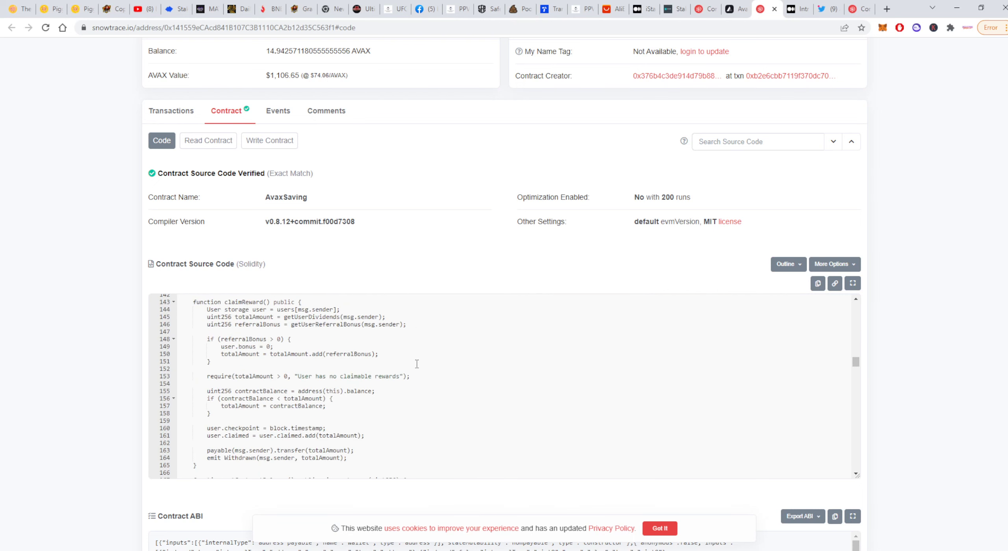
{"action": "scroll", "scroll_direction": "down", "scroll_amount": 3}
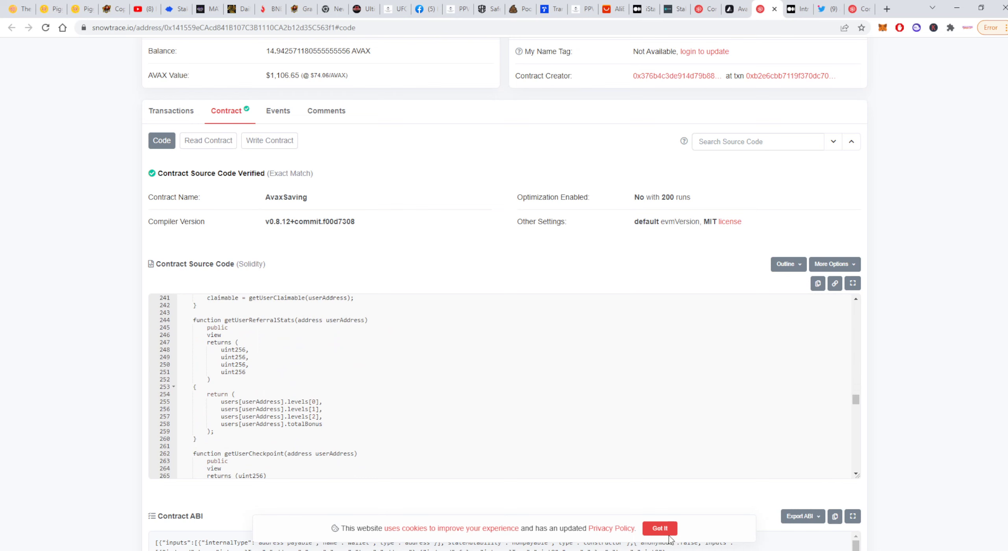
{"action": "left_click", "coordinate": [659, 528]}
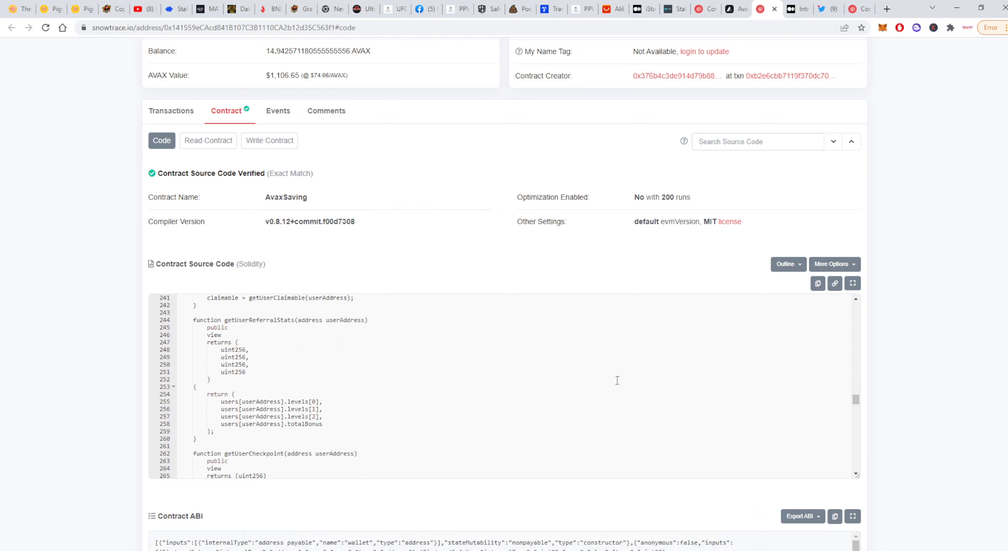
{"action": "mouse_move", "coordinate": [631, 410]}
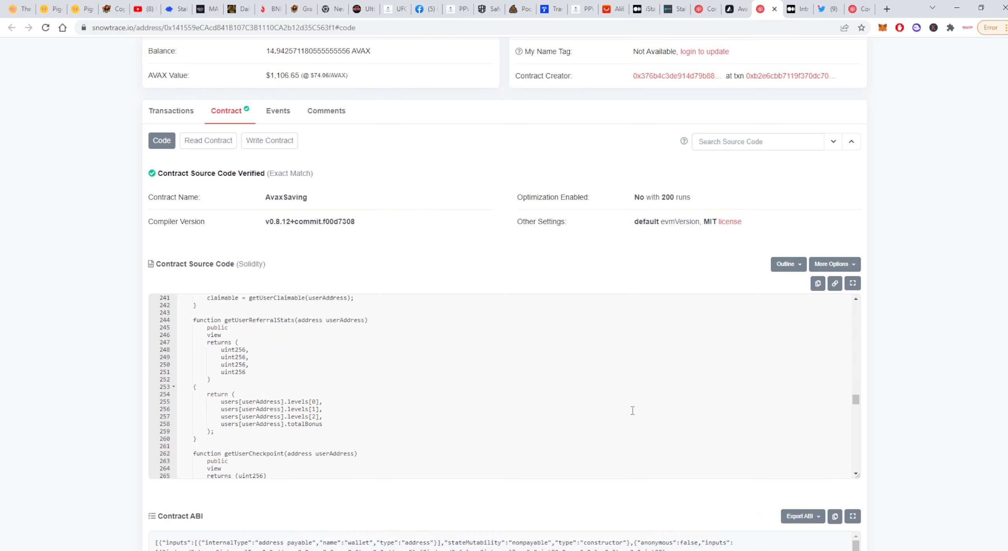
{"action": "mouse_move", "coordinate": [541, 280]}
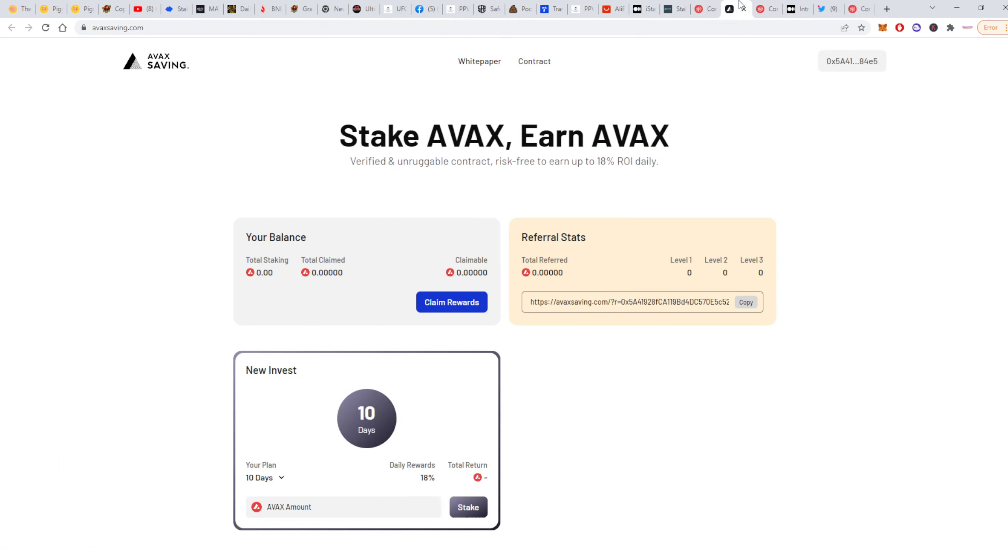
{"action": "mouse_move", "coordinate": [615, 202]}
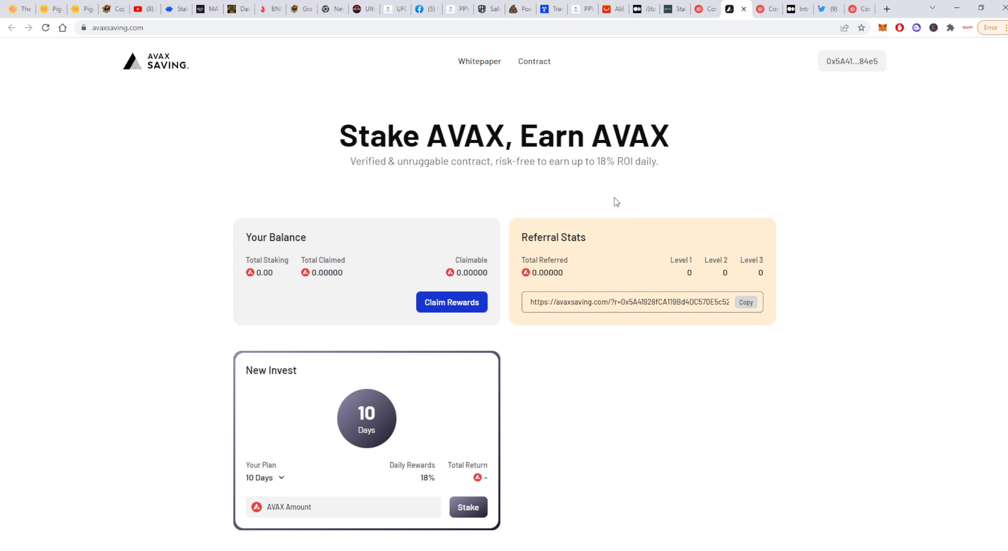
{"action": "mouse_move", "coordinate": [611, 217]}
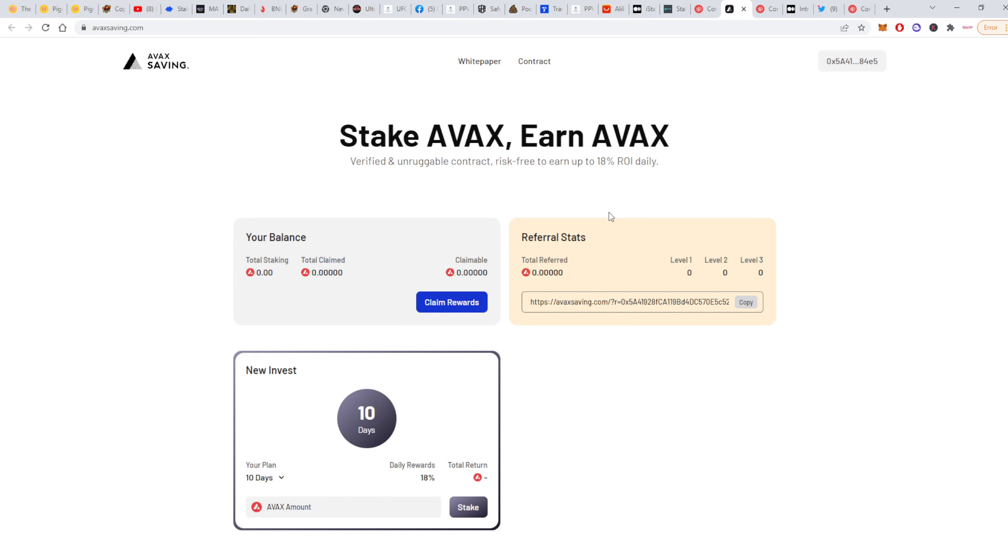
{"action": "mouse_move", "coordinate": [794, 7]}
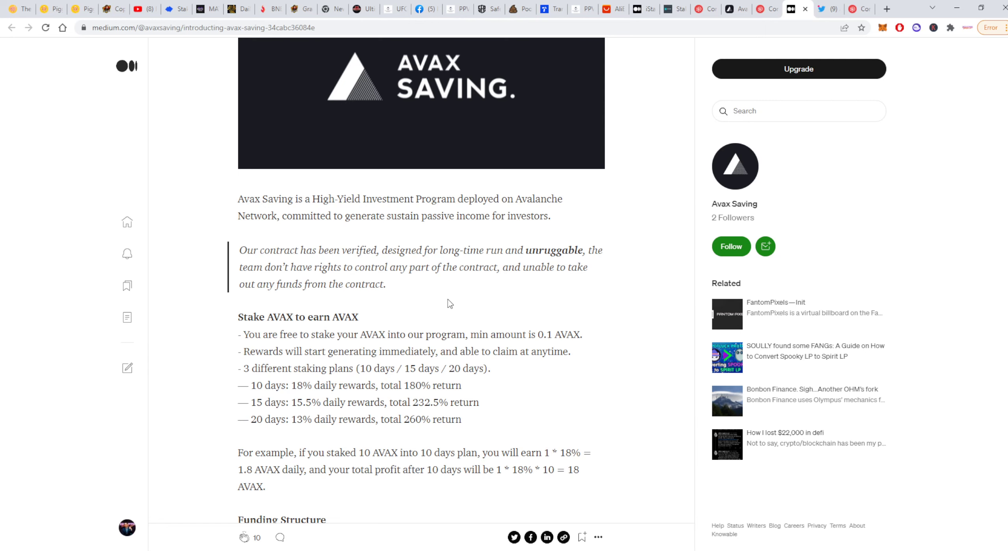
{"action": "mouse_move", "coordinate": [394, 345]}
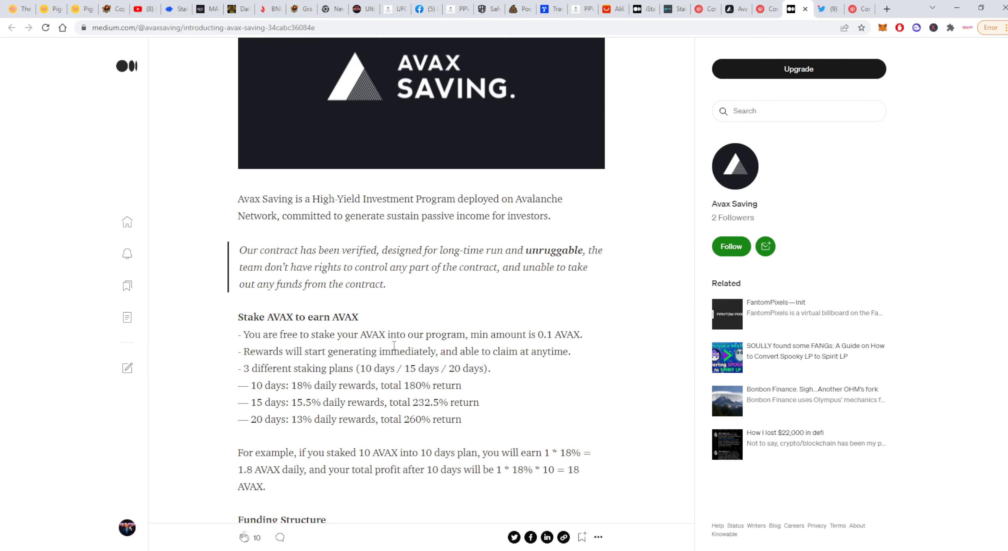
{"action": "mouse_move", "coordinate": [501, 367]}
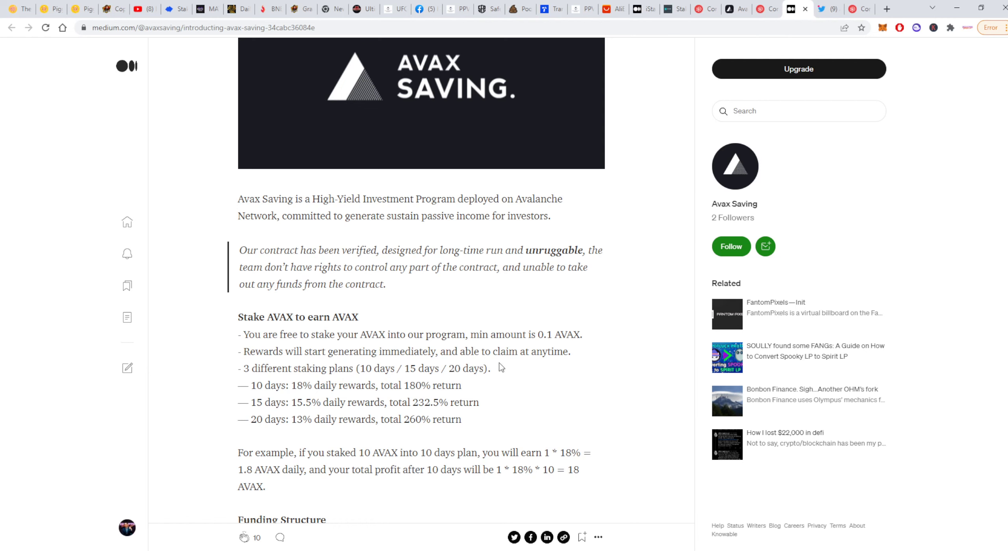
{"action": "mouse_move", "coordinate": [291, 382]}
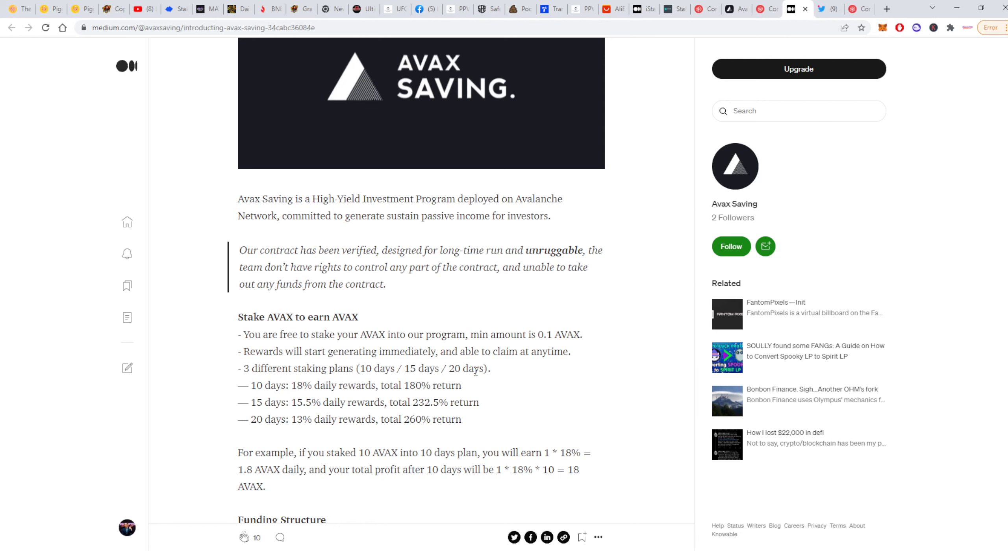
{"action": "mouse_move", "coordinate": [485, 385]}
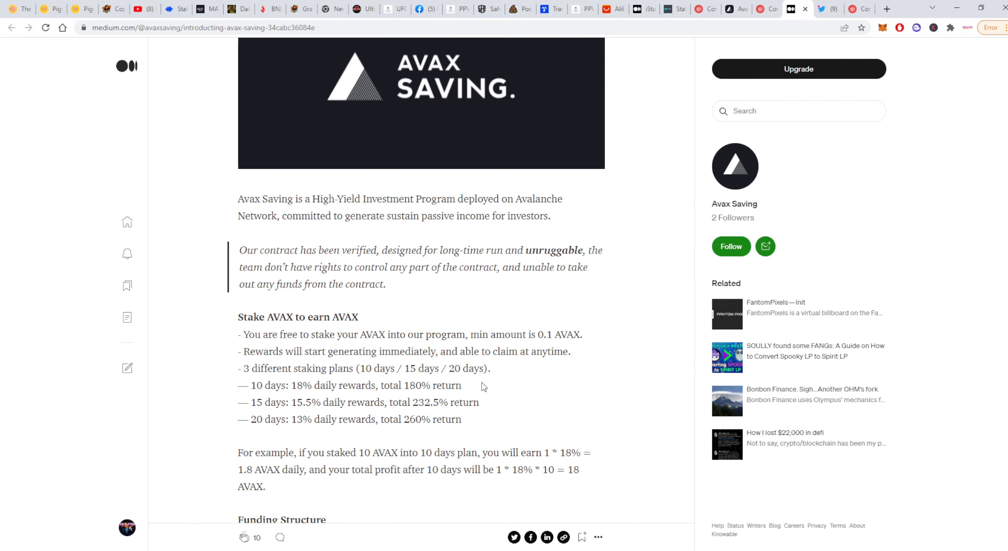
{"action": "mouse_move", "coordinate": [436, 396]}
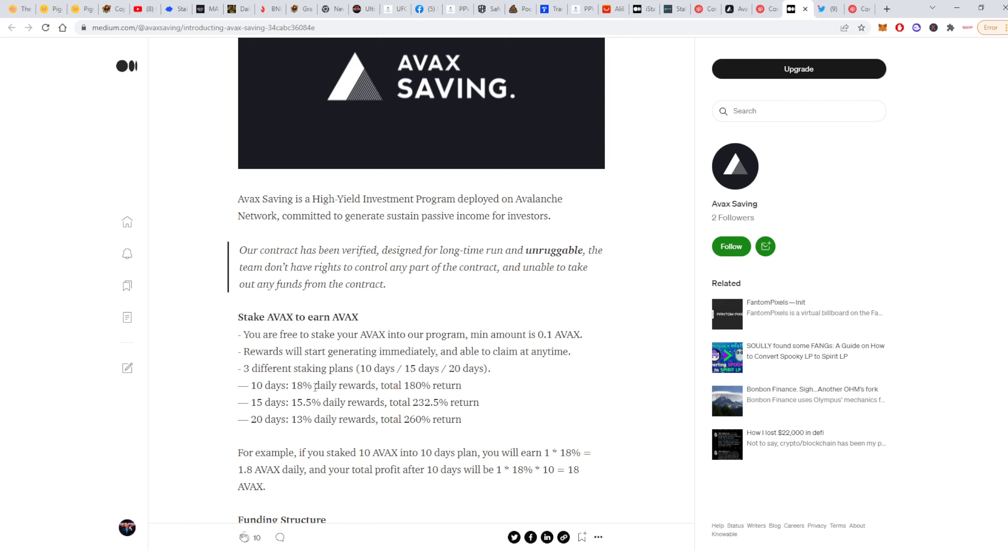
{"action": "mouse_move", "coordinate": [207, 261]}
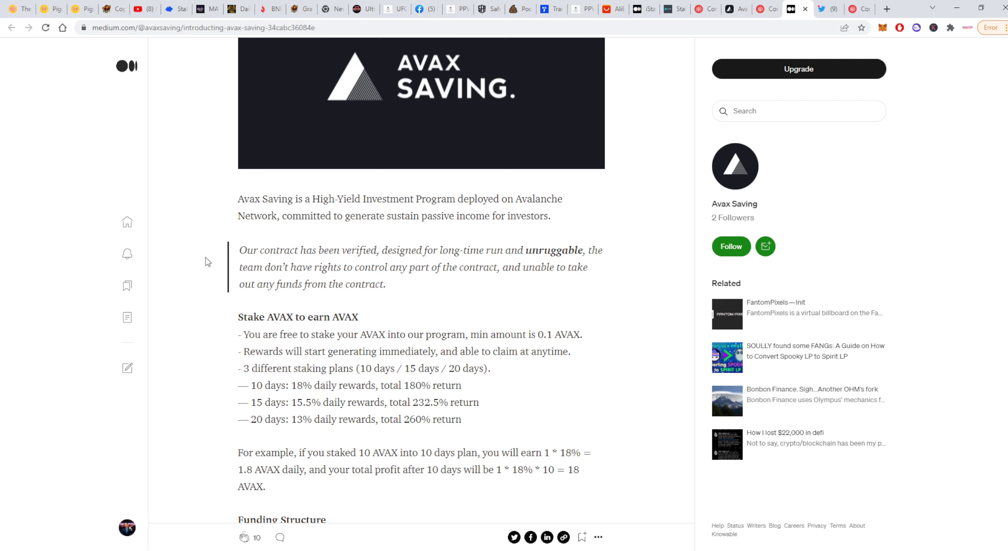
{"action": "mouse_move", "coordinate": [413, 397]}
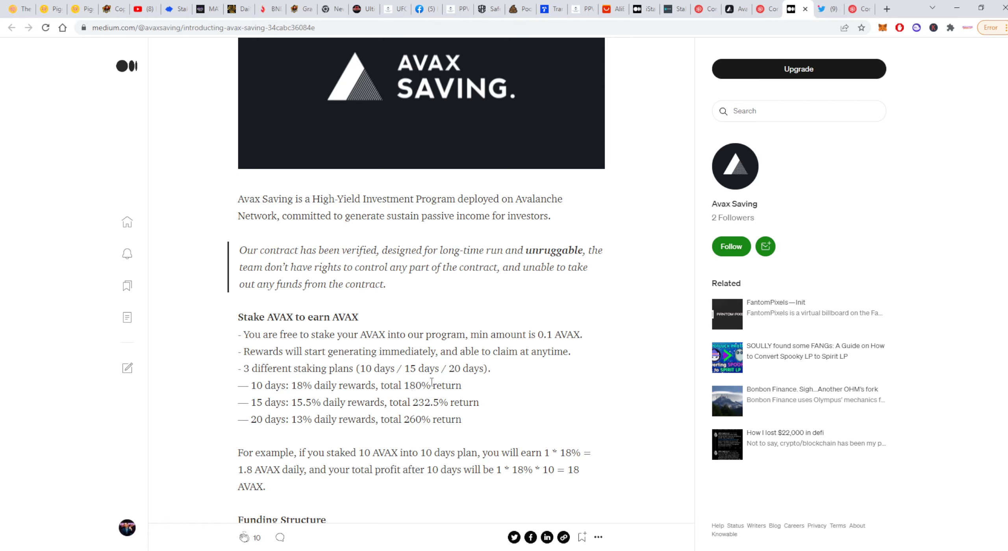
{"action": "mouse_move", "coordinate": [268, 412]}
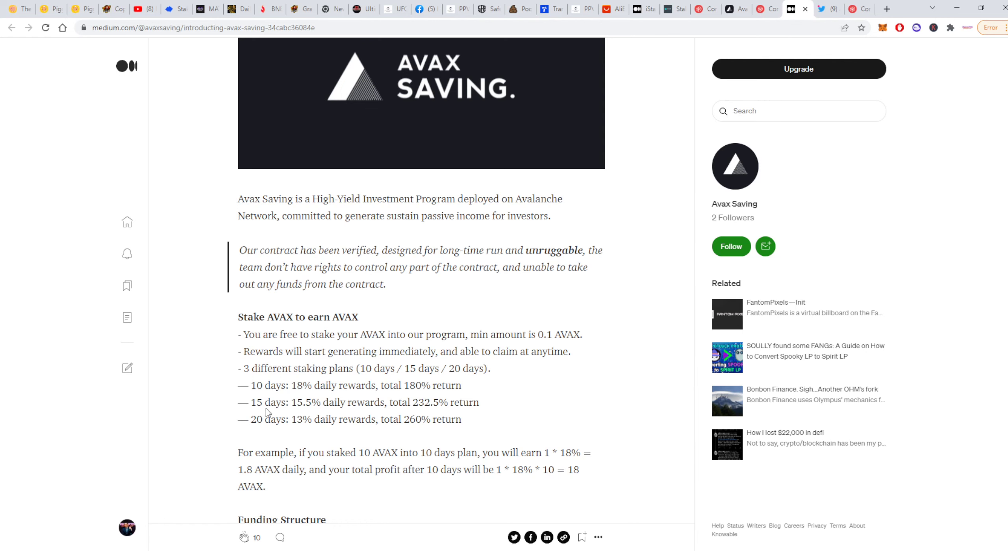
{"action": "mouse_move", "coordinate": [326, 445]}
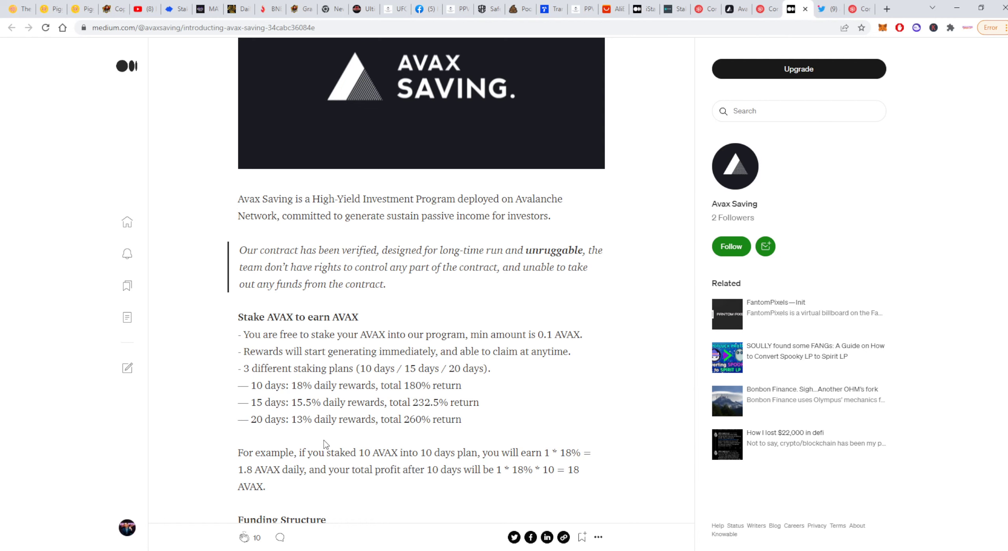
{"action": "mouse_move", "coordinate": [360, 424]}
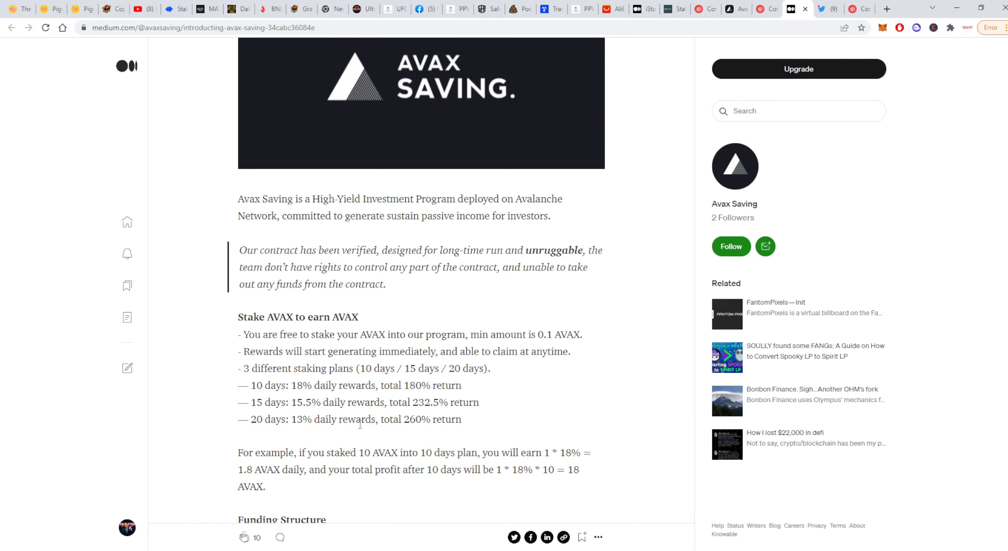
{"action": "mouse_move", "coordinate": [400, 447]}
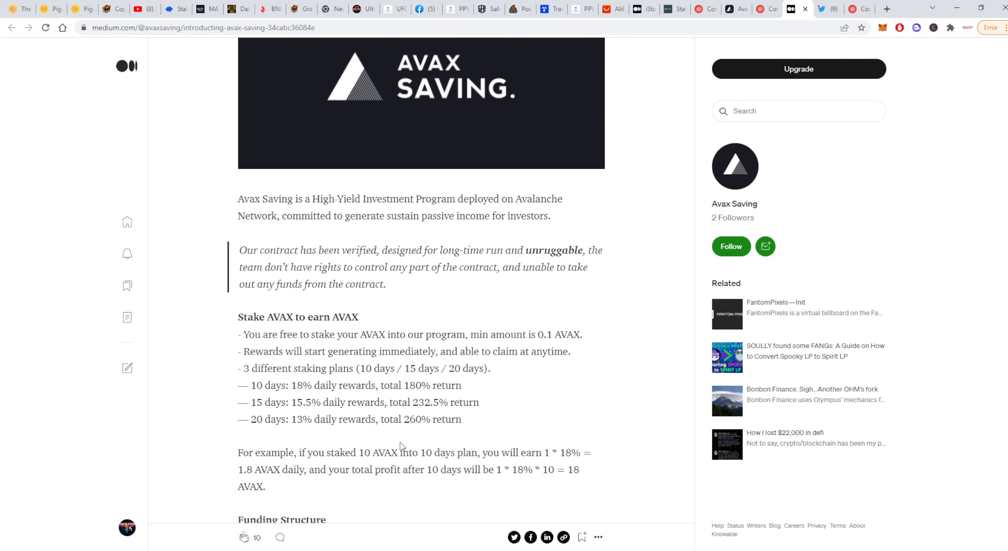
{"action": "mouse_move", "coordinate": [406, 441]}
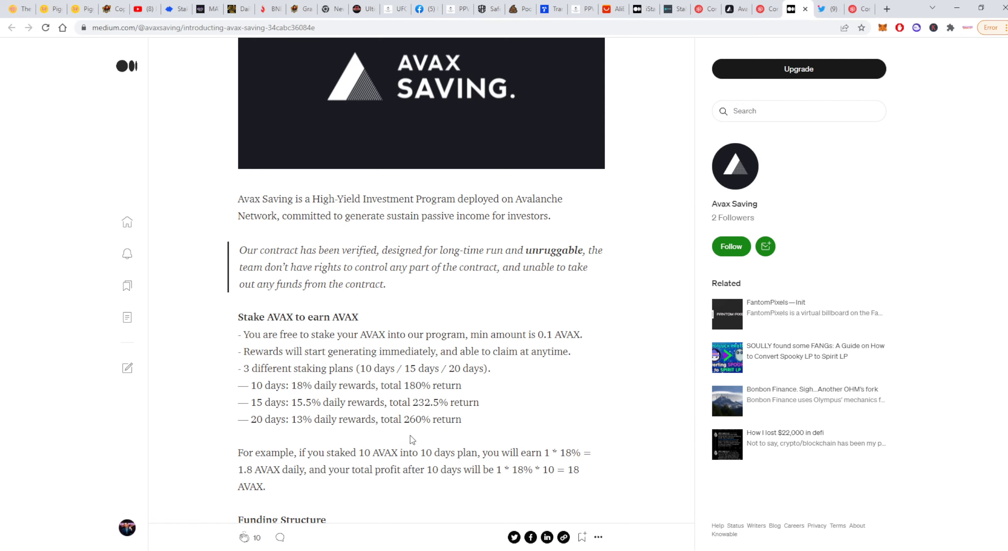
{"action": "mouse_move", "coordinate": [416, 434]}
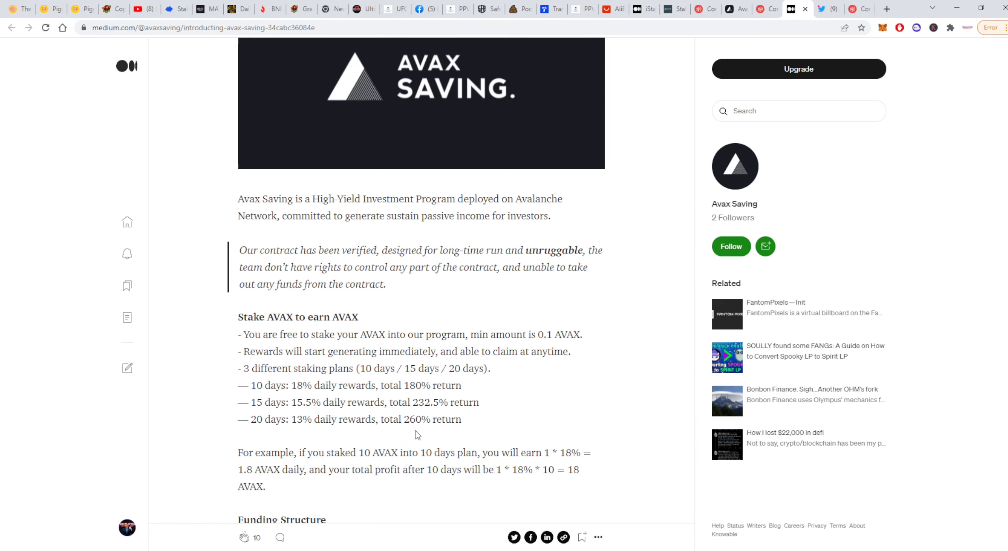
{"action": "mouse_move", "coordinate": [405, 437]}
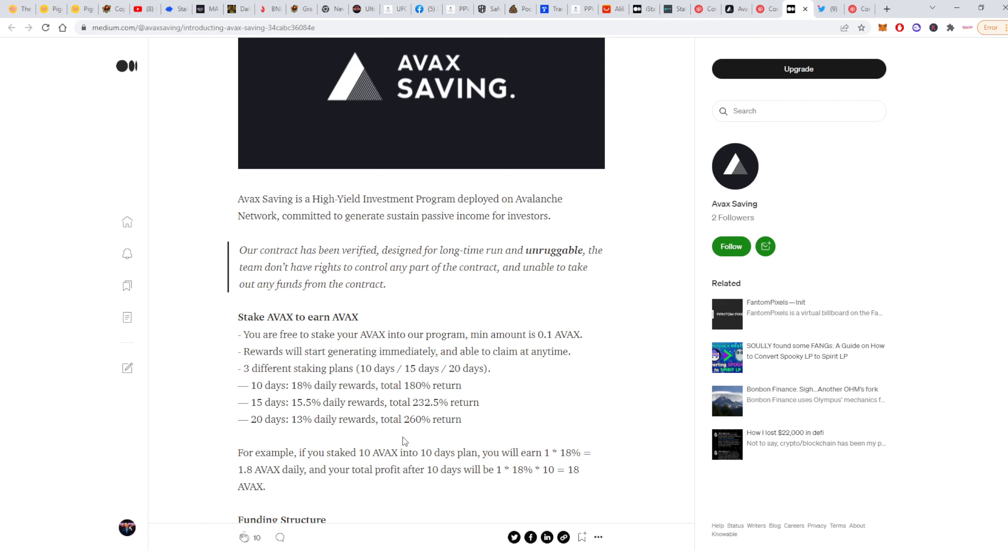
{"action": "mouse_move", "coordinate": [412, 438]}
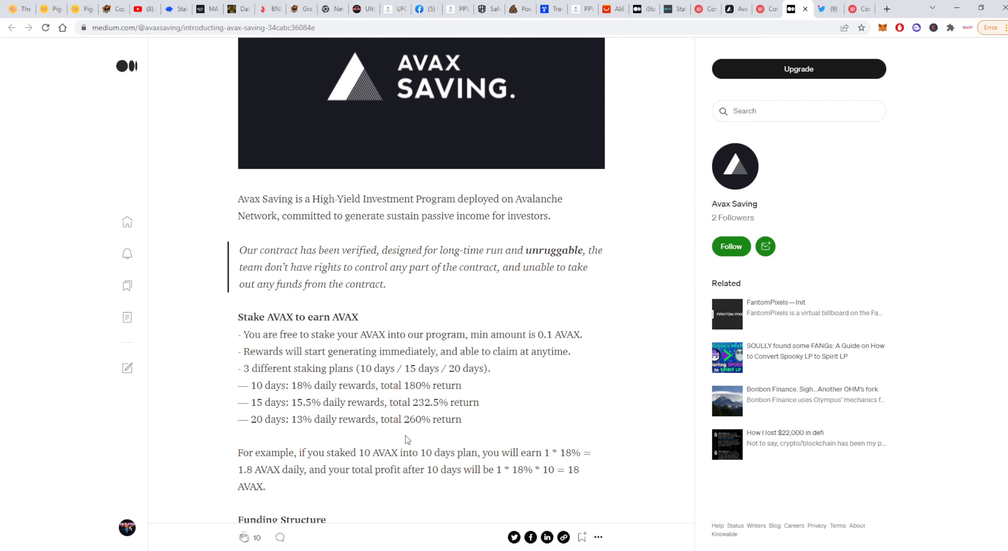
{"action": "mouse_move", "coordinate": [423, 435]}
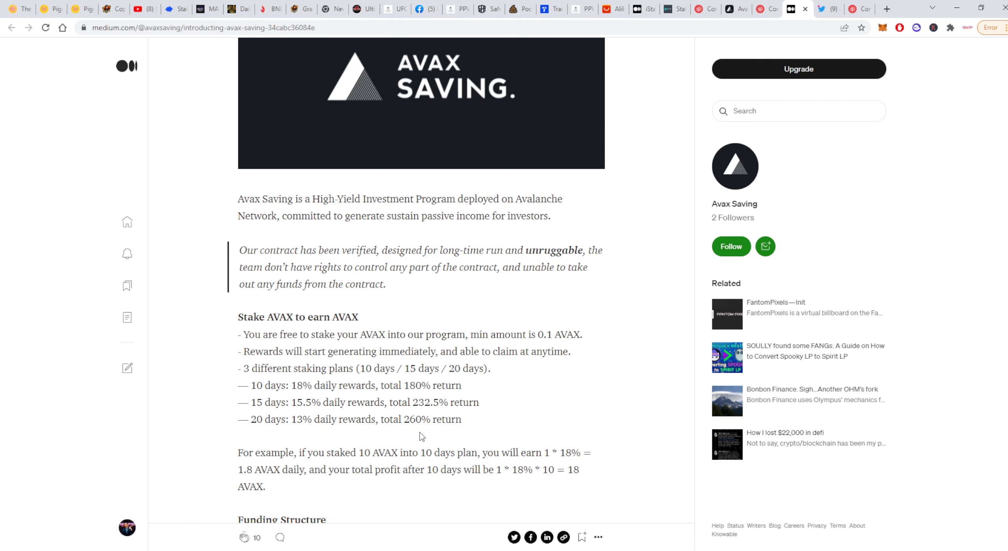
{"action": "mouse_move", "coordinate": [412, 438]}
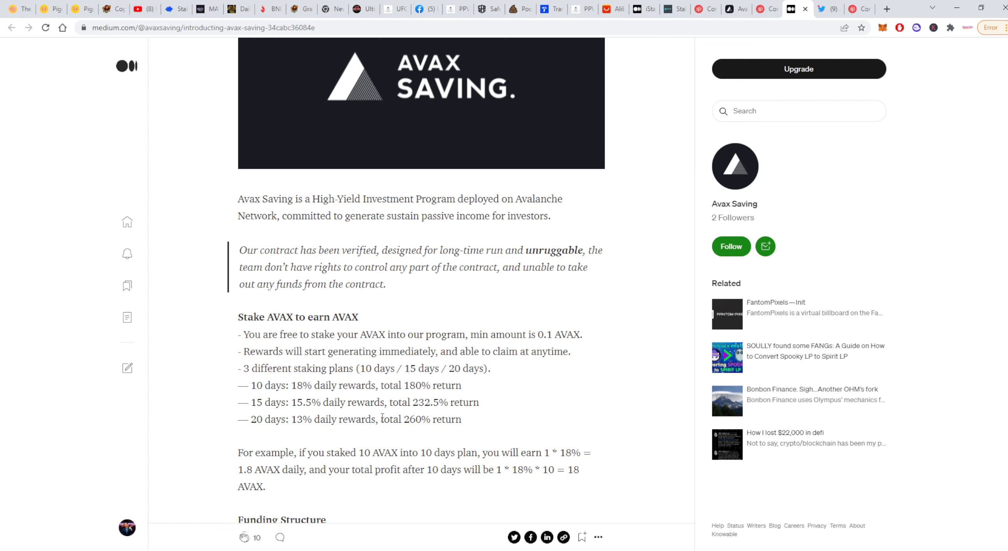
{"action": "mouse_move", "coordinate": [304, 435]}
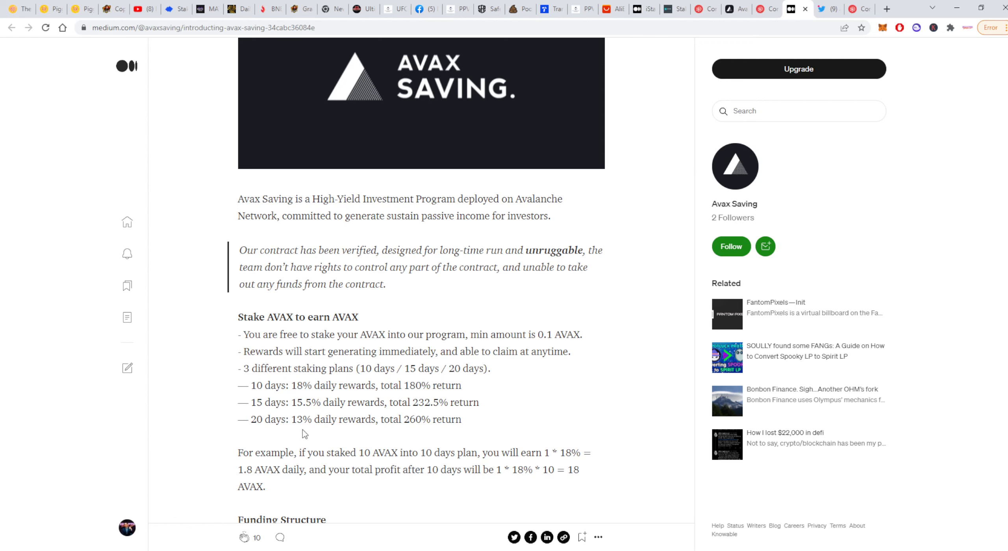
{"action": "mouse_move", "coordinate": [426, 417]}
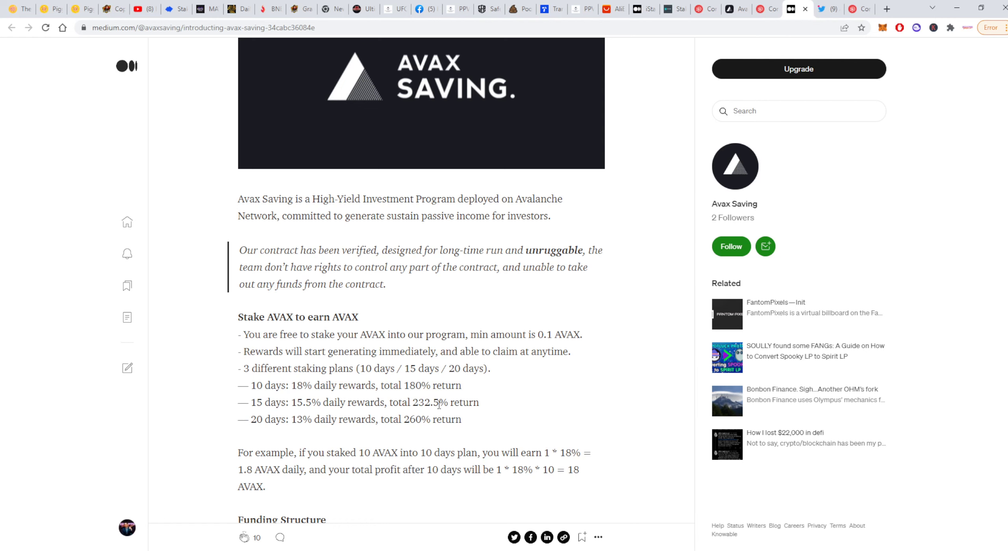
{"action": "mouse_move", "coordinate": [251, 407]}
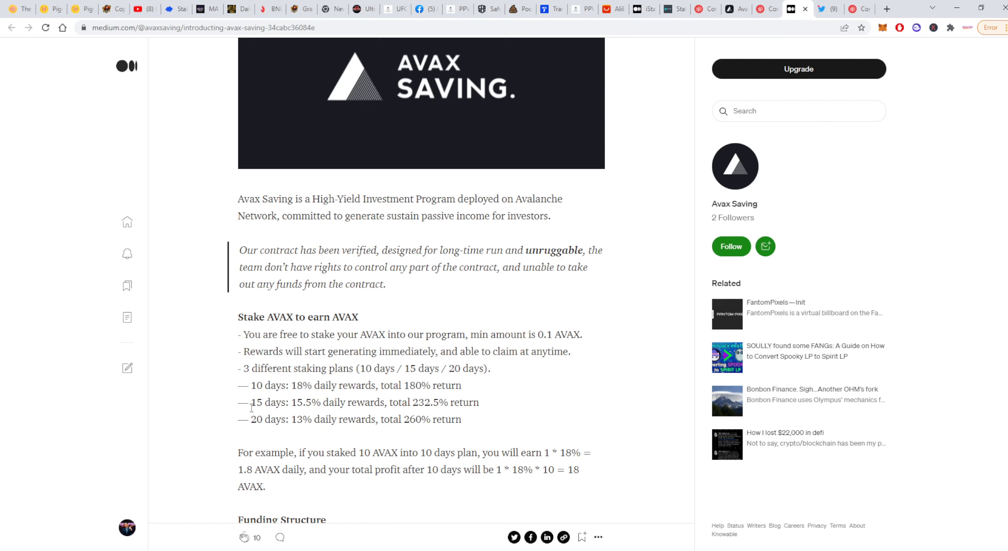
{"action": "scroll", "scroll_direction": "down", "scroll_amount": 3}
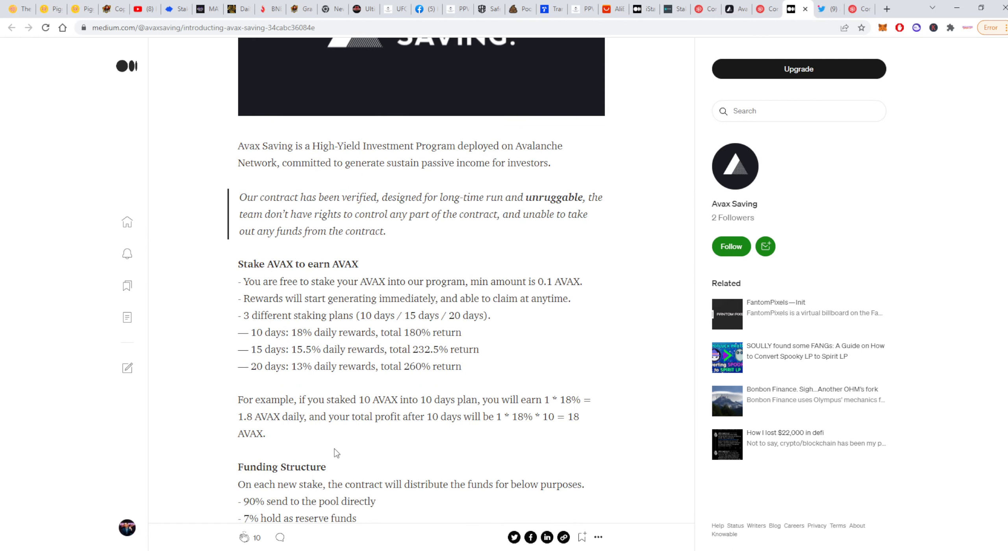
{"action": "mouse_move", "coordinate": [363, 447]}
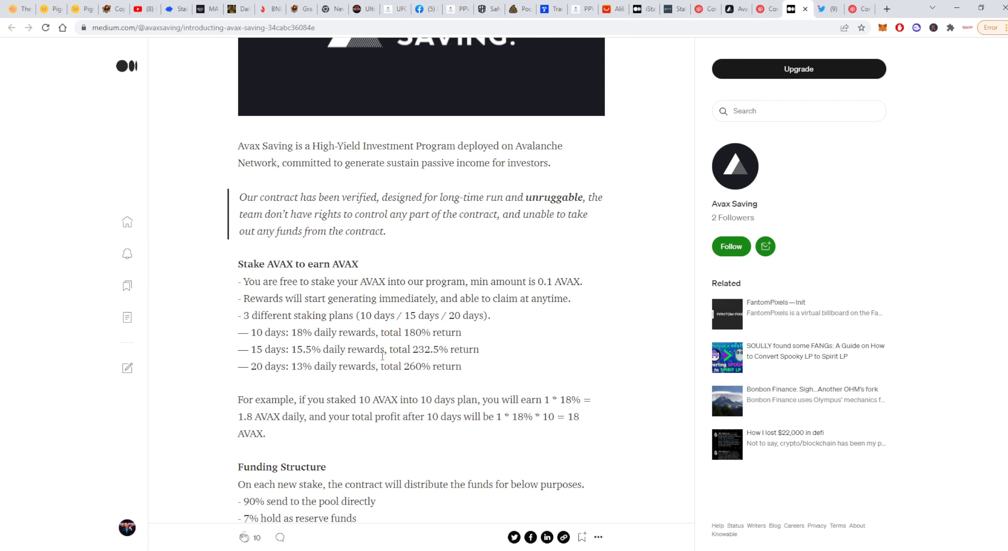
{"action": "mouse_move", "coordinate": [381, 392]}
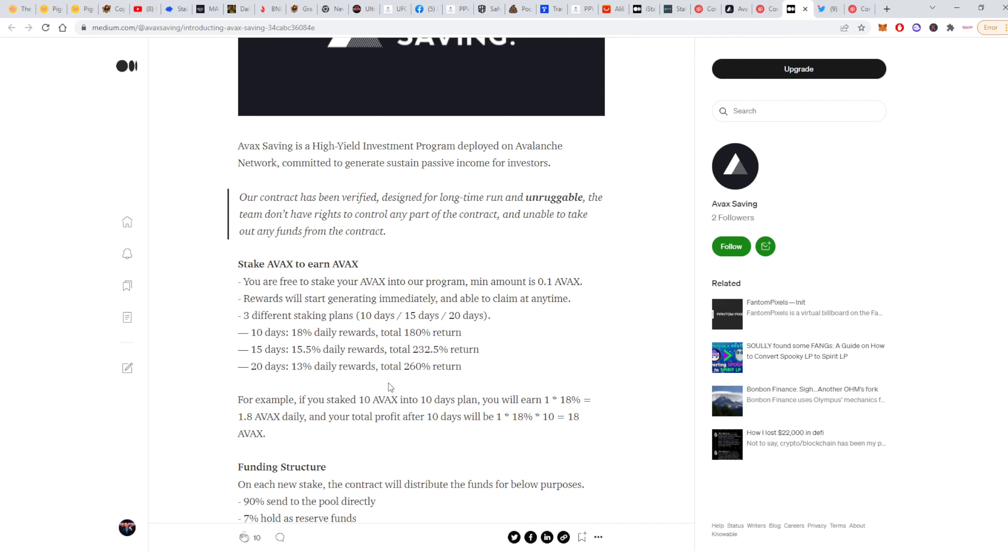
{"action": "mouse_move", "coordinate": [415, 379]}
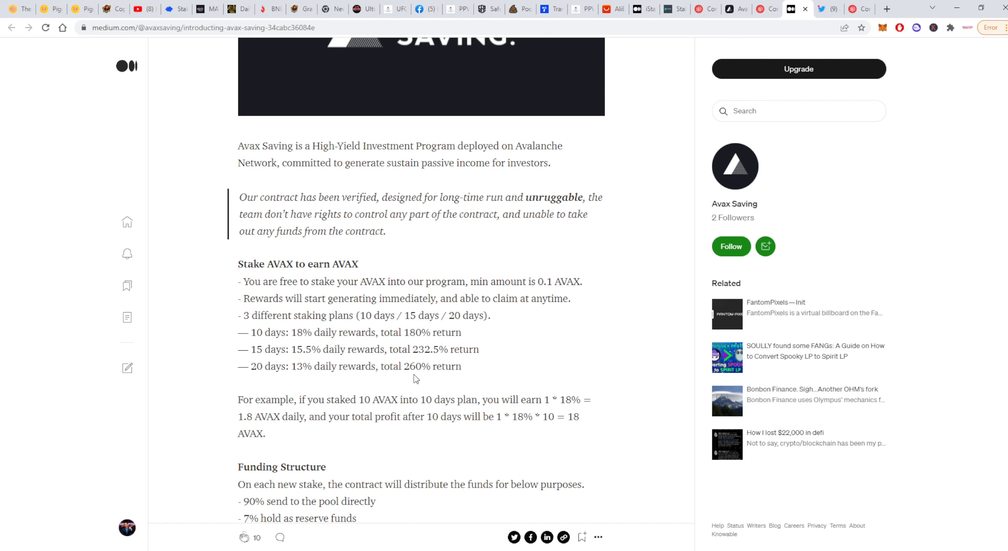
{"action": "mouse_move", "coordinate": [490, 397]}
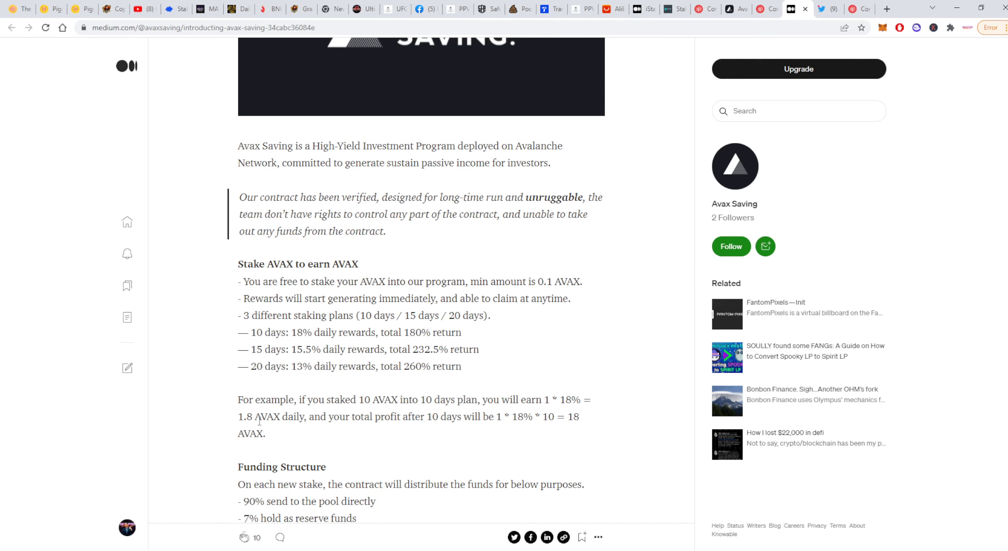
{"action": "mouse_move", "coordinate": [376, 431]}
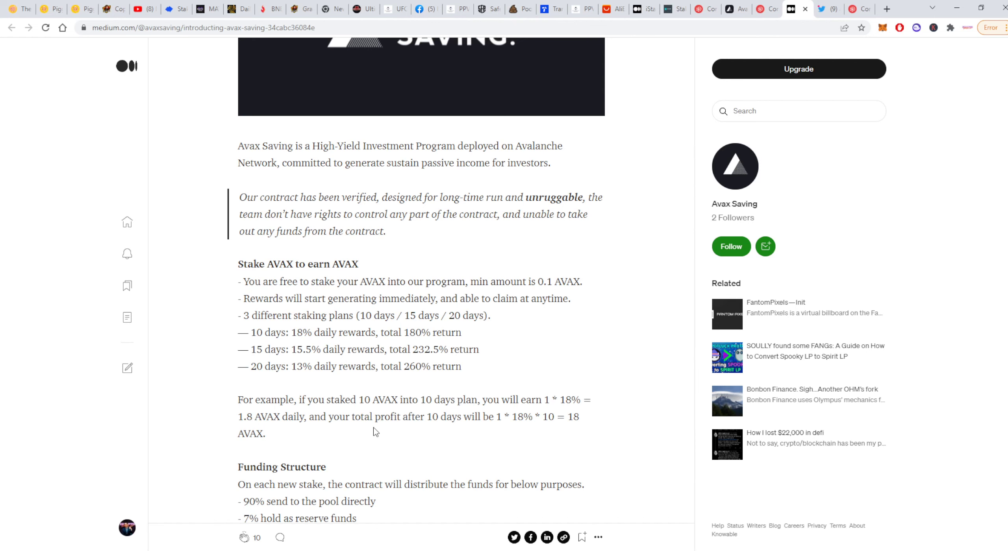
{"action": "mouse_move", "coordinate": [508, 430]}
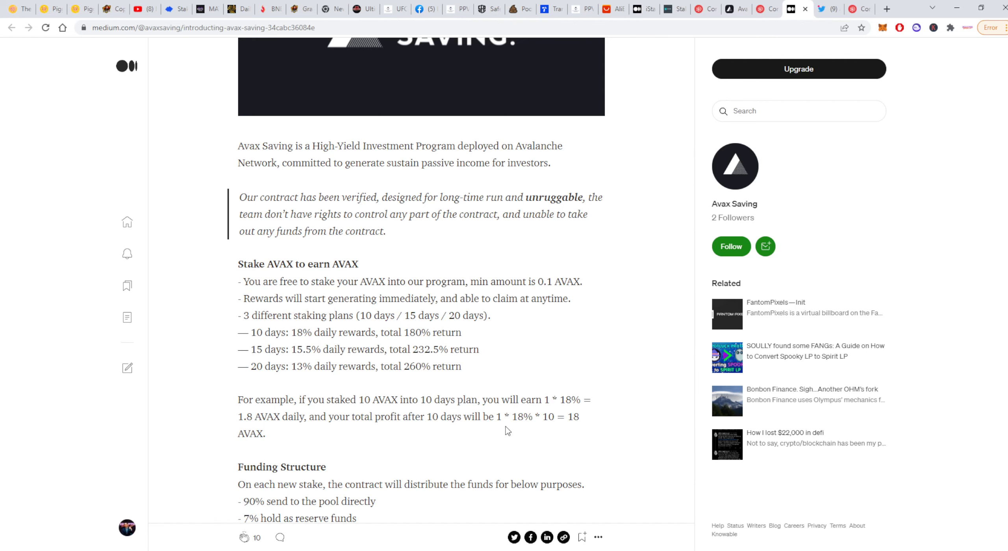
{"action": "mouse_move", "coordinate": [572, 436]}
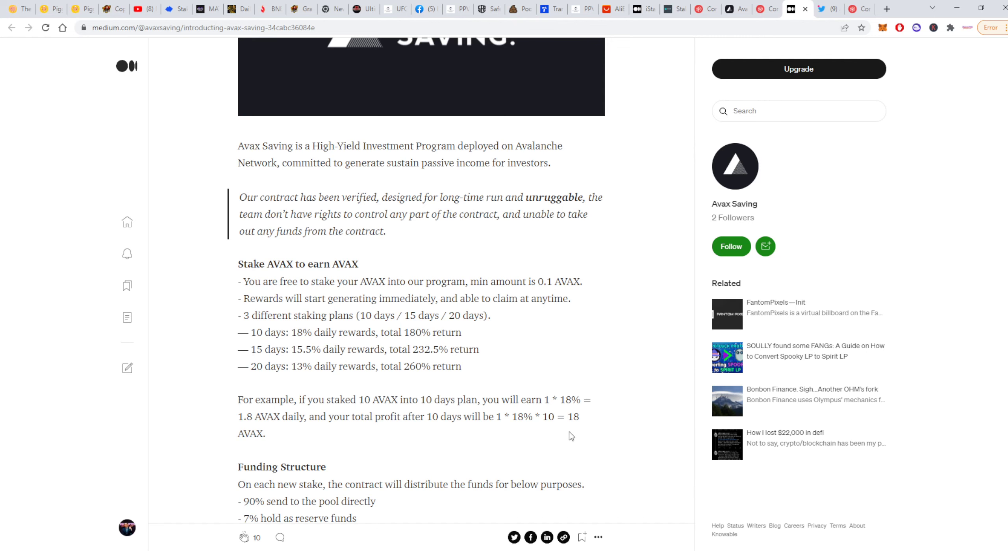
{"action": "mouse_move", "coordinate": [562, 440]}
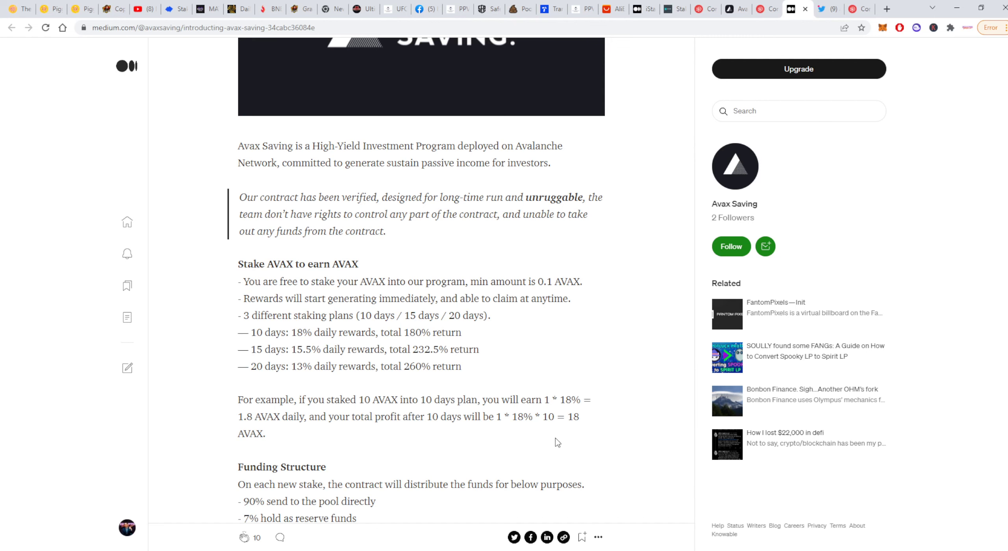
{"action": "mouse_move", "coordinate": [551, 440]}
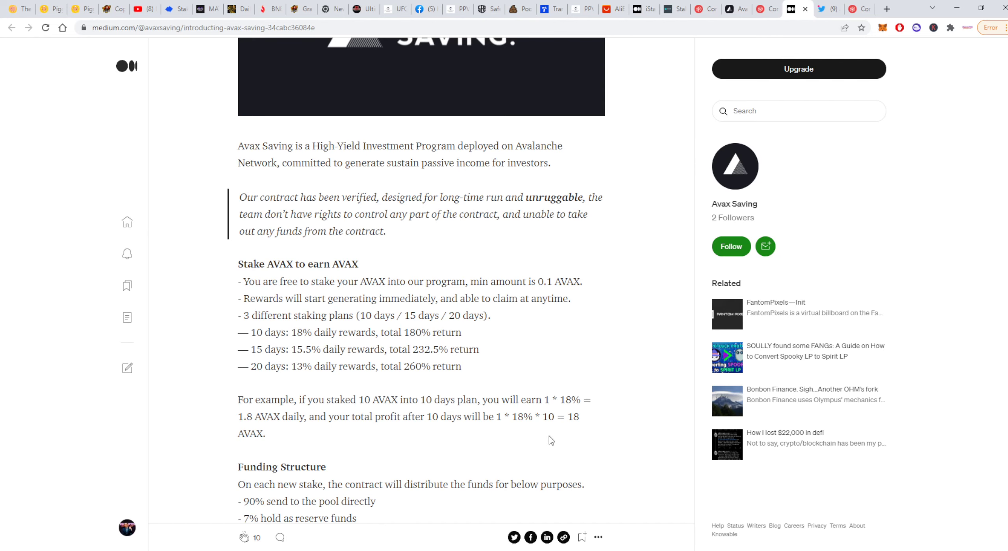
- Scroll the article to the funding split: 90% pool, 7% reserve, 2% marketing, 1% team
{"action": "scroll", "scroll_direction": "down", "scroll_amount": 3}
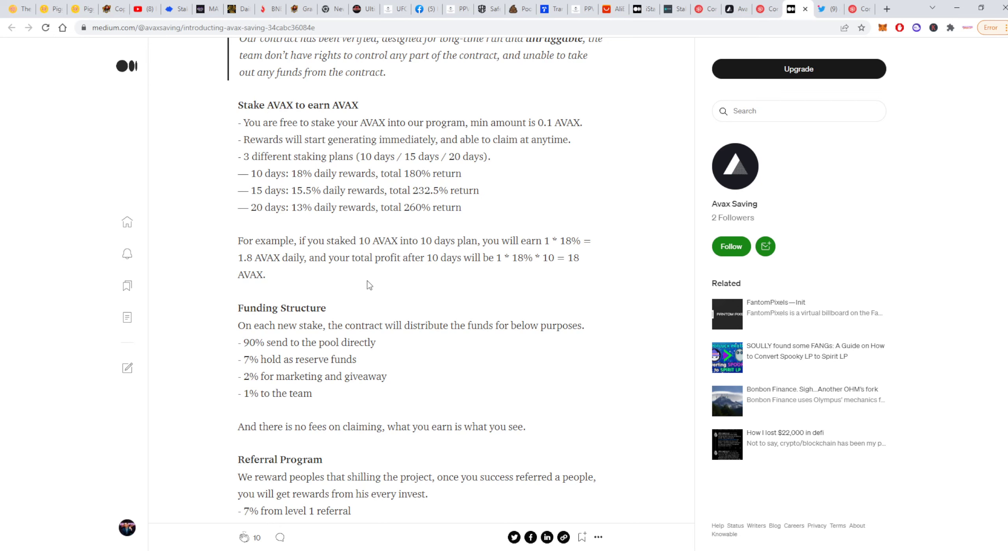
{"action": "mouse_move", "coordinate": [378, 298]}
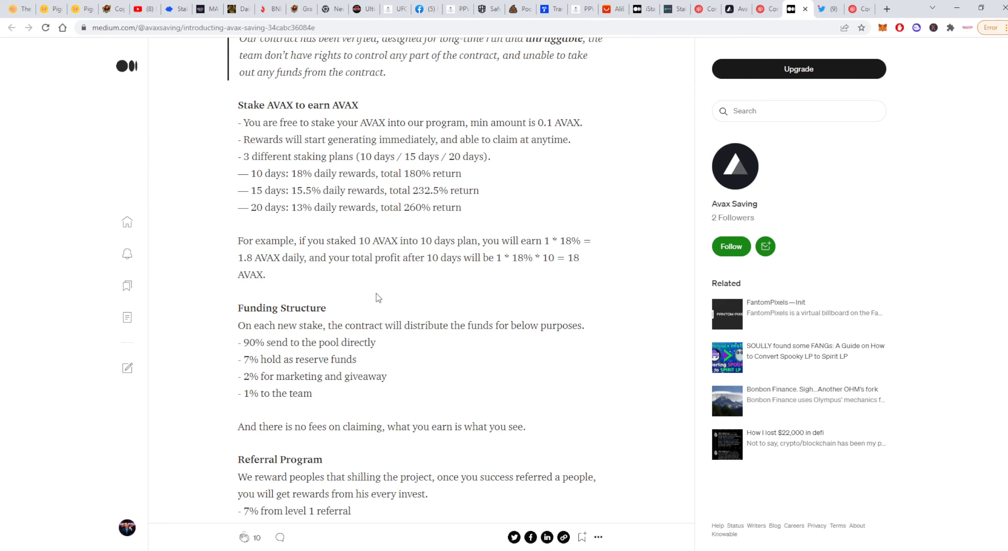
{"action": "mouse_move", "coordinate": [401, 360]}
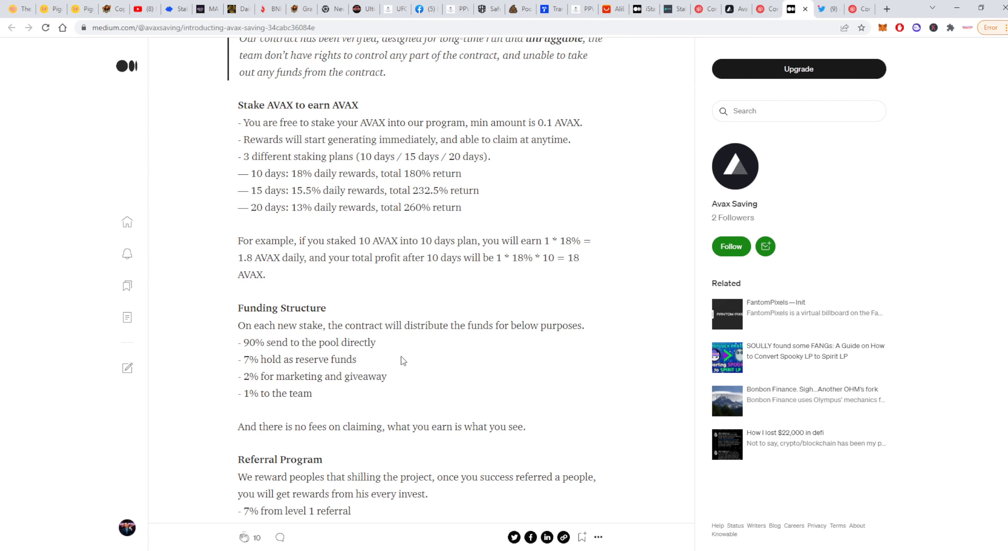
{"action": "mouse_move", "coordinate": [466, 389]}
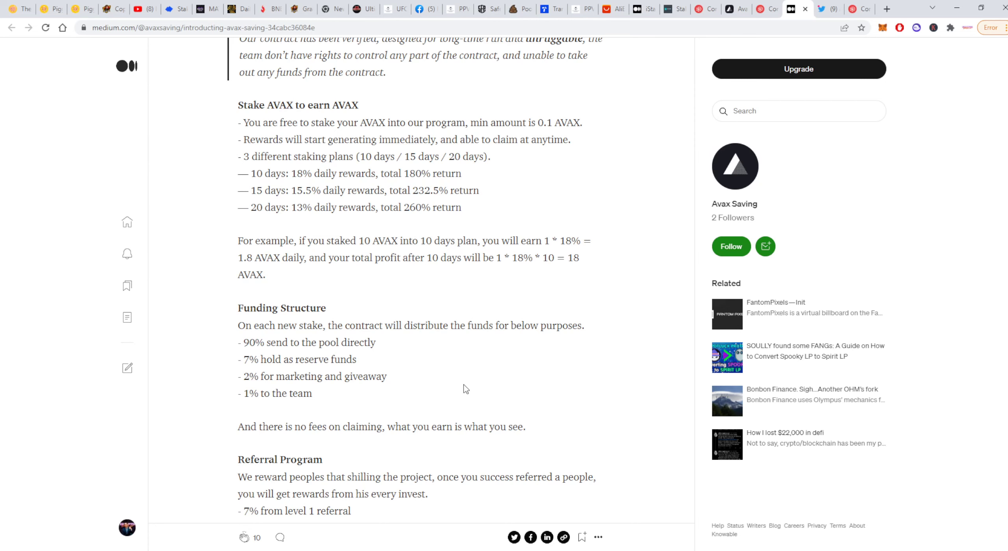
- Scroll to the 7%, 3% and 1% referral tiers and the launch date section
{"action": "scroll", "scroll_direction": "down", "scroll_amount": 3}
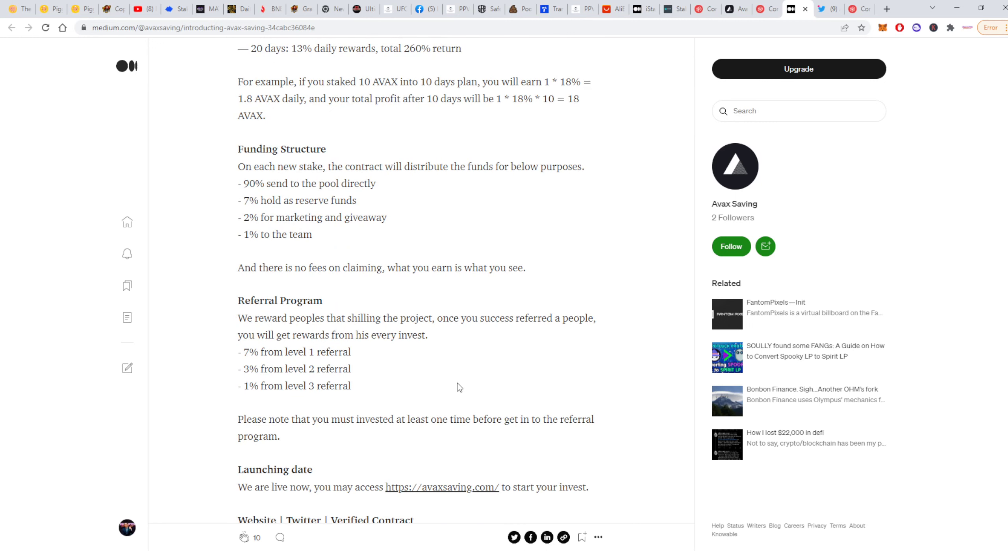
{"action": "mouse_move", "coordinate": [474, 385]}
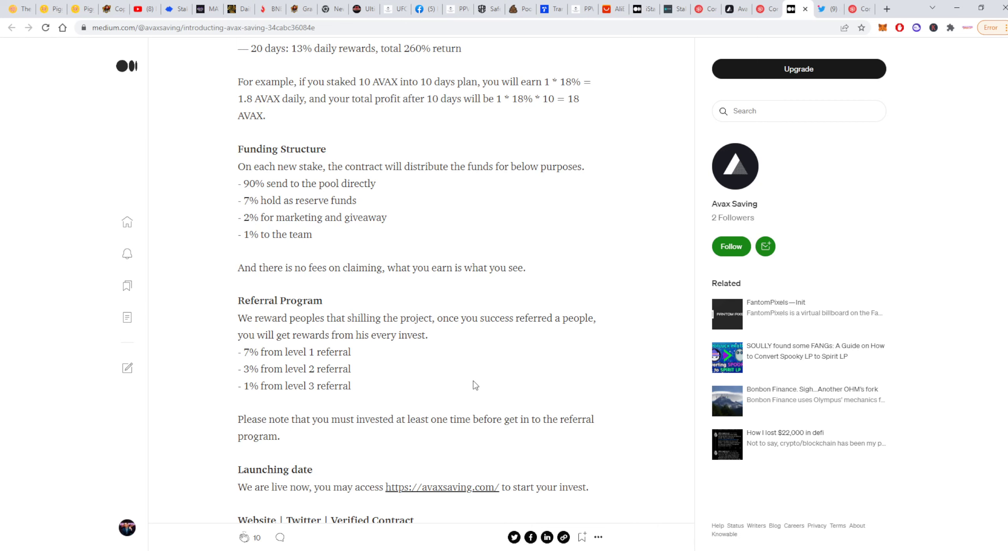
{"action": "mouse_move", "coordinate": [488, 377]}
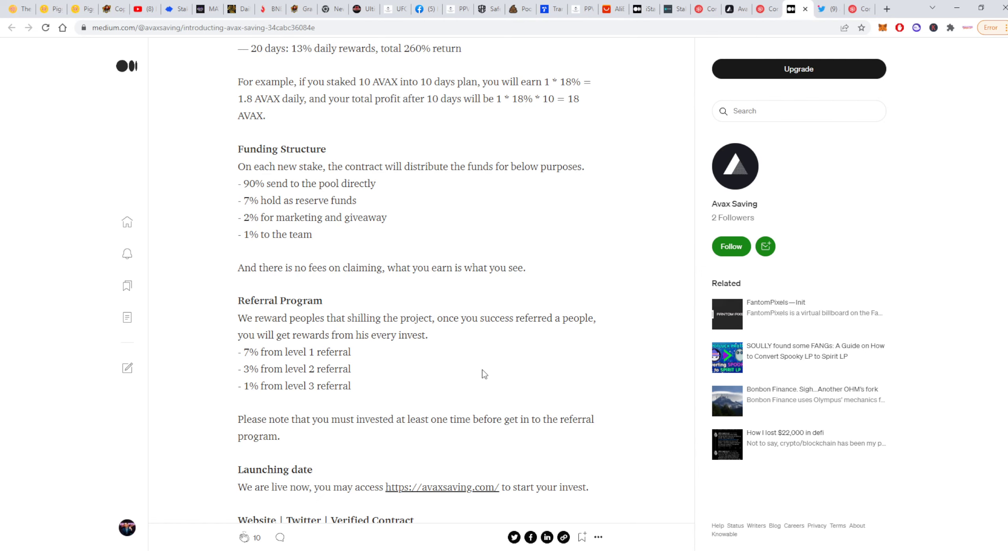
{"action": "mouse_move", "coordinate": [476, 369]}
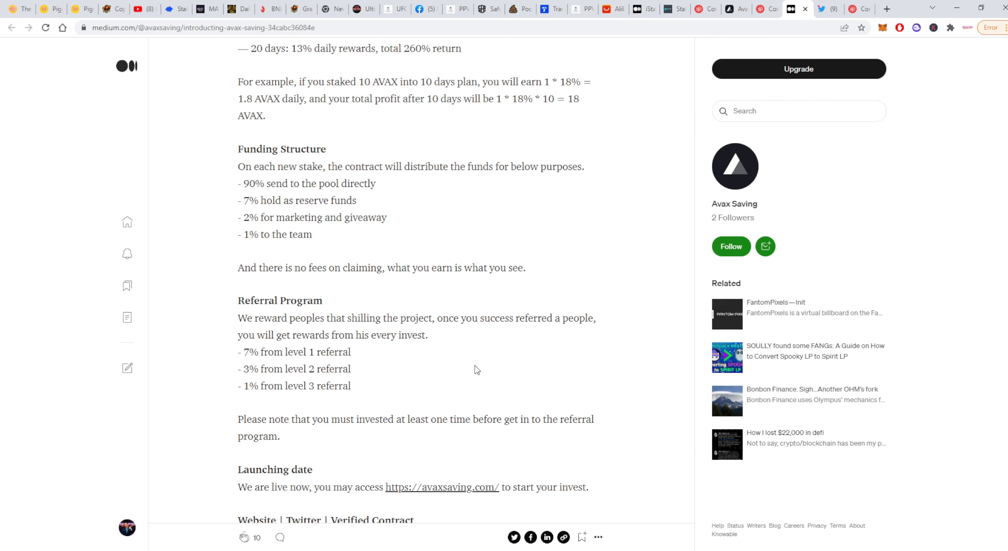
{"action": "mouse_move", "coordinate": [450, 372]}
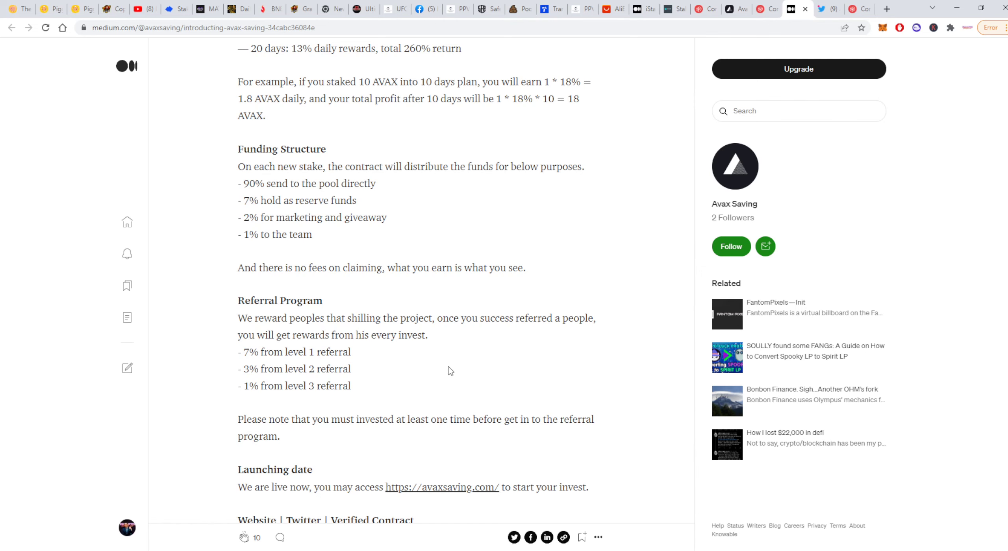
{"action": "mouse_move", "coordinate": [431, 346]}
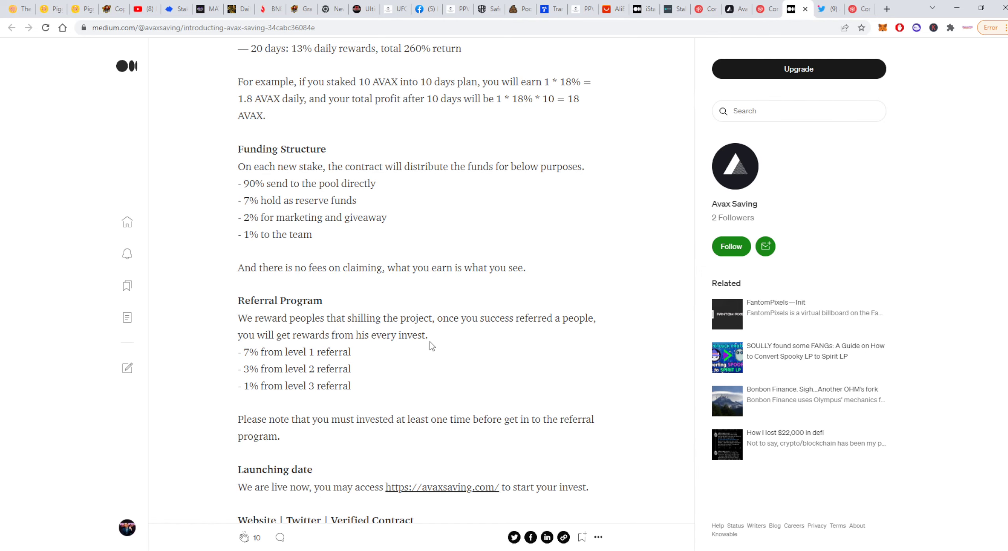
{"action": "mouse_move", "coordinate": [451, 380]}
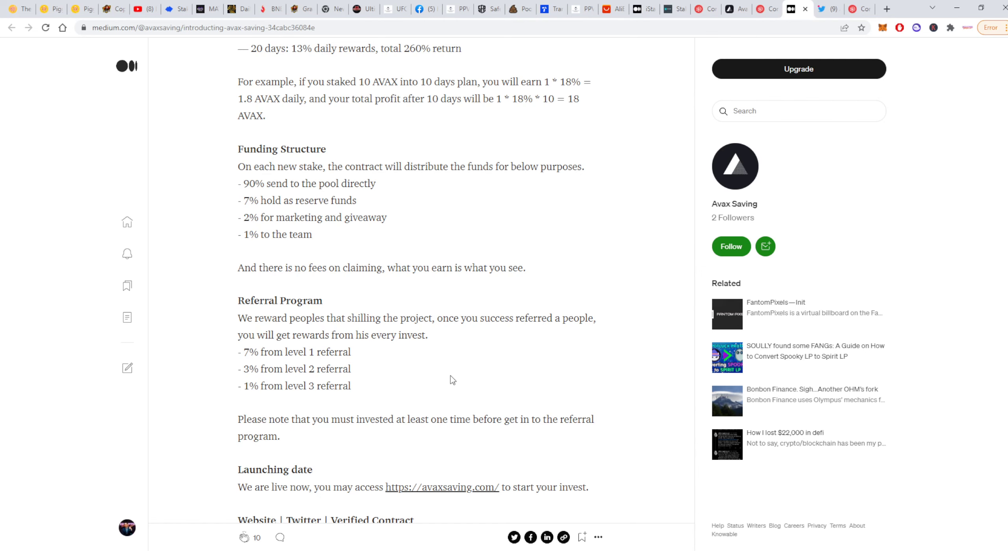
{"action": "mouse_move", "coordinate": [466, 374]}
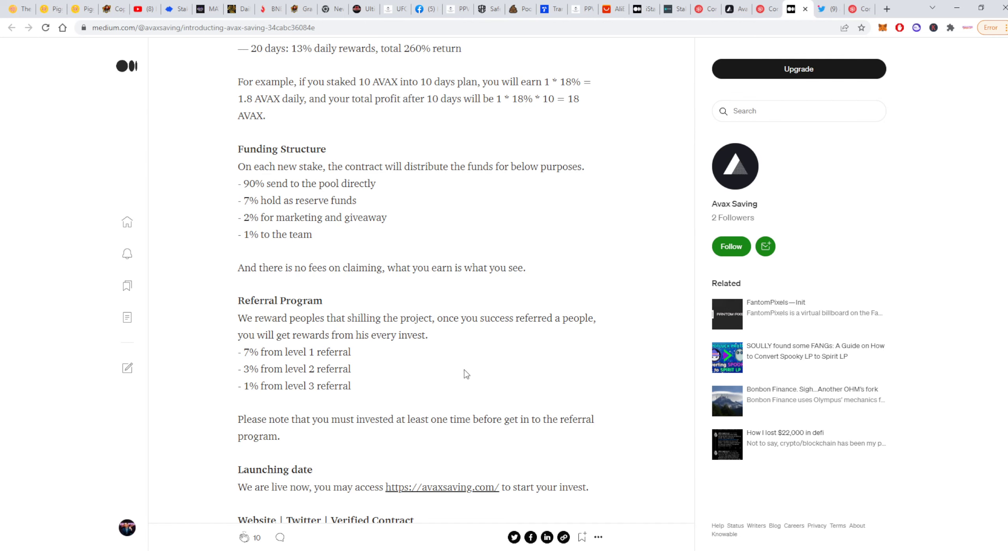
{"action": "mouse_move", "coordinate": [608, 200]}
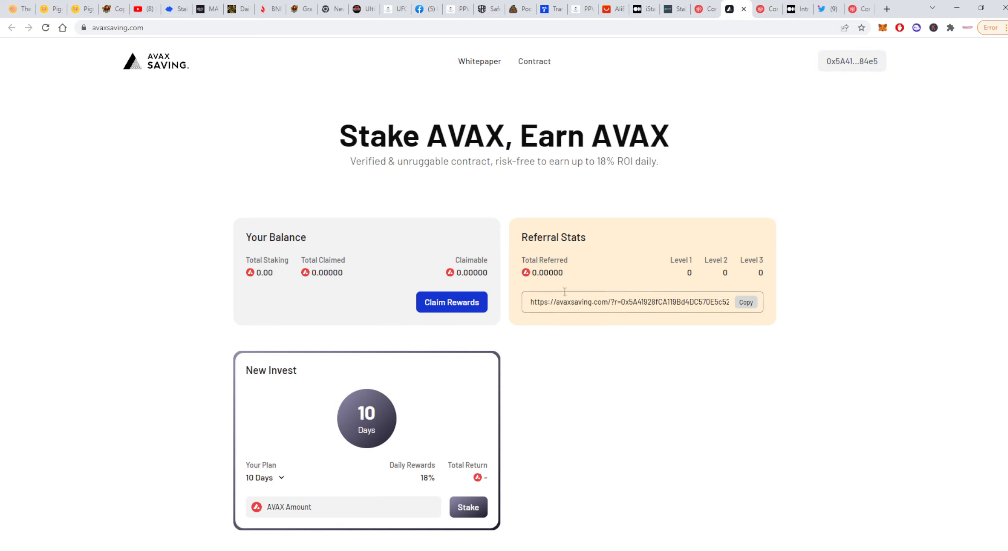
{"action": "mouse_move", "coordinate": [581, 281]}
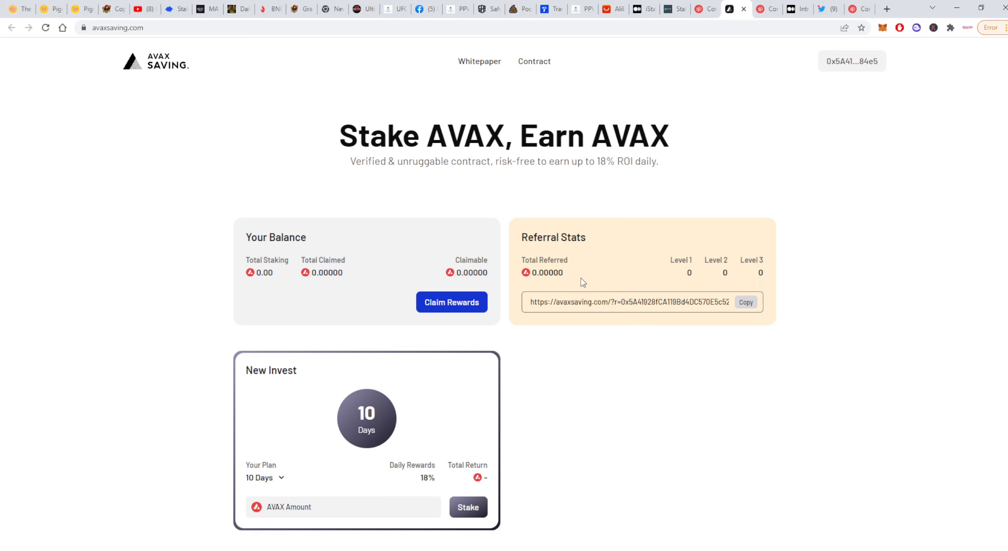
{"action": "mouse_move", "coordinate": [590, 295]}
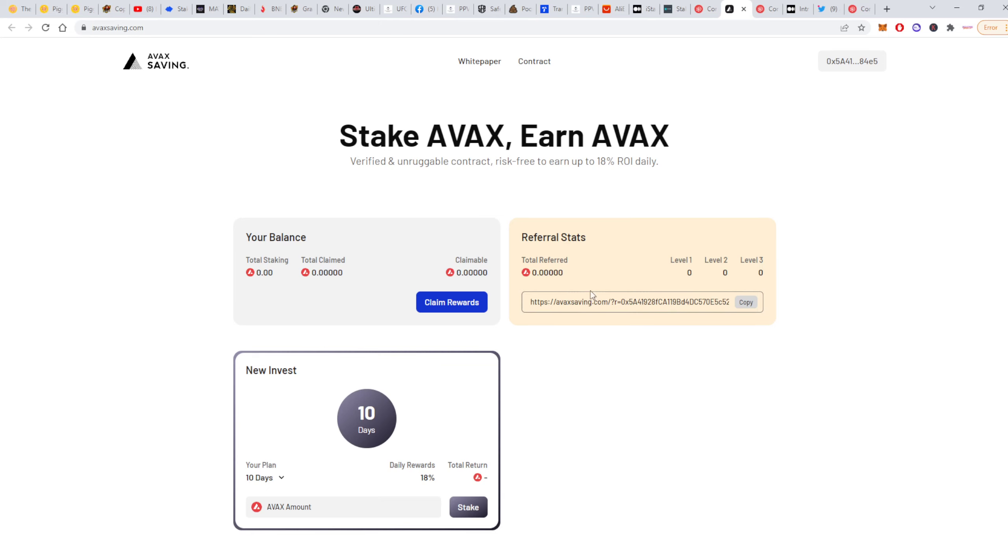
{"action": "mouse_move", "coordinate": [449, 233]}
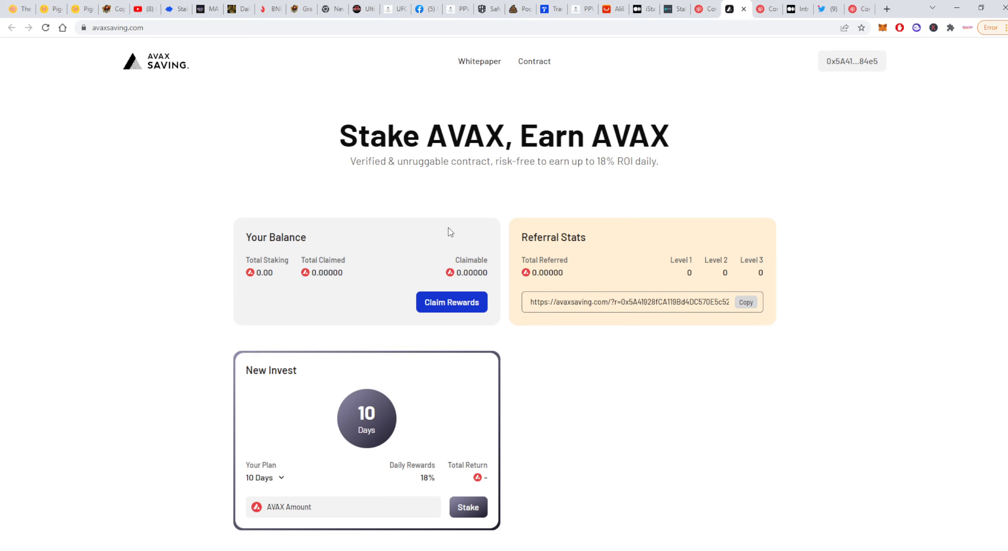
- Scroll the staking dashboard down to the balance and 10-day New Invest card
{"action": "scroll", "scroll_direction": "down", "scroll_amount": 3}
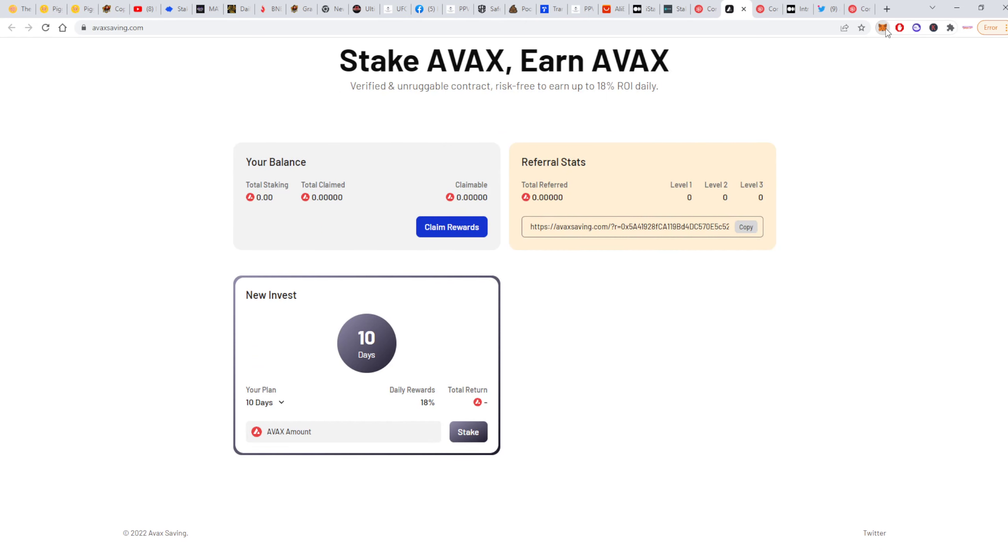
{"action": "mouse_move", "coordinate": [912, 120]}
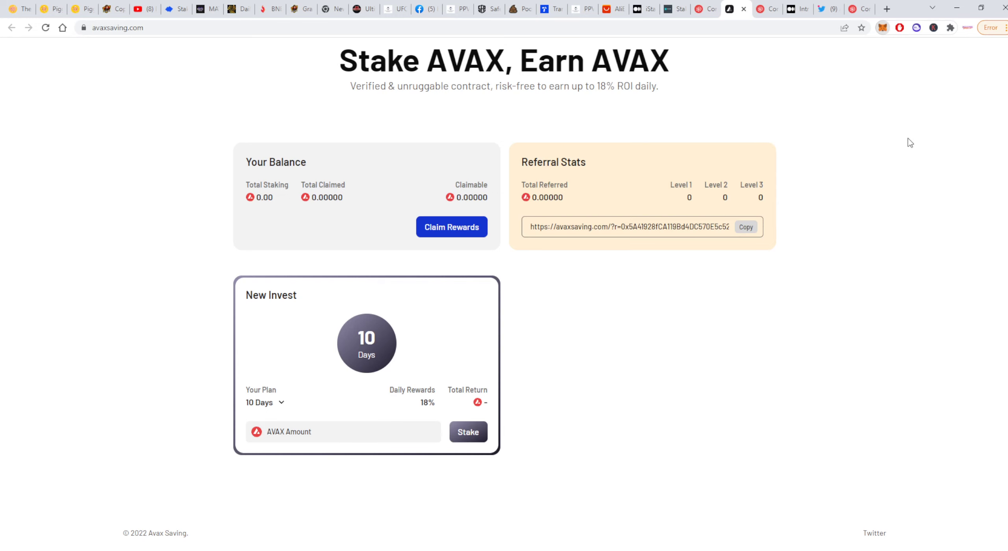
{"action": "mouse_move", "coordinate": [246, 406]}
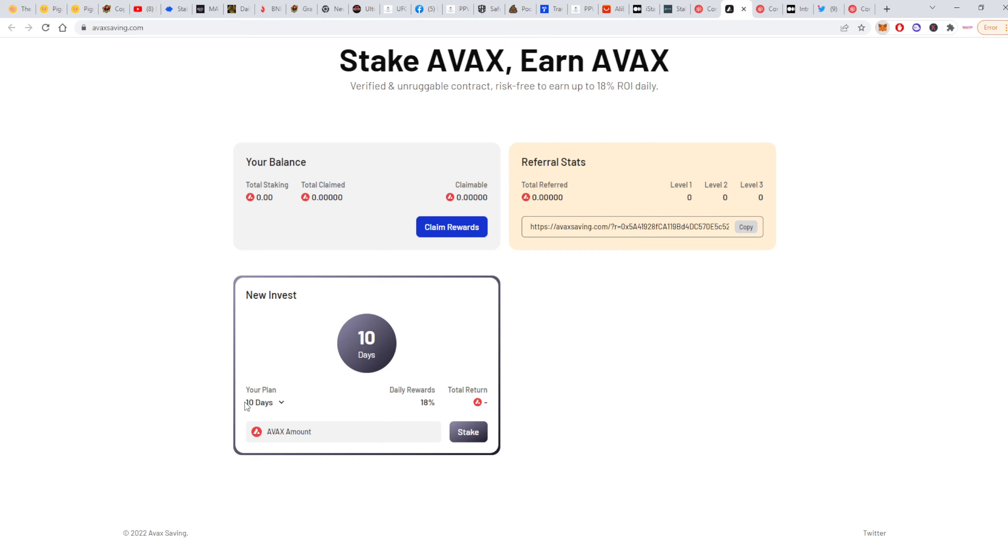
- Enter 2 AVAX on the 10-day plan for a 3.60 AVAX total return
{"action": "left_click", "coordinate": [342, 431]}
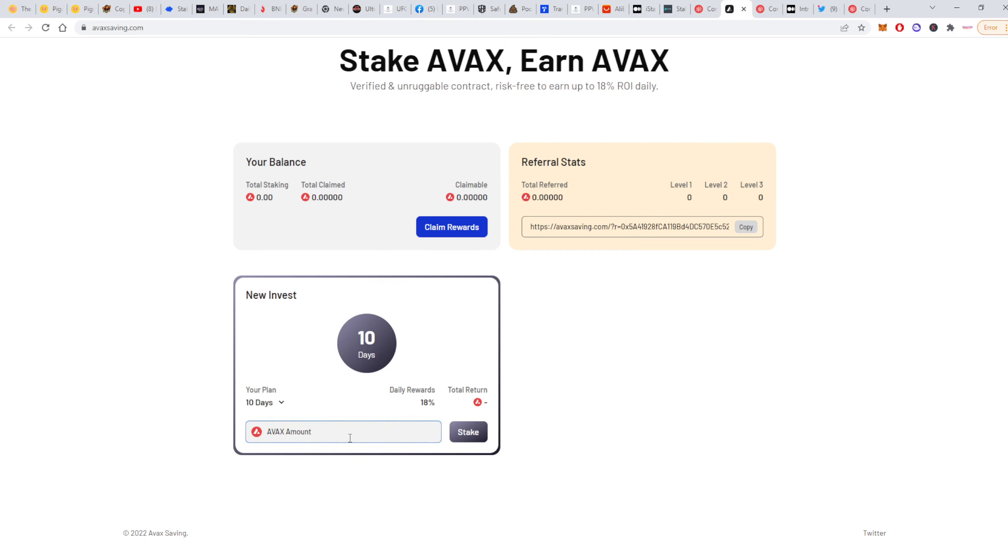
{"action": "type", "text": "2"}
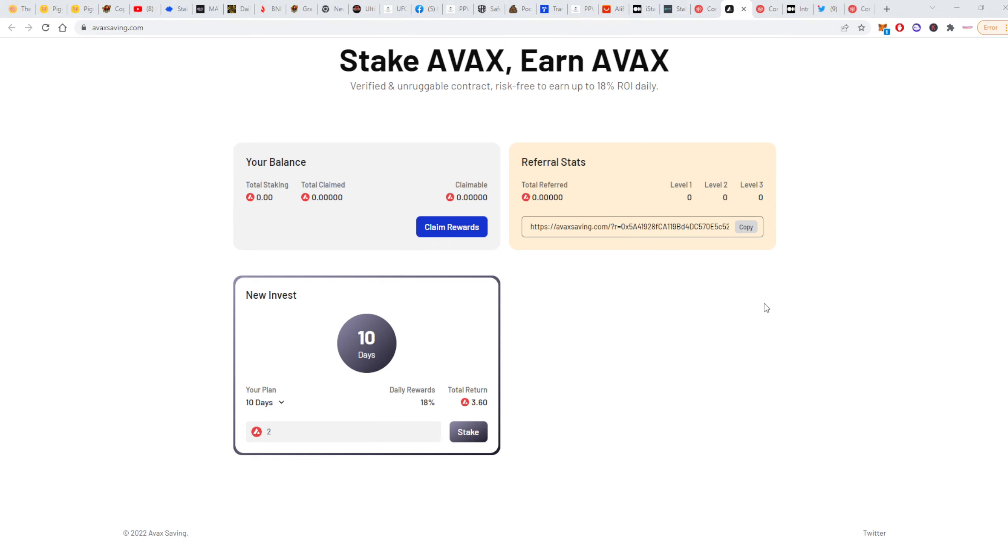
{"action": "mouse_move", "coordinate": [800, 278]}
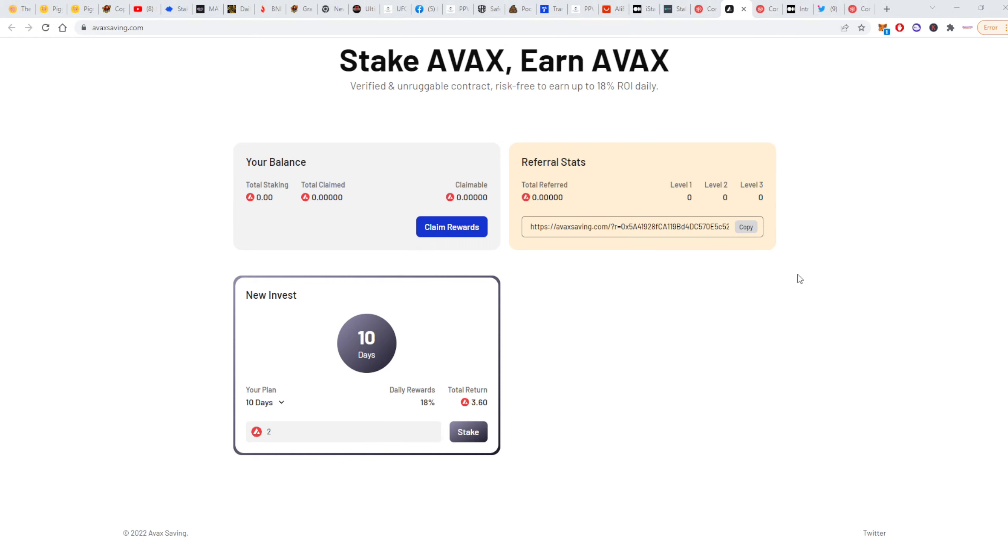
{"action": "mouse_move", "coordinate": [811, 419]}
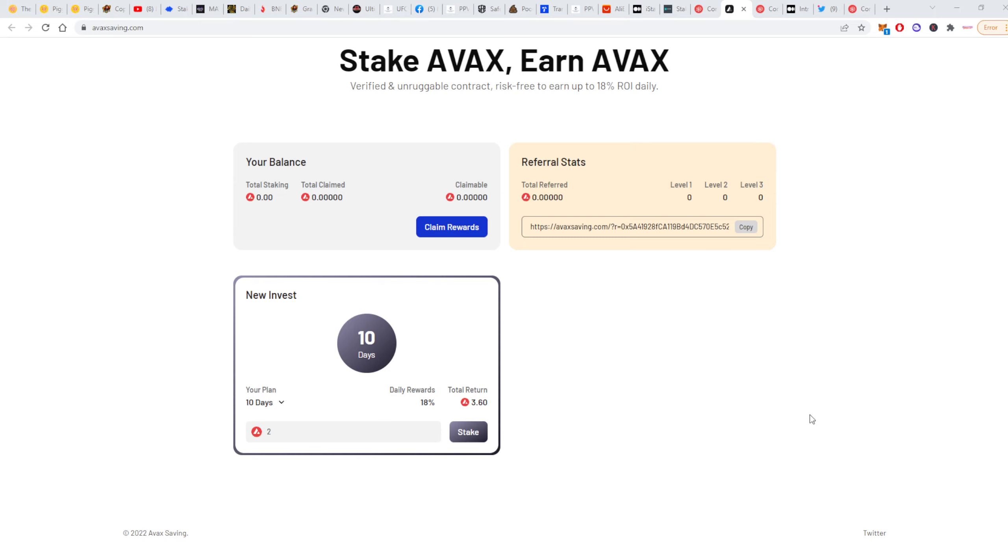
{"action": "mouse_move", "coordinate": [940, 241]}
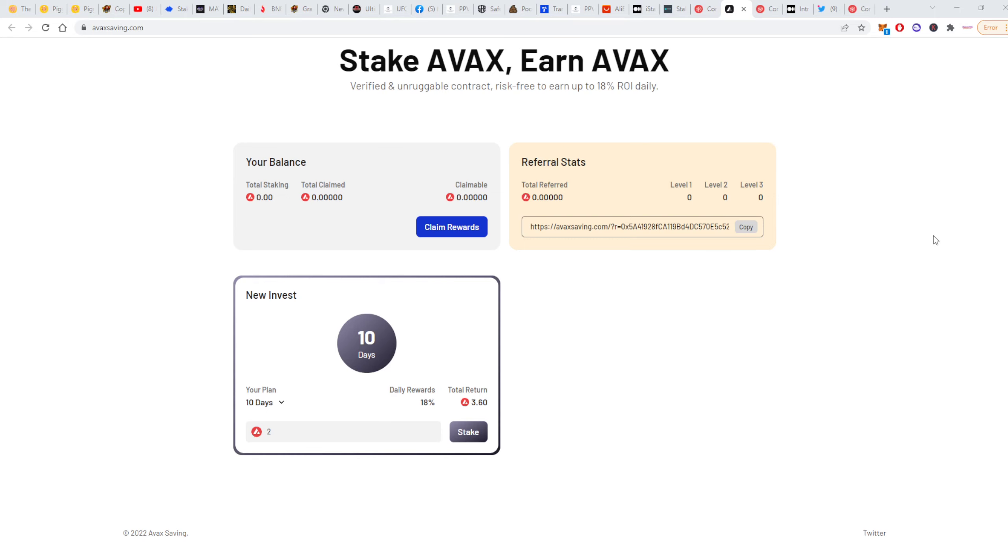
{"action": "mouse_move", "coordinate": [926, 274]}
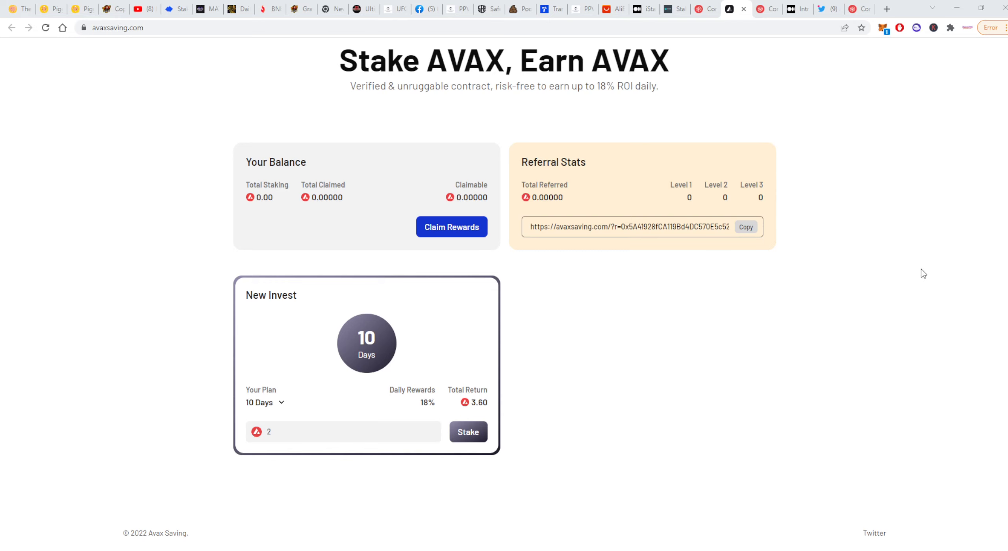
{"action": "mouse_move", "coordinate": [937, 267]}
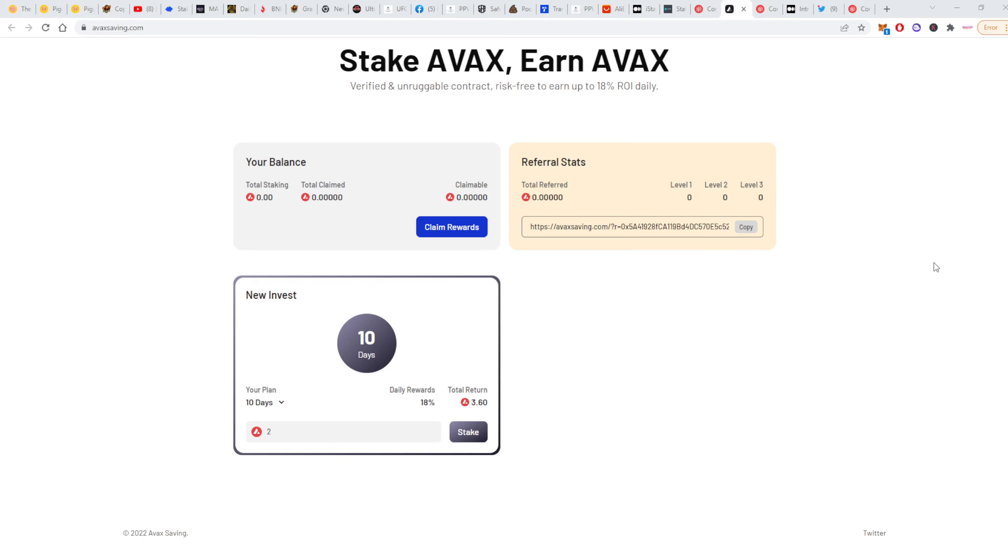
{"action": "mouse_move", "coordinate": [950, 250]}
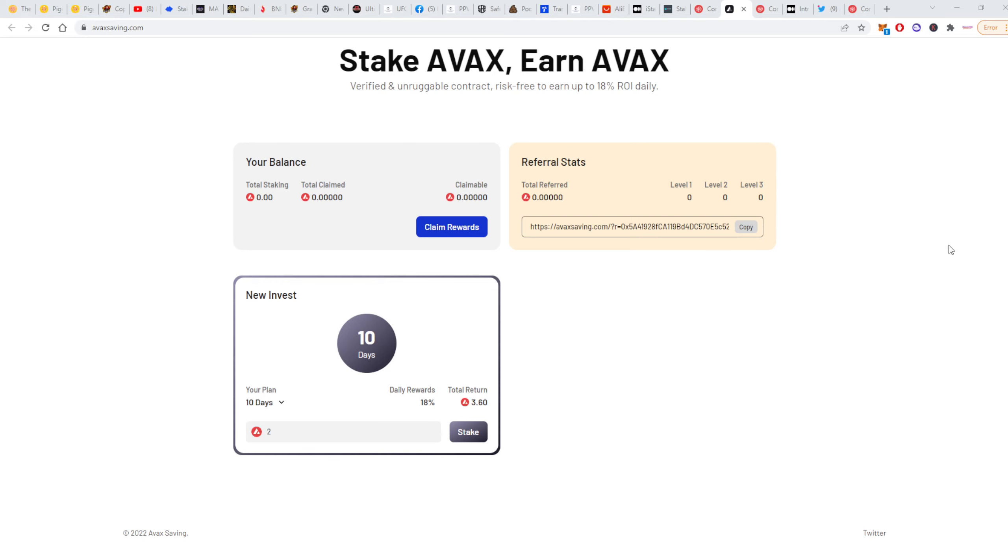
{"action": "mouse_move", "coordinate": [958, 247]}
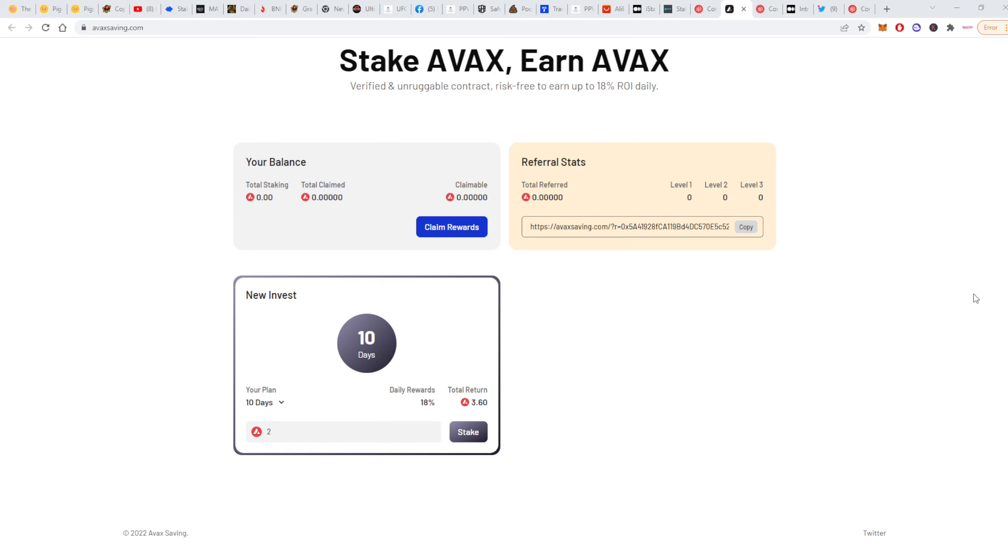
{"action": "mouse_move", "coordinate": [758, 284]}
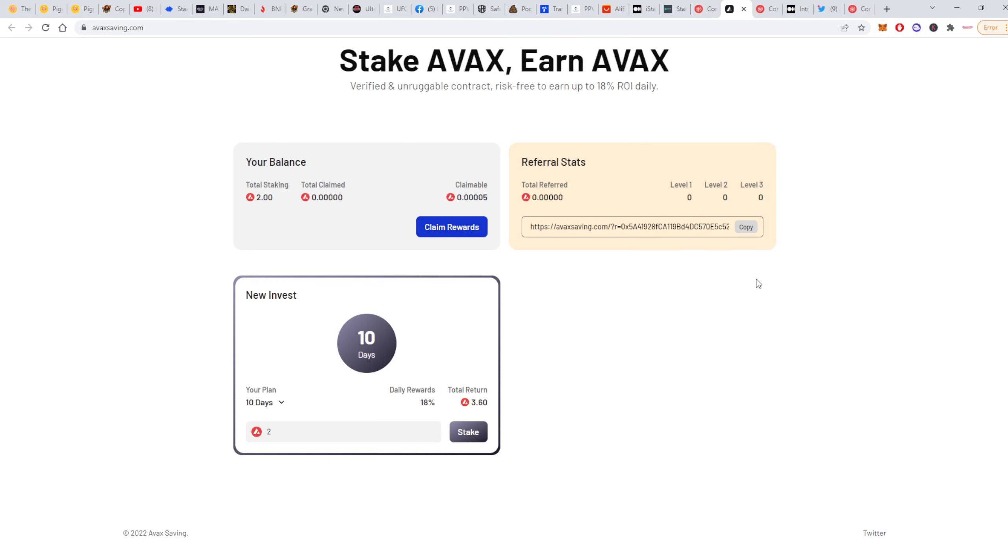
- Submit the 2 AVAX stake so Total Staking reads 2.00 with Invest #1 active
{"action": "left_click", "coordinate": [468, 431]}
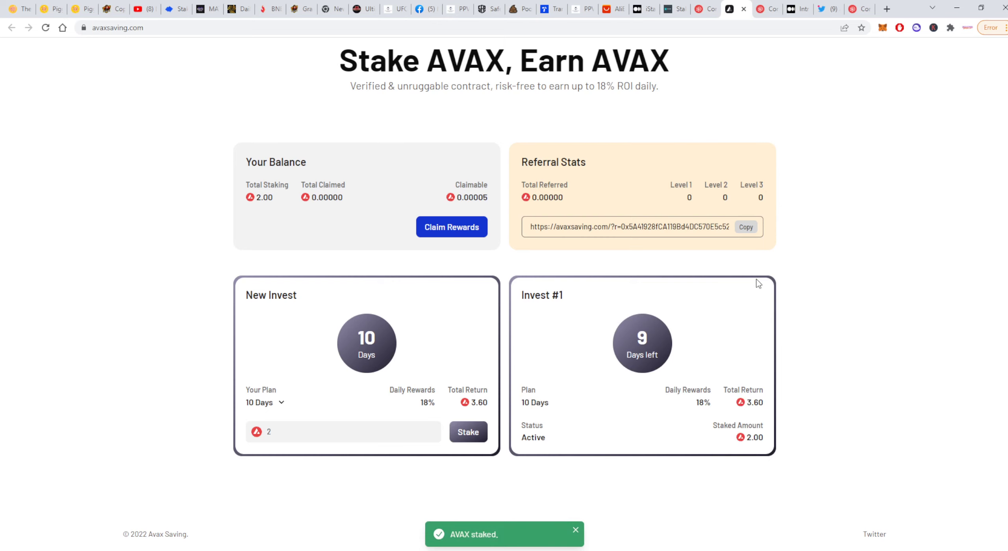
{"action": "mouse_move", "coordinate": [639, 280]}
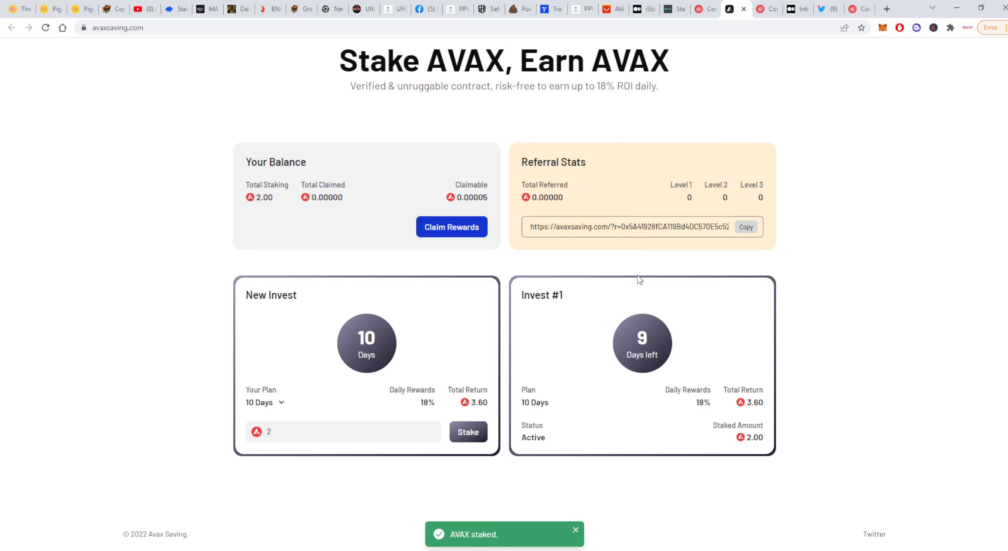
{"action": "mouse_move", "coordinate": [491, 430]}
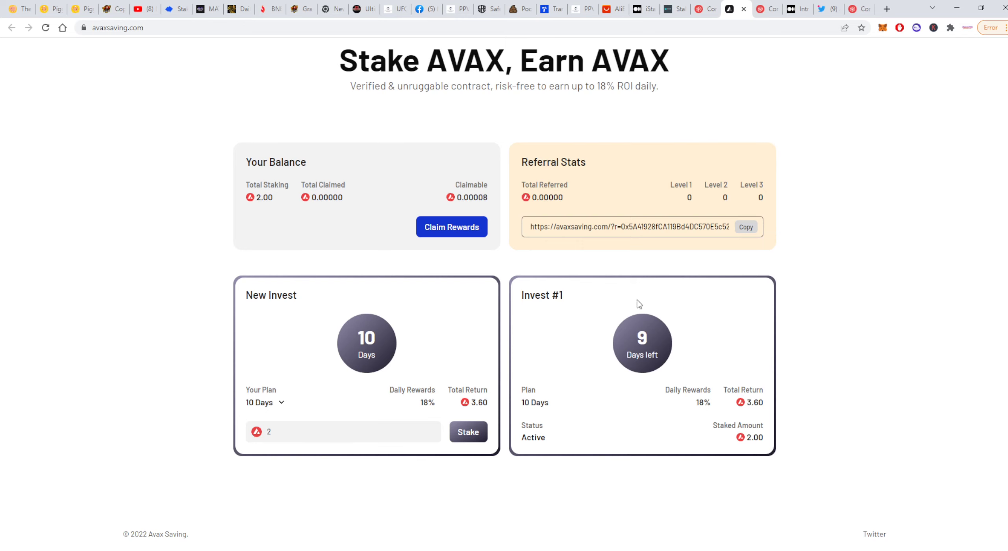
{"action": "mouse_move", "coordinate": [378, 345]}
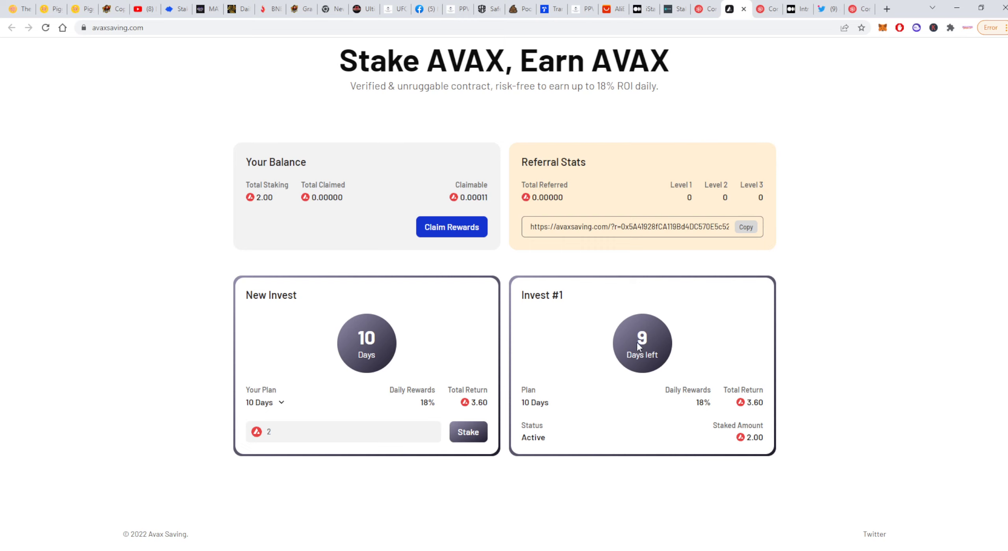
{"action": "mouse_move", "coordinate": [614, 388]}
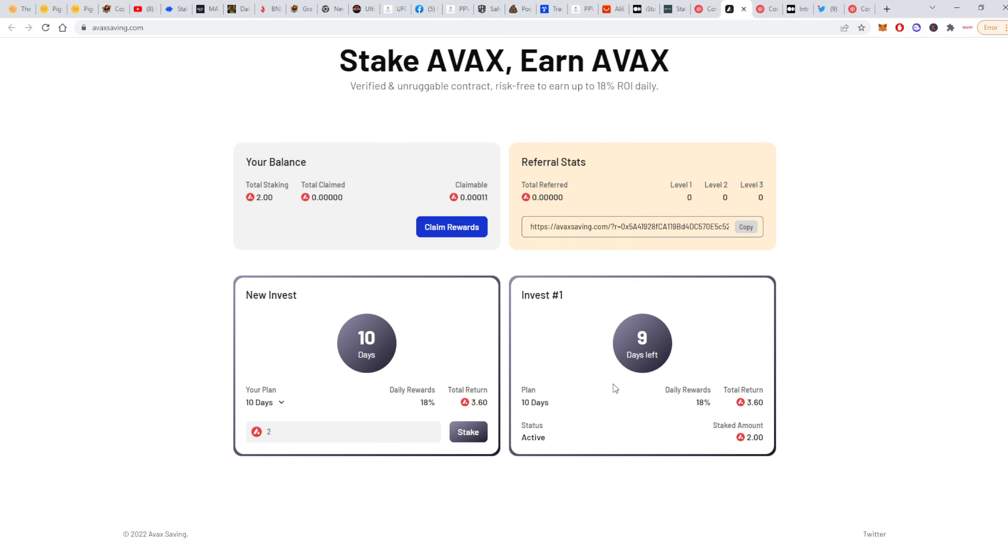
{"action": "mouse_move", "coordinate": [261, 201]}
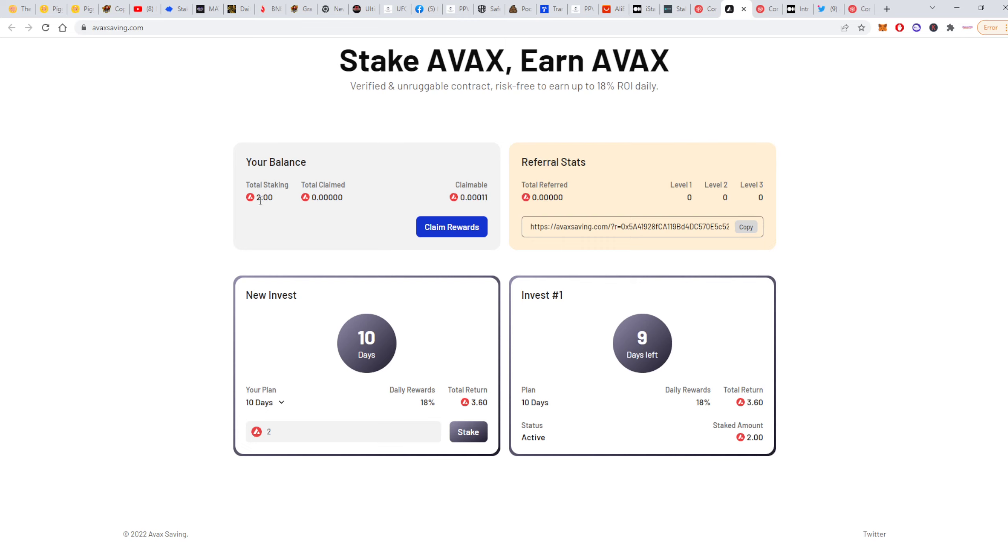
{"action": "mouse_move", "coordinate": [487, 183]}
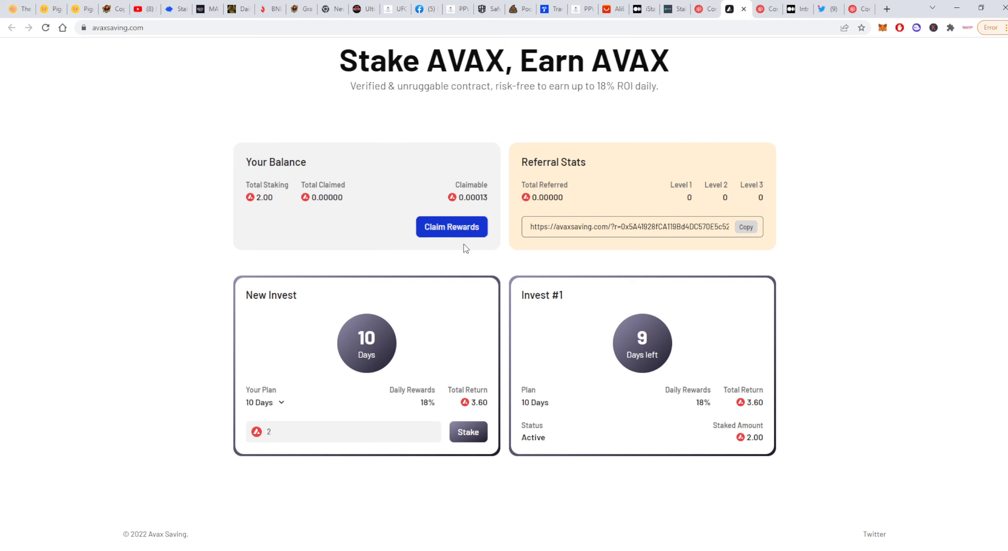
{"action": "mouse_move", "coordinate": [469, 226]}
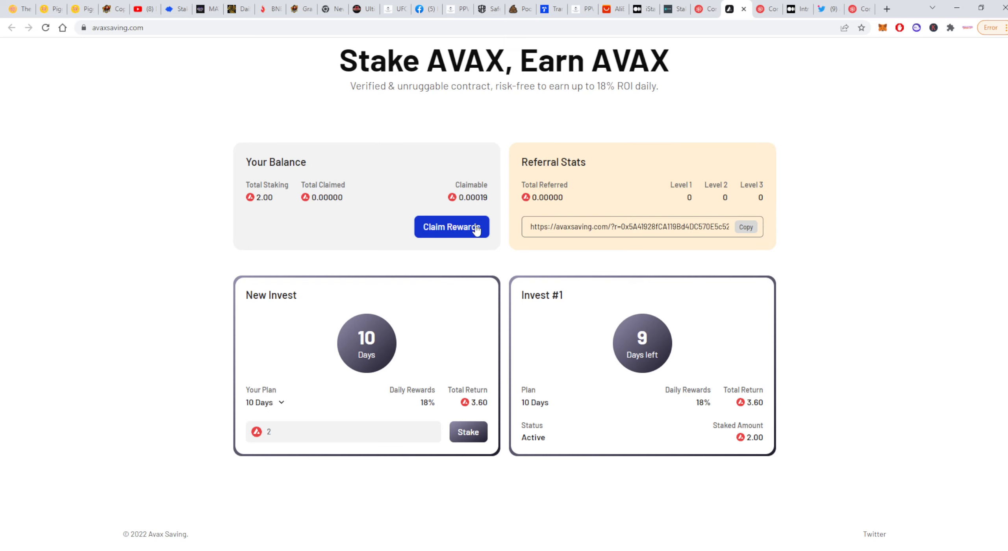
{"action": "mouse_move", "coordinate": [457, 237]}
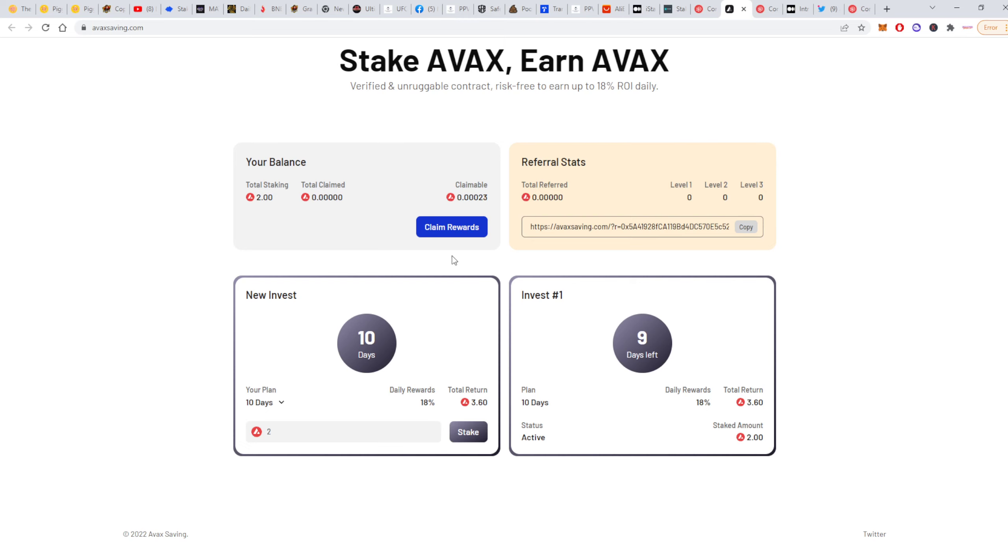
{"action": "mouse_move", "coordinate": [333, 462]}
{"action": "type", "text": "15"}
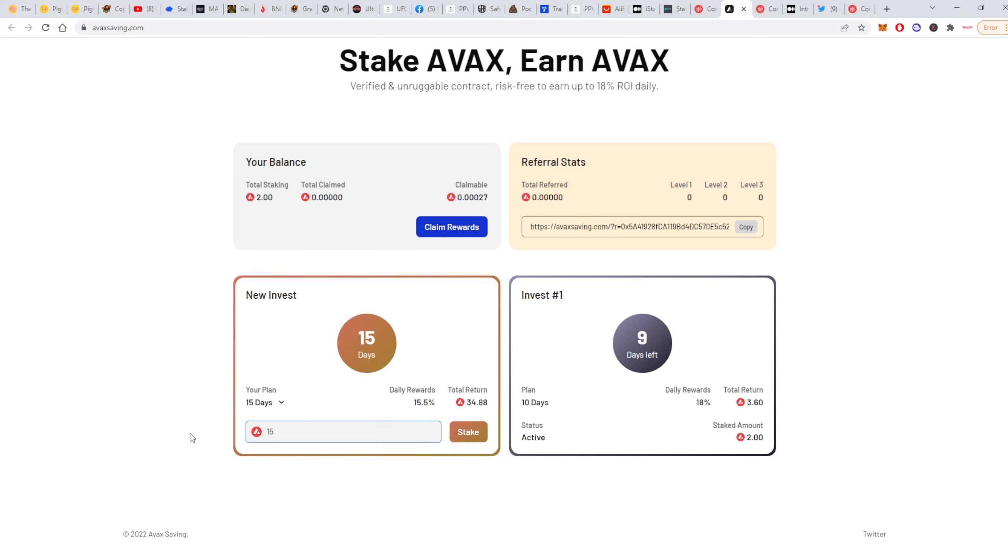
- Enter 1.5 AVAX on the 15-day plan and submit the stake, which fails for insufficient AVAX
{"action": "type", "text": "1.5"}
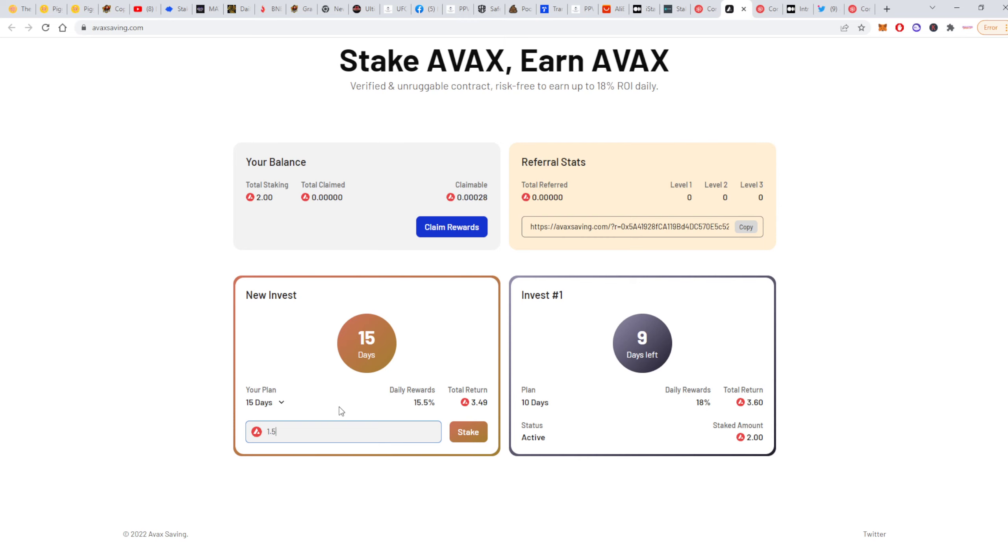
{"action": "mouse_move", "coordinate": [485, 406]}
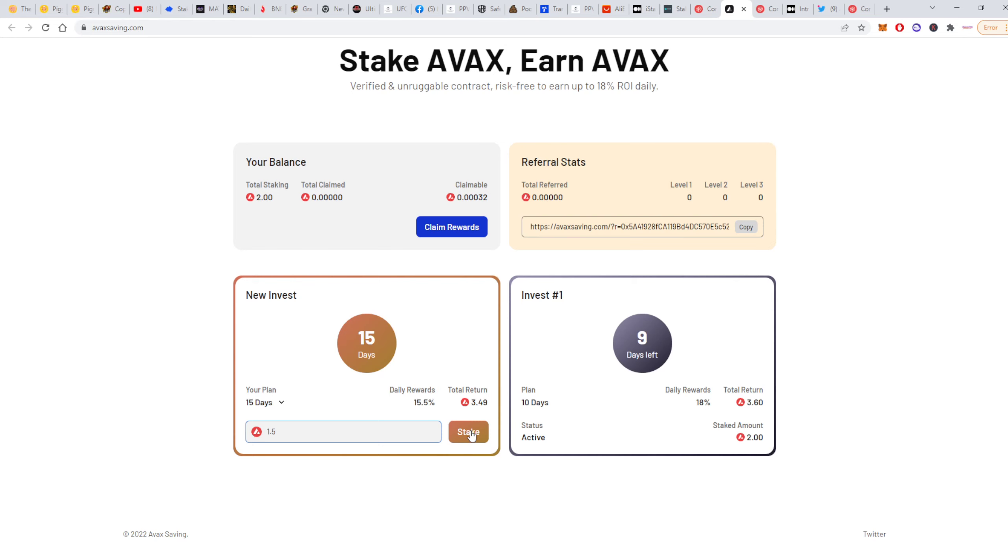
{"action": "left_click", "coordinate": [468, 431]}
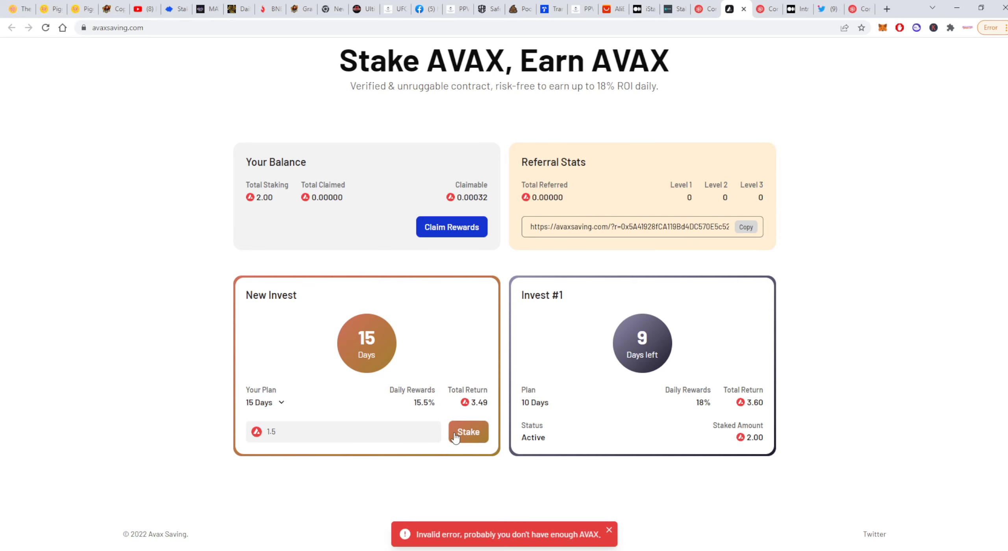
{"action": "mouse_move", "coordinate": [880, 30]}
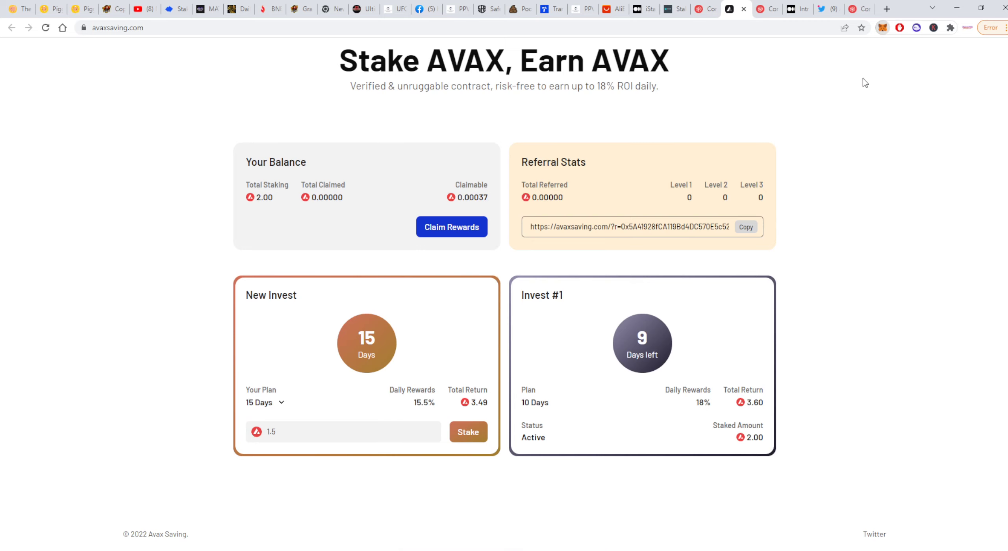
{"action": "mouse_move", "coordinate": [315, 452]}
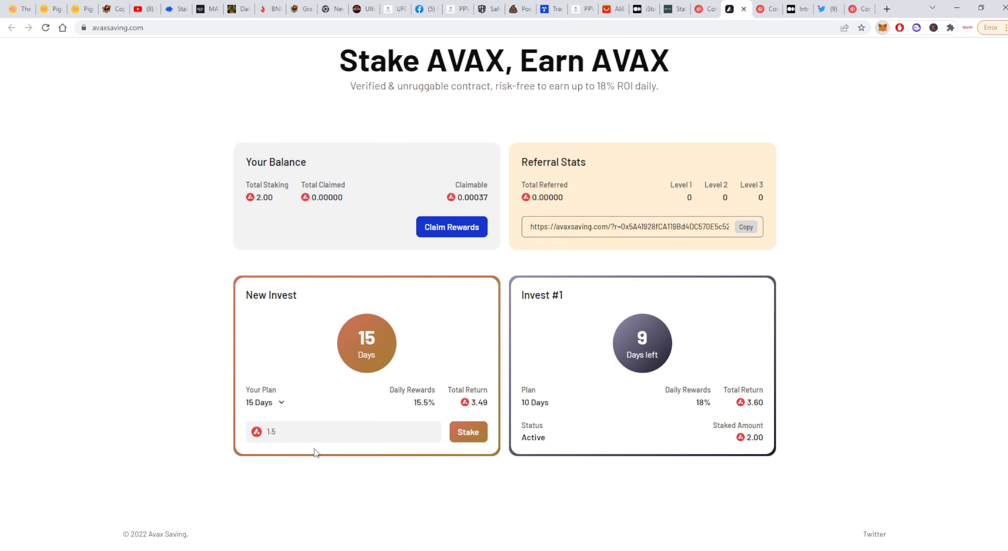
- Lower the 15-day stake amount to 1.3 AVAX for a 3.02 total return
{"action": "left_click", "coordinate": [342, 430]}
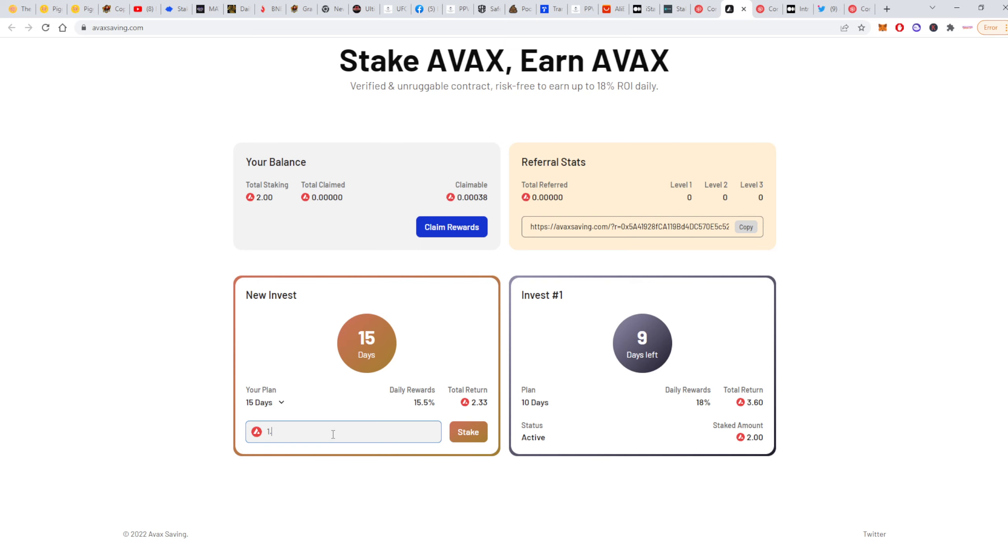
{"action": "type", "text": ".3"}
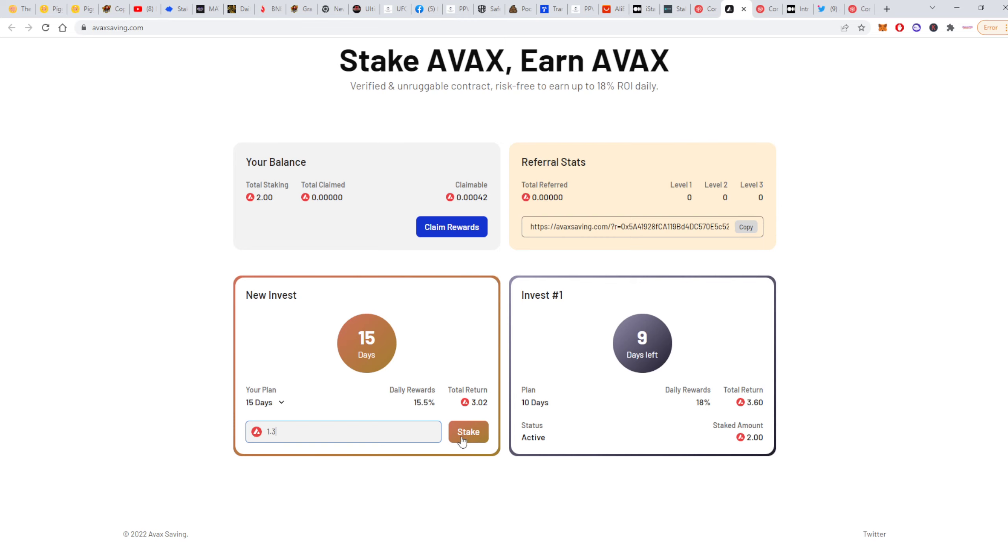
{"action": "mouse_move", "coordinate": [472, 439]}
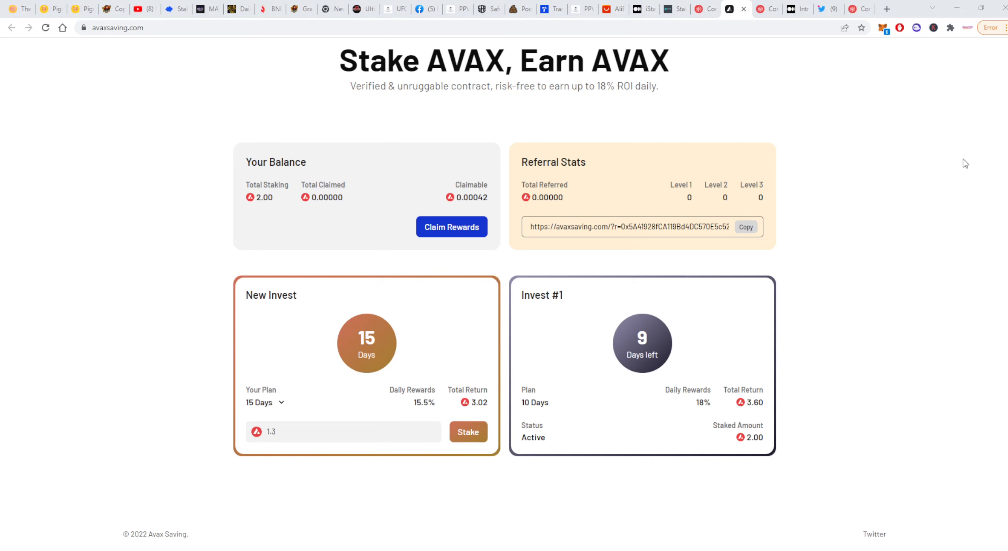
{"action": "mouse_move", "coordinate": [942, 199]}
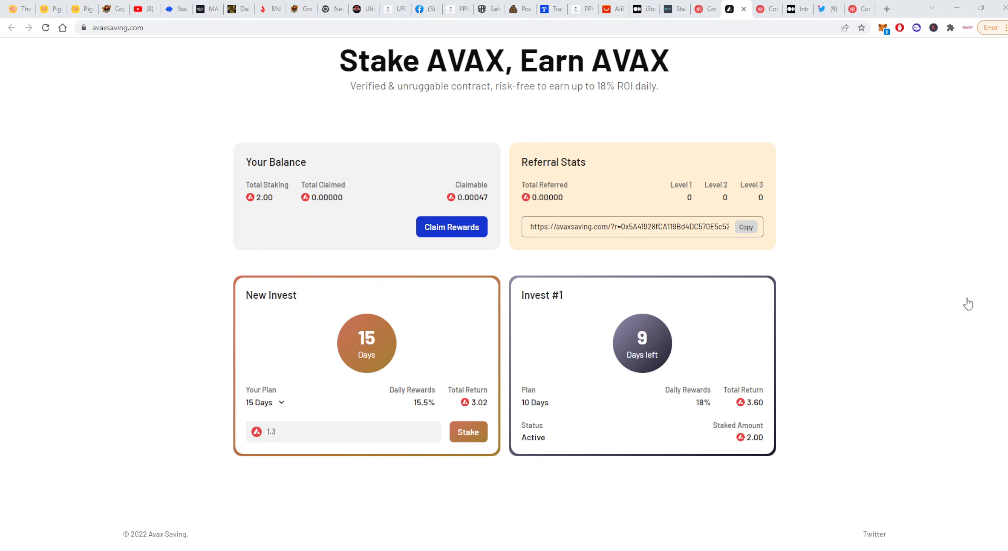
{"action": "mouse_move", "coordinate": [977, 265]}
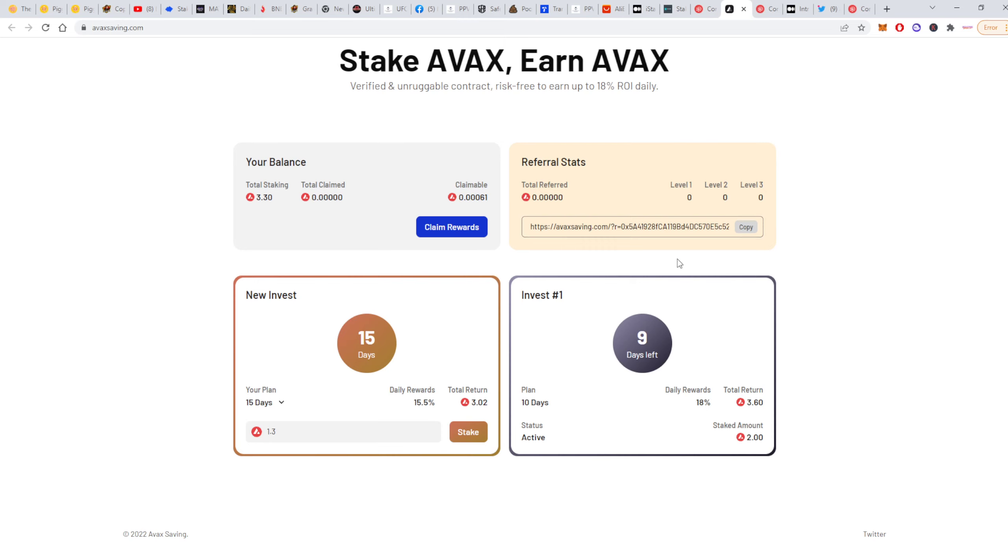
{"action": "mouse_move", "coordinate": [568, 311]}
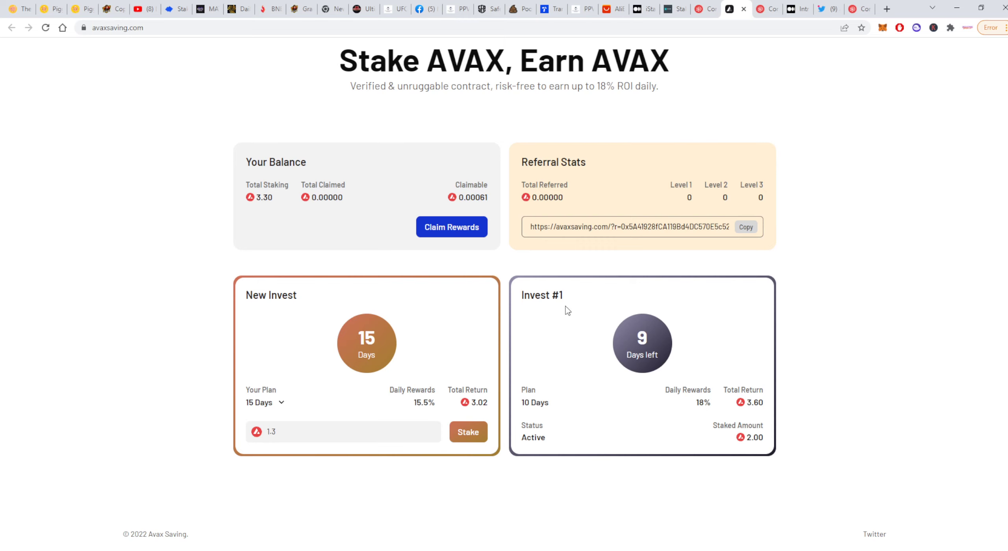
{"action": "mouse_move", "coordinate": [589, 333]}
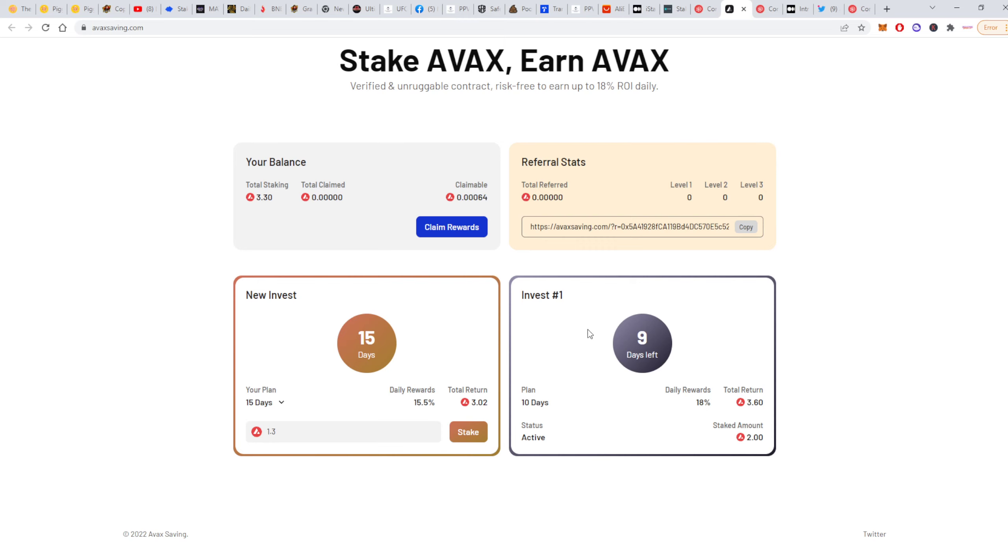
{"action": "mouse_move", "coordinate": [566, 309]}
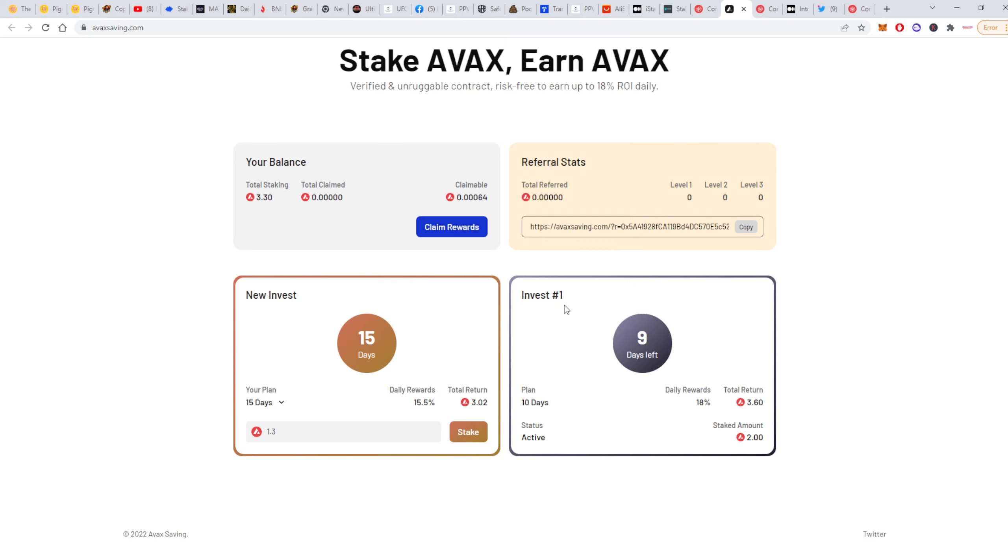
{"action": "mouse_move", "coordinate": [882, 28]}
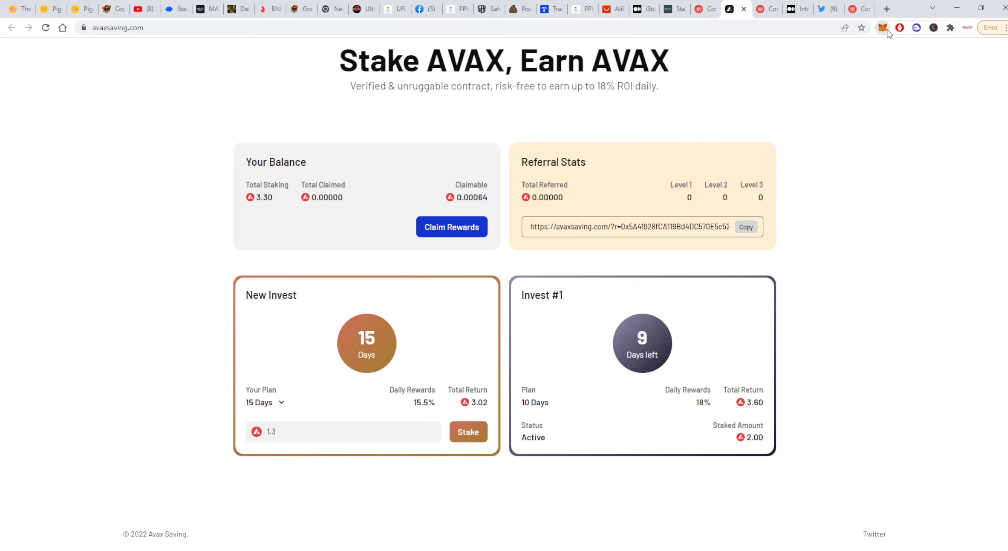
{"action": "mouse_move", "coordinate": [818, 255]}
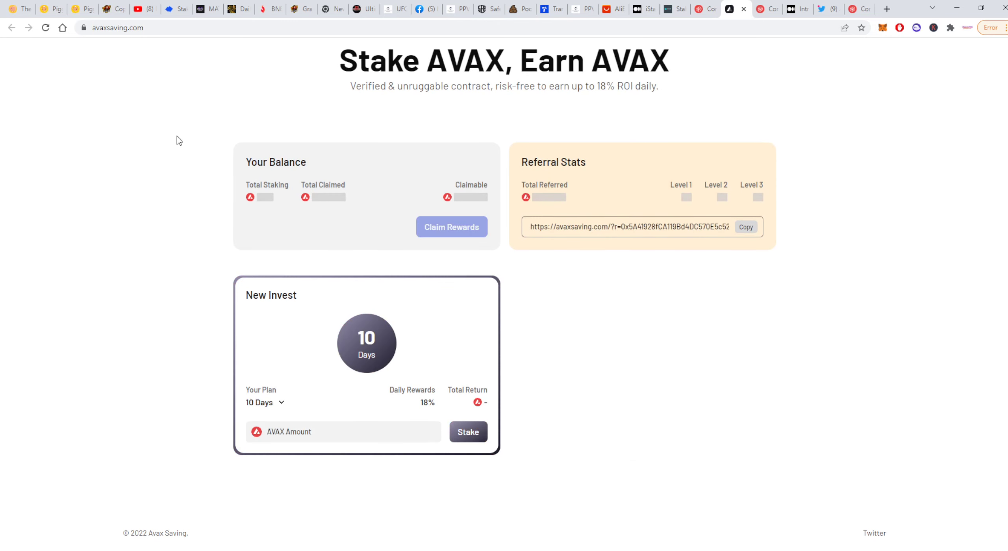
- Scroll the dashboard to reveal the Invest #2 (1.30 AVAX, 15 days) and Invest #1 cards
{"action": "scroll", "scroll_direction": "down", "scroll_amount": 3}
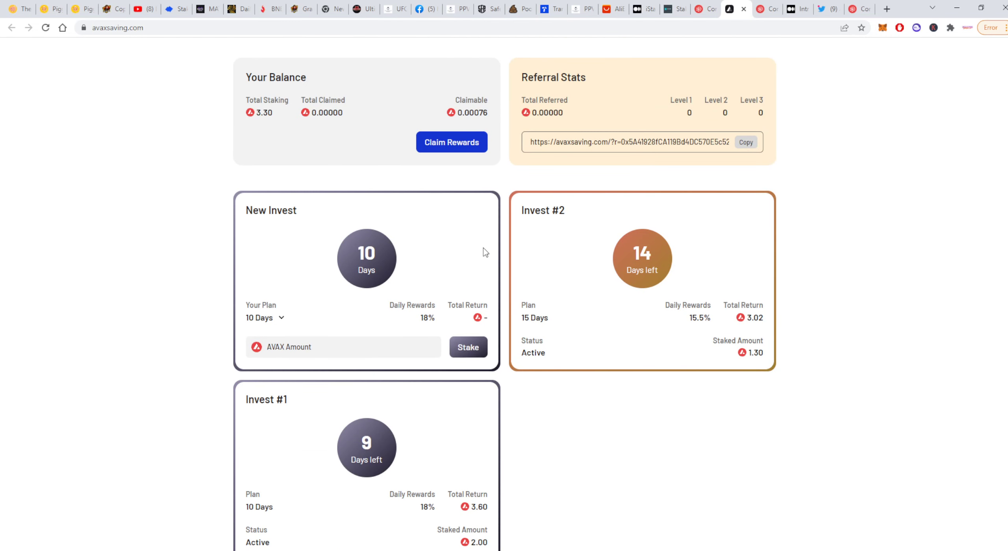
{"action": "mouse_move", "coordinate": [508, 253]}
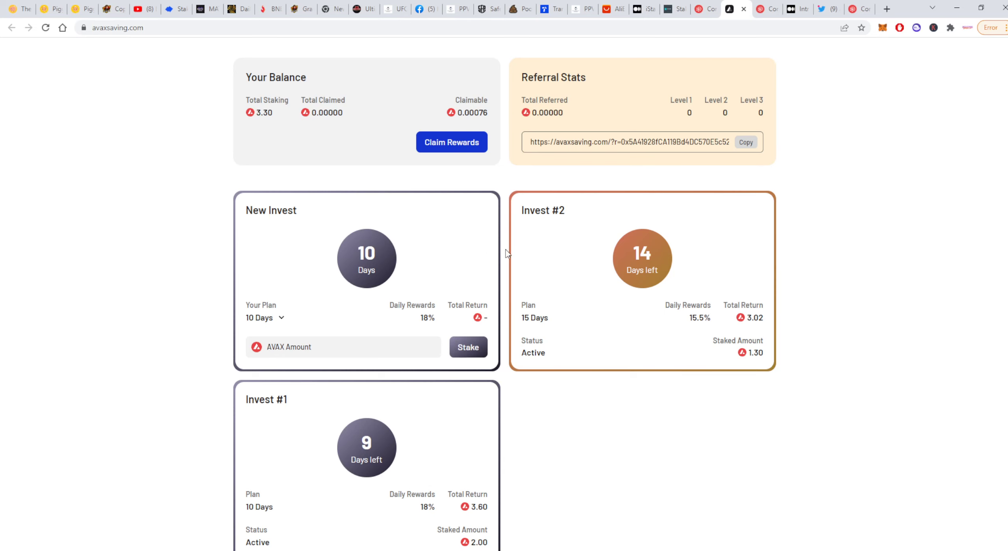
{"action": "mouse_move", "coordinate": [526, 247]}
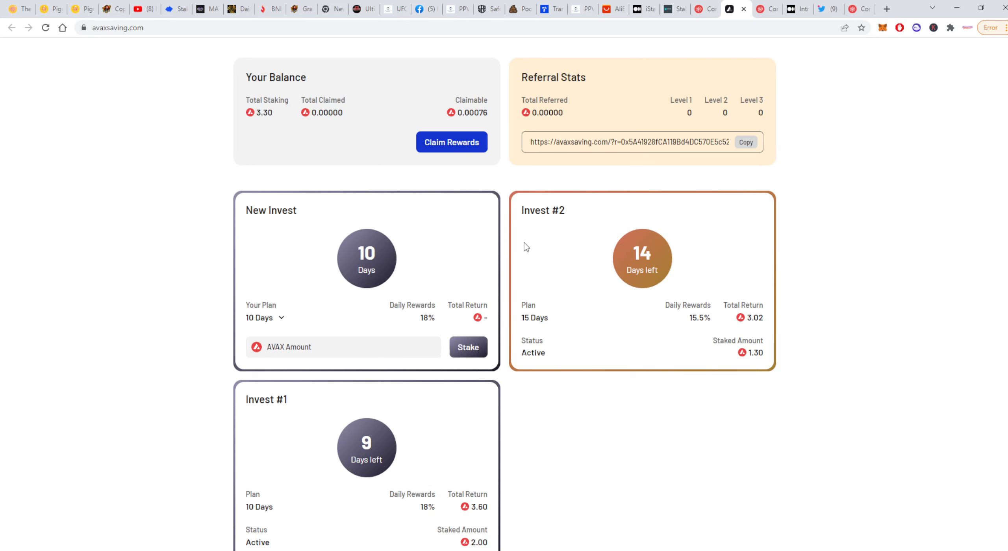
{"action": "scroll", "scroll_direction": "down", "scroll_amount": 3}
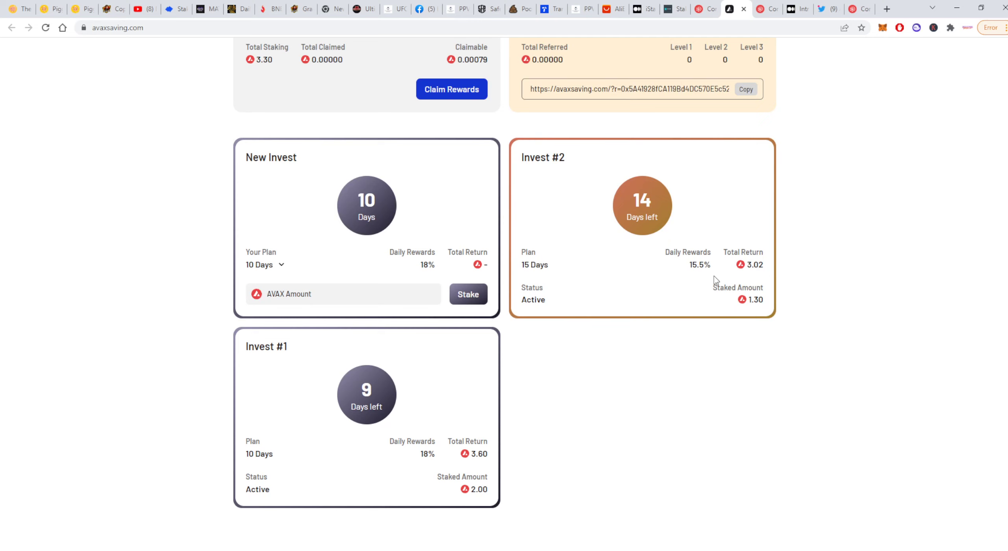
{"action": "mouse_move", "coordinate": [688, 267]}
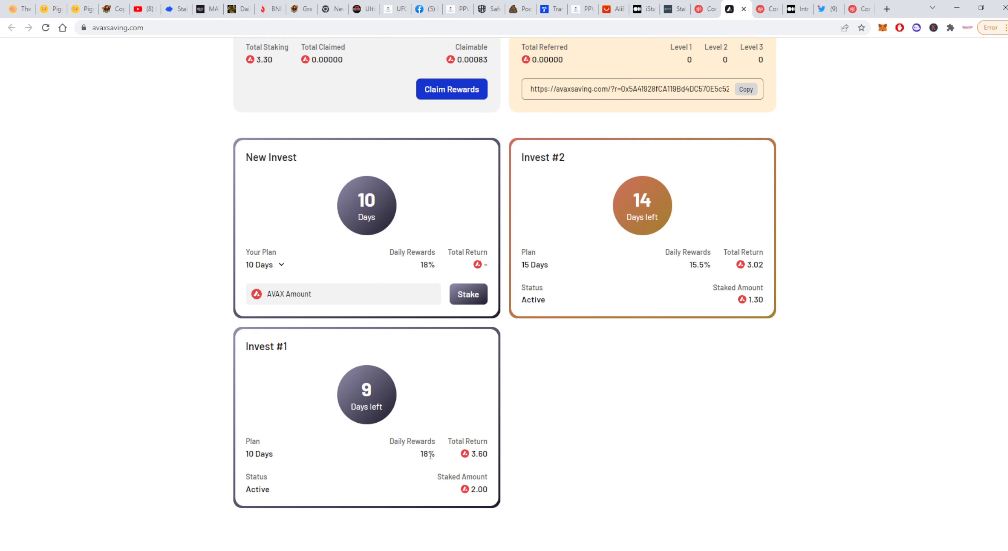
{"action": "scroll", "scroll_direction": "down", "scroll_amount": 3}
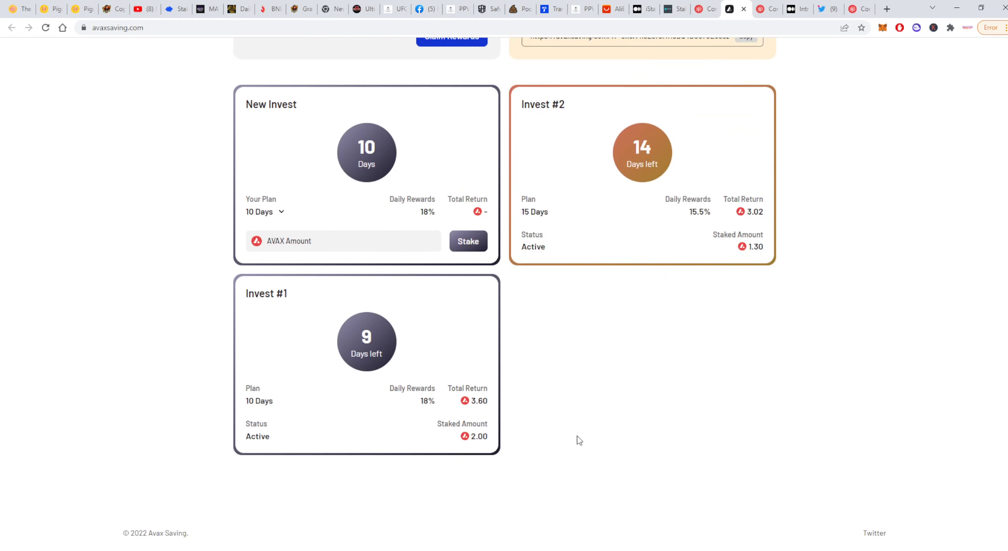